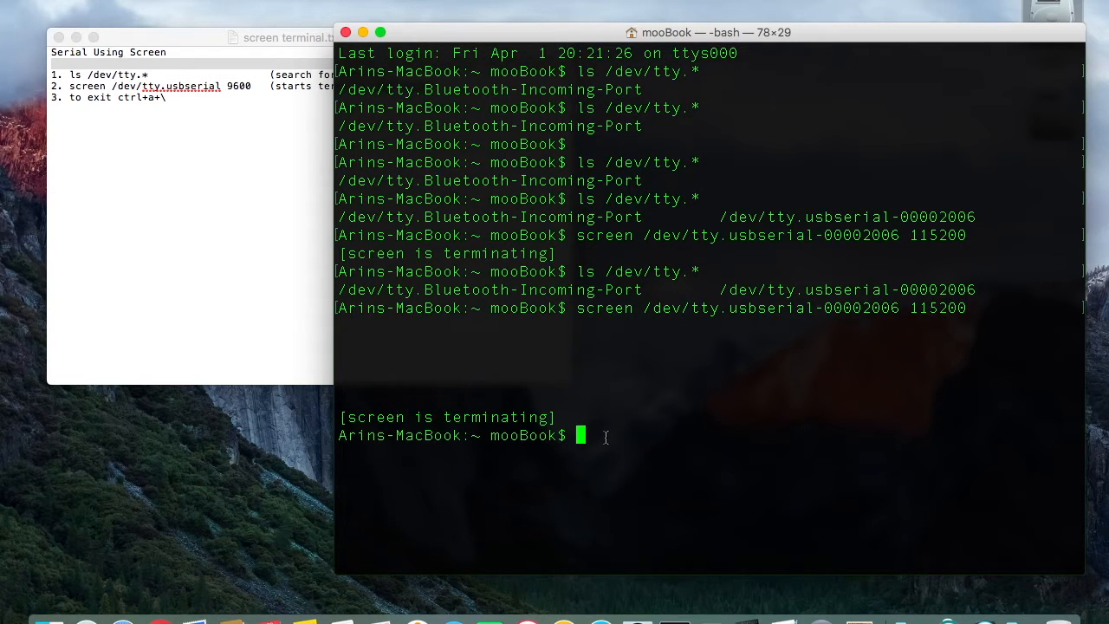
{"action": "mouse_move", "coordinate": [639, 420]}
{"action": "type", "text": "ls"}
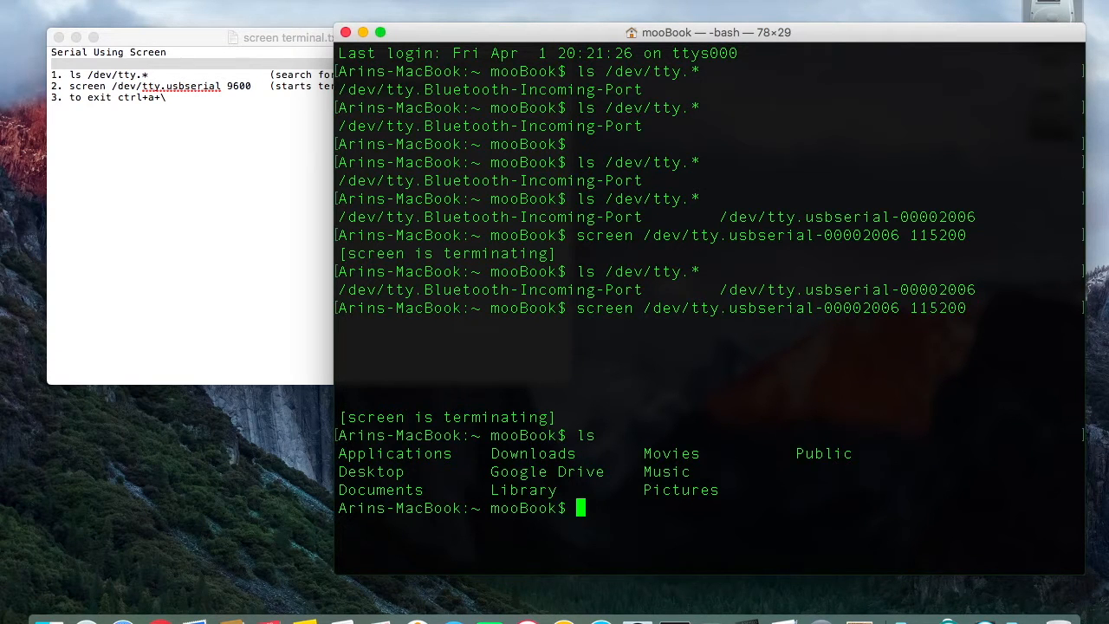
Change into the Downloads folder with cd, using Tab completion.
{"action": "type", "text": "cd"}
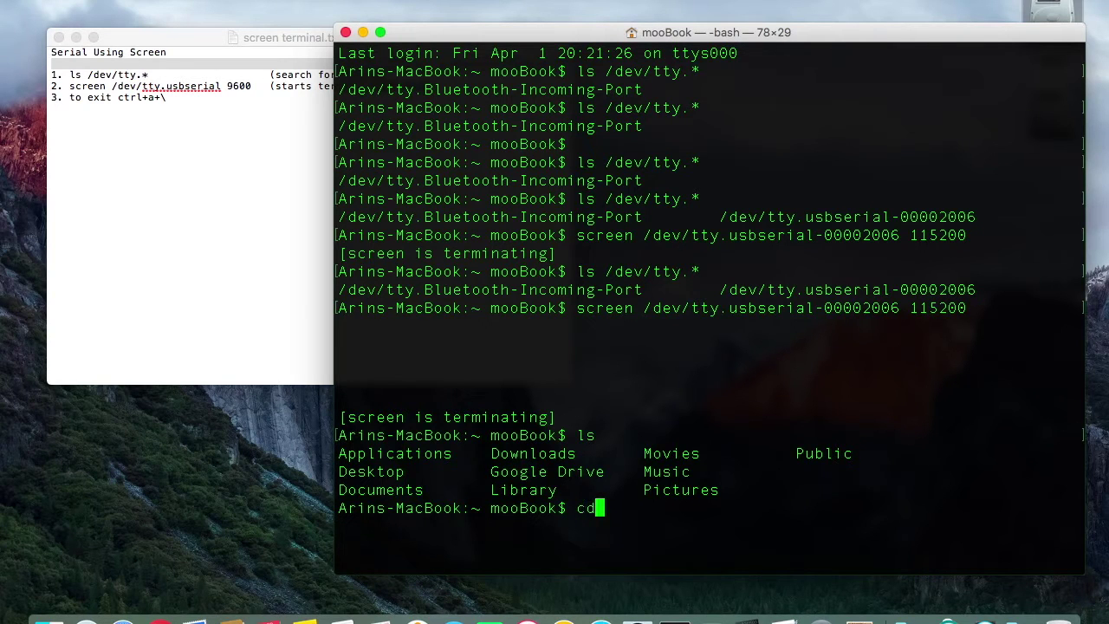
{"action": "type", "text": "Down"}
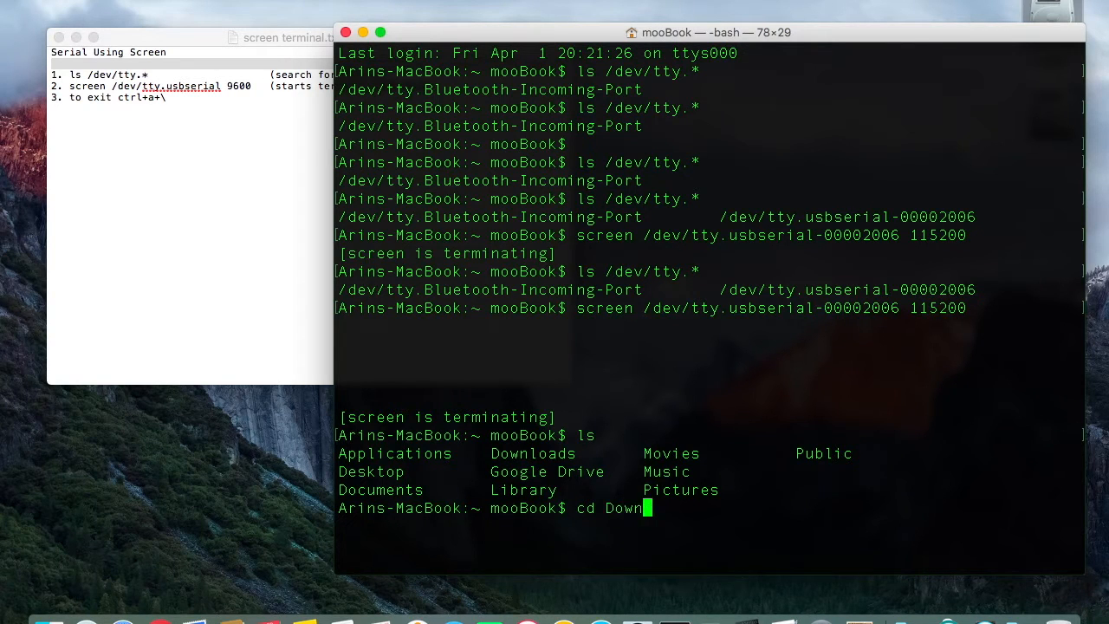
{"action": "key", "text": "Return"}
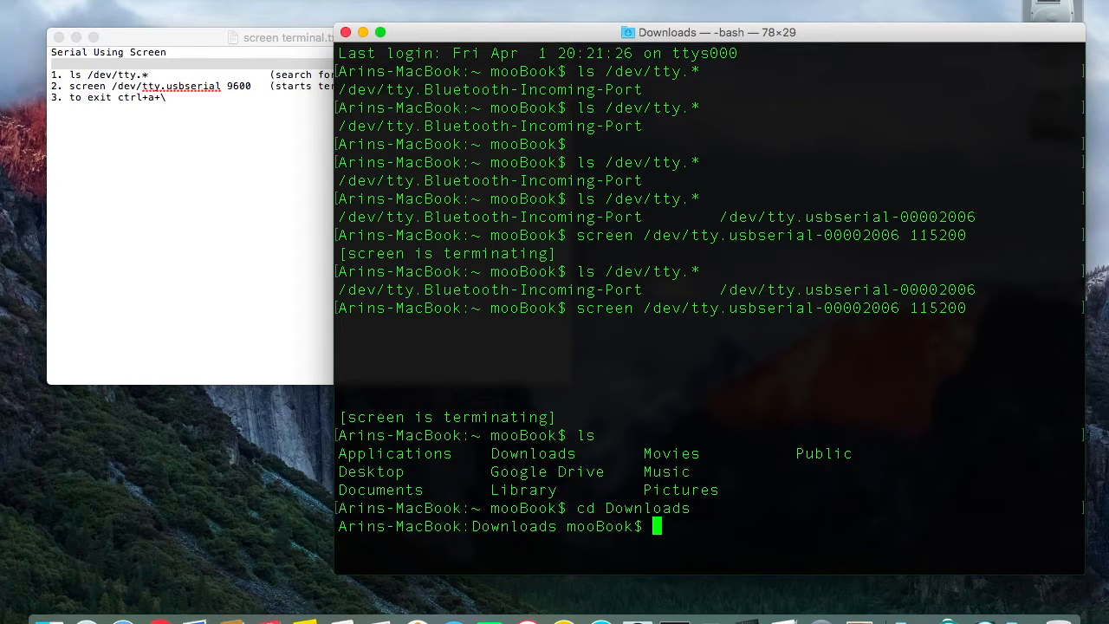
List serial devices with ls /dev/tty.* and copy the usbserial device name.
{"action": "type", "text": "ls"}
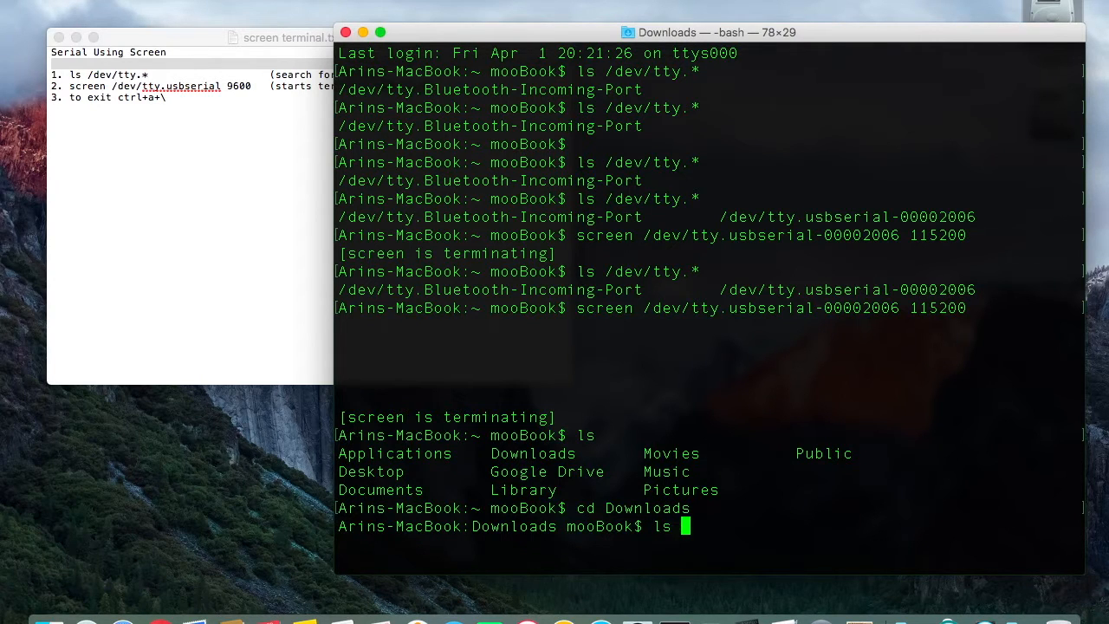
{"action": "type", "text": "/dev"}
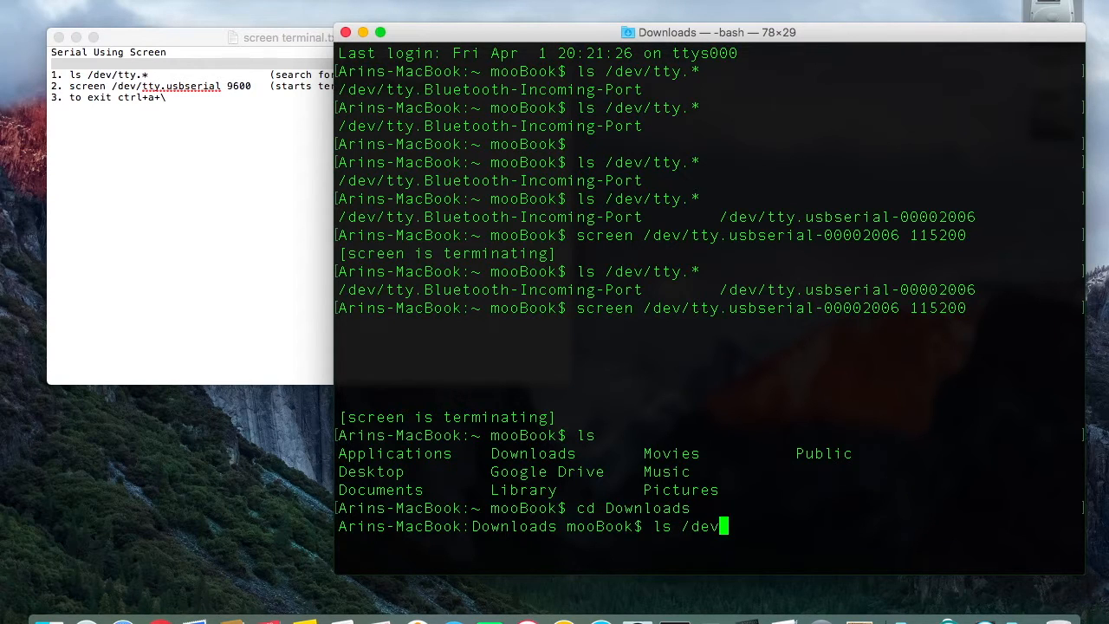
{"action": "type", "text": "tty"}
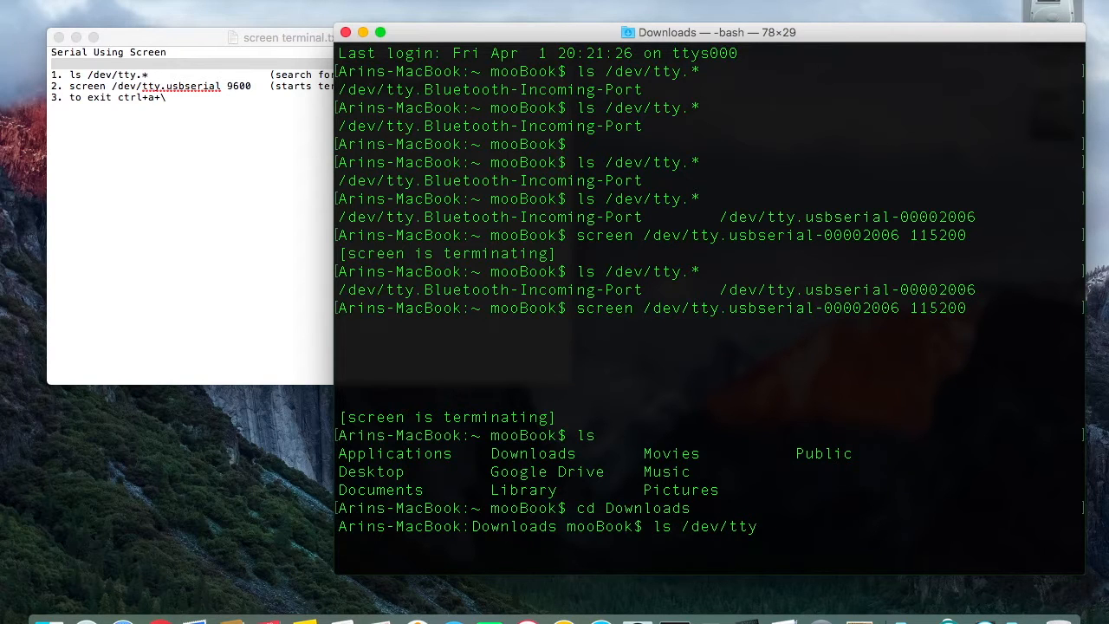
{"action": "mouse_move", "coordinate": [754, 526]}
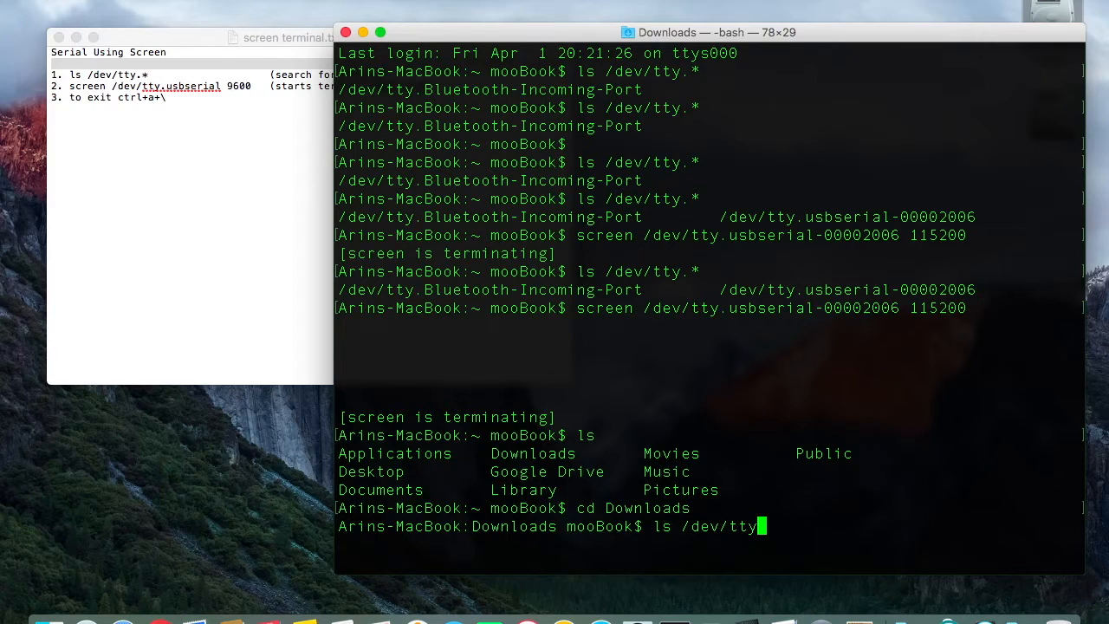
{"action": "type", "text": "."}
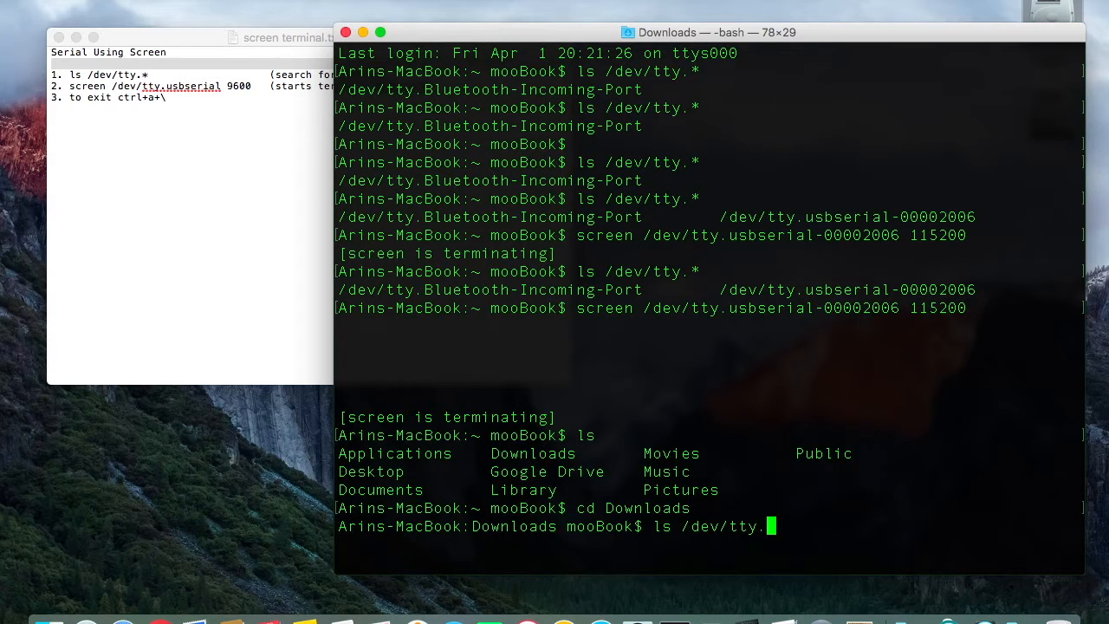
{"action": "type", "text": "*"}
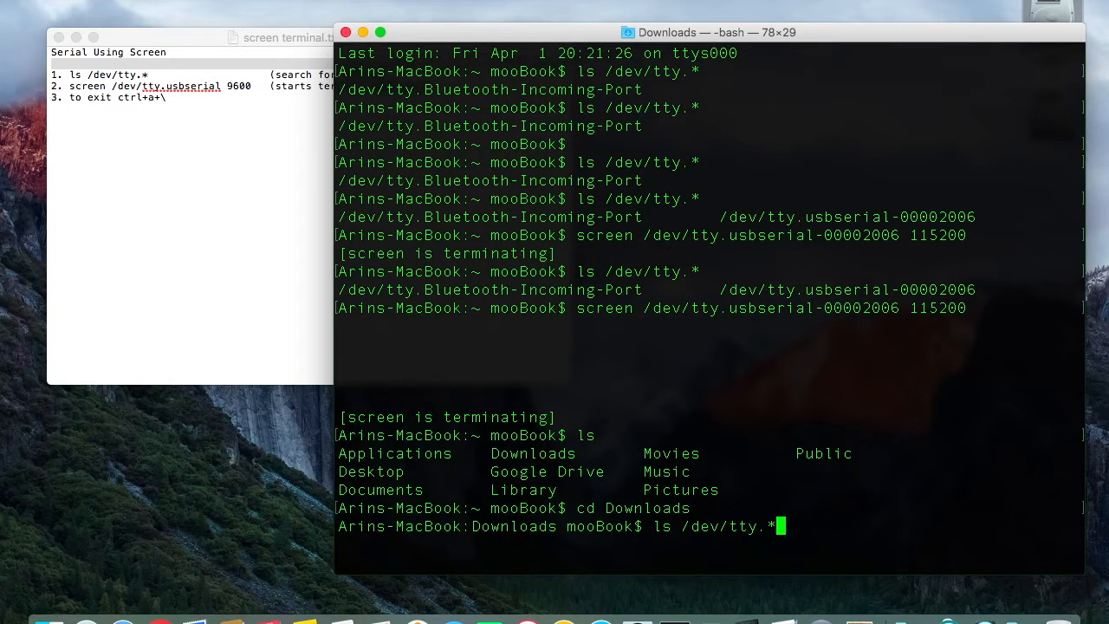
{"action": "key", "text": "Return"}
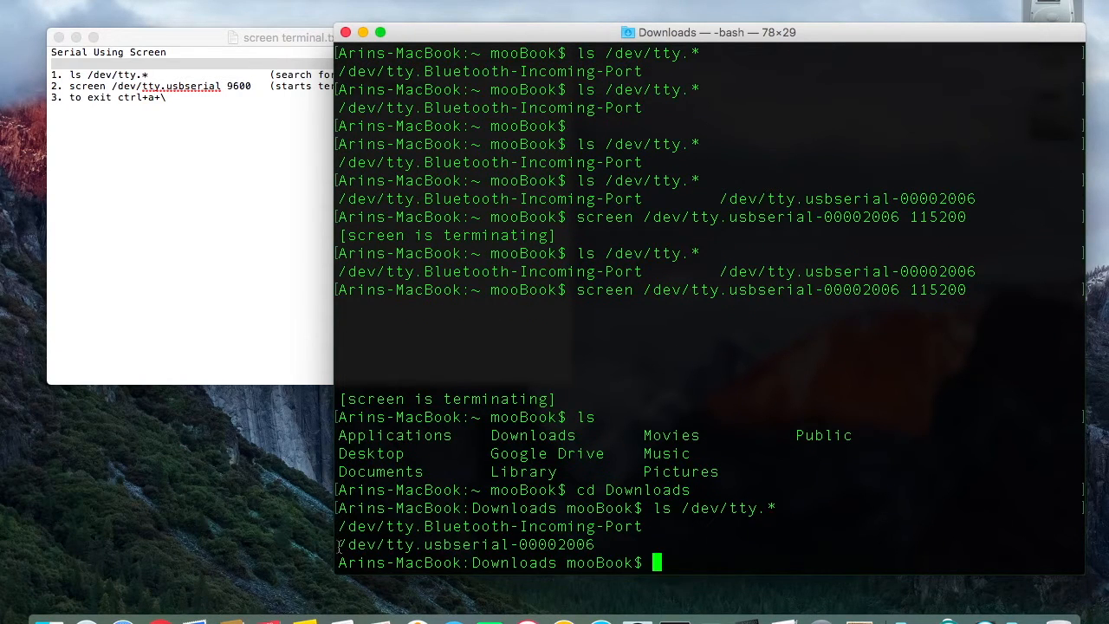
{"action": "double_click", "coordinate": [465, 544]}
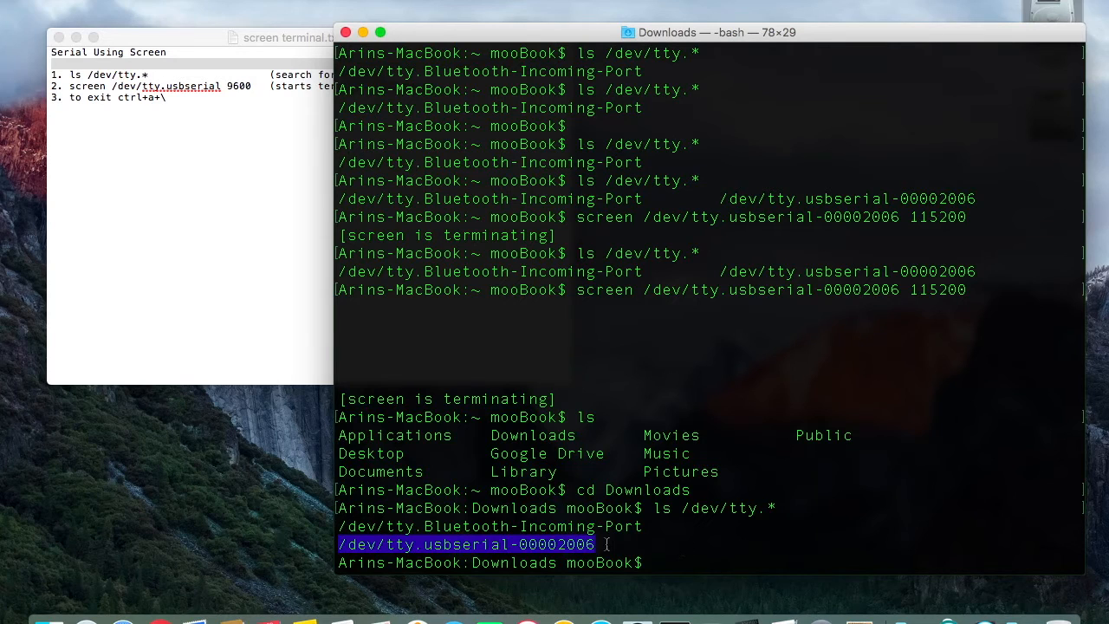
{"action": "mouse_move", "coordinate": [446, 561]}
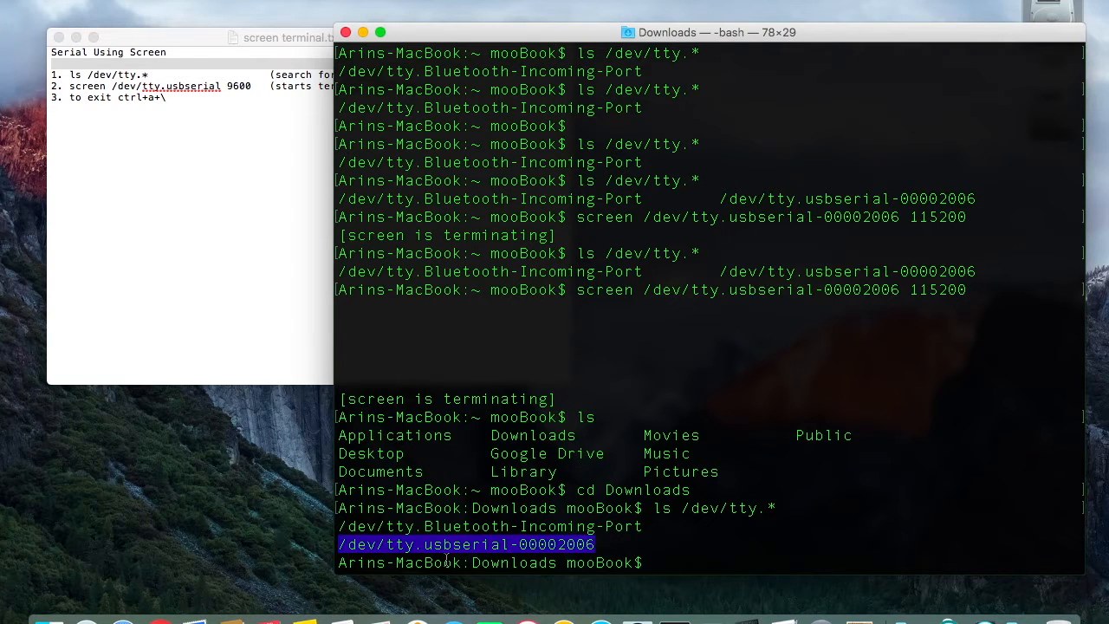
{"action": "mouse_move", "coordinate": [687, 547]}
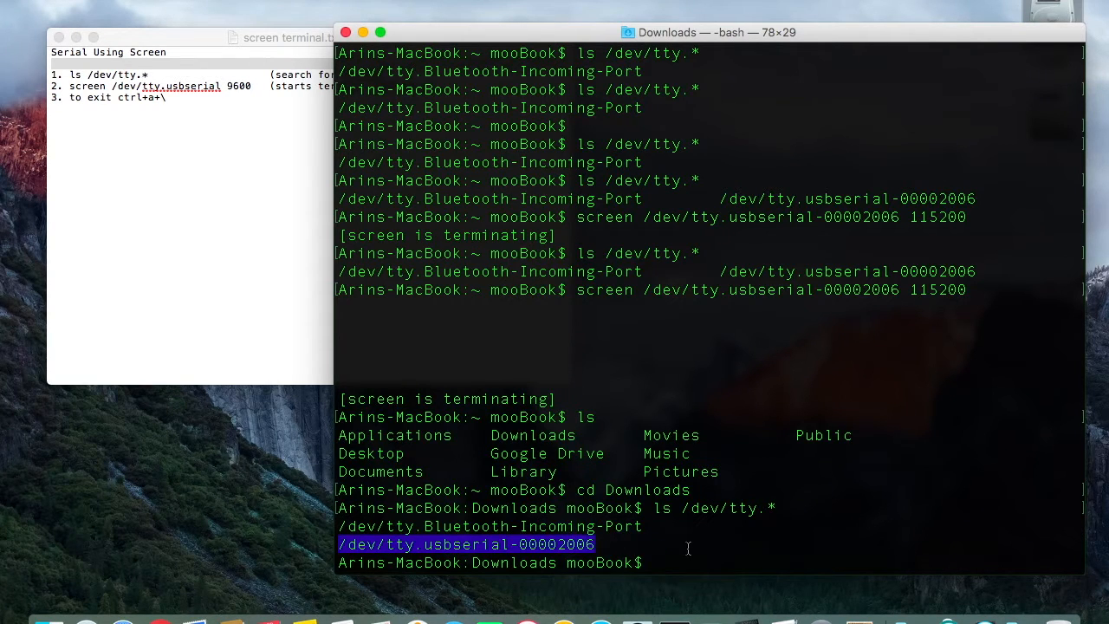
Run screen -L on /dev/tty.usbserial-00002006 at 115200 baud.
{"action": "type", "text": "sc"}
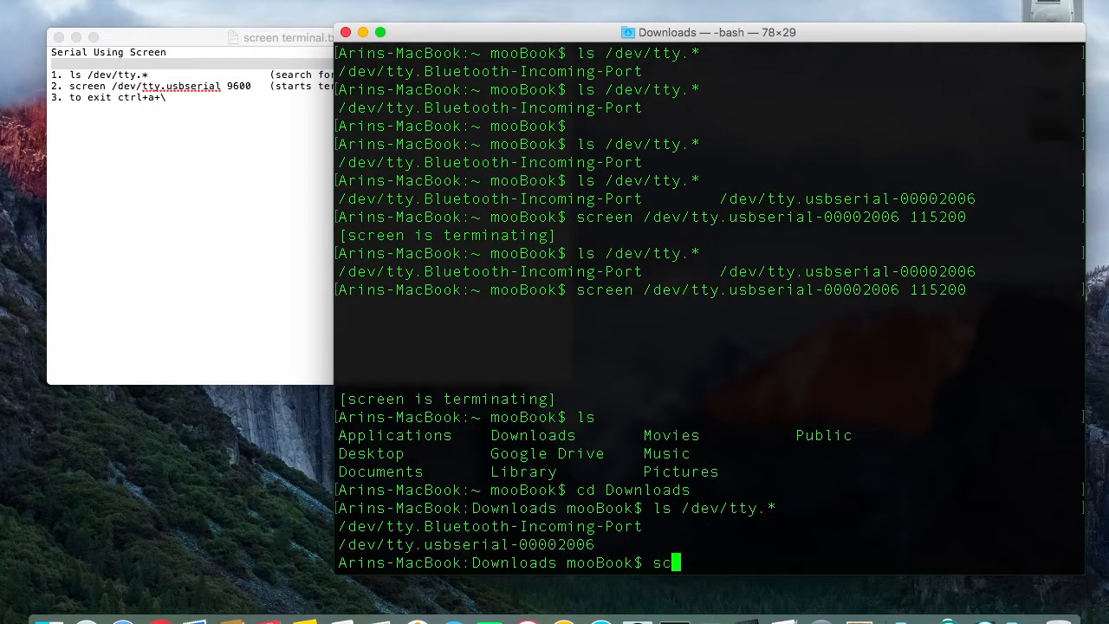
{"action": "type", "text": "cr"}
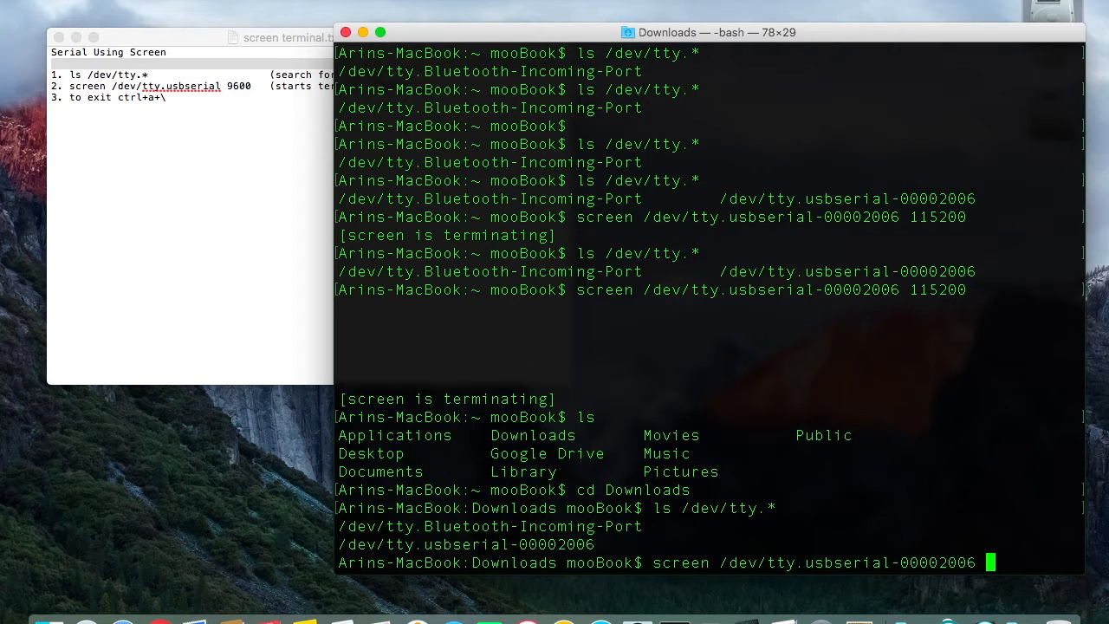
{"action": "type", "text": "115"}
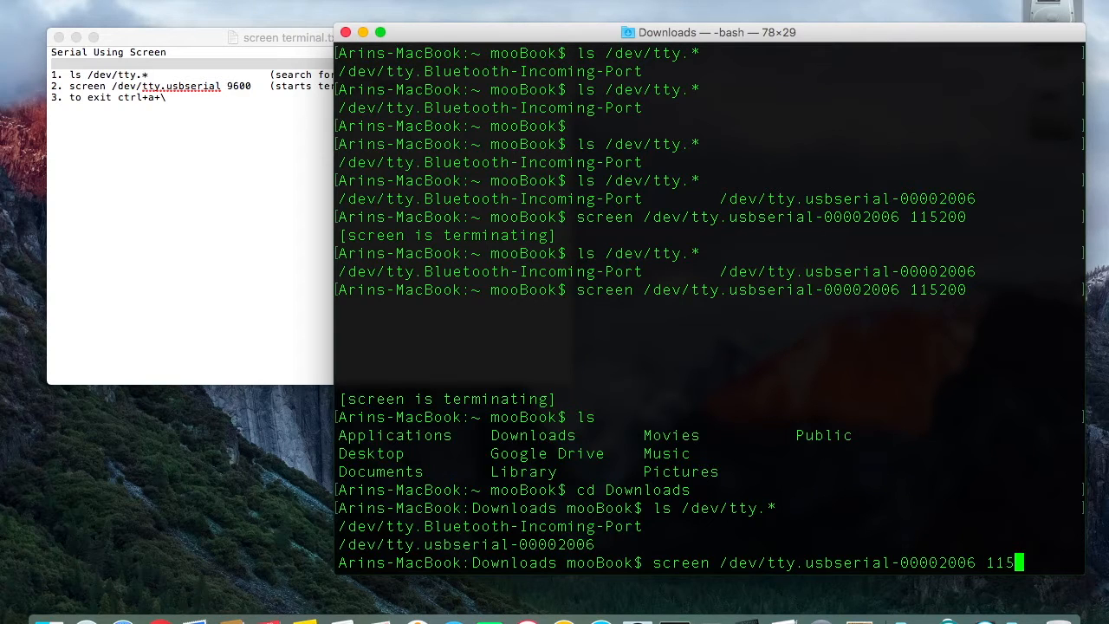
{"action": "type", "text": "00"}
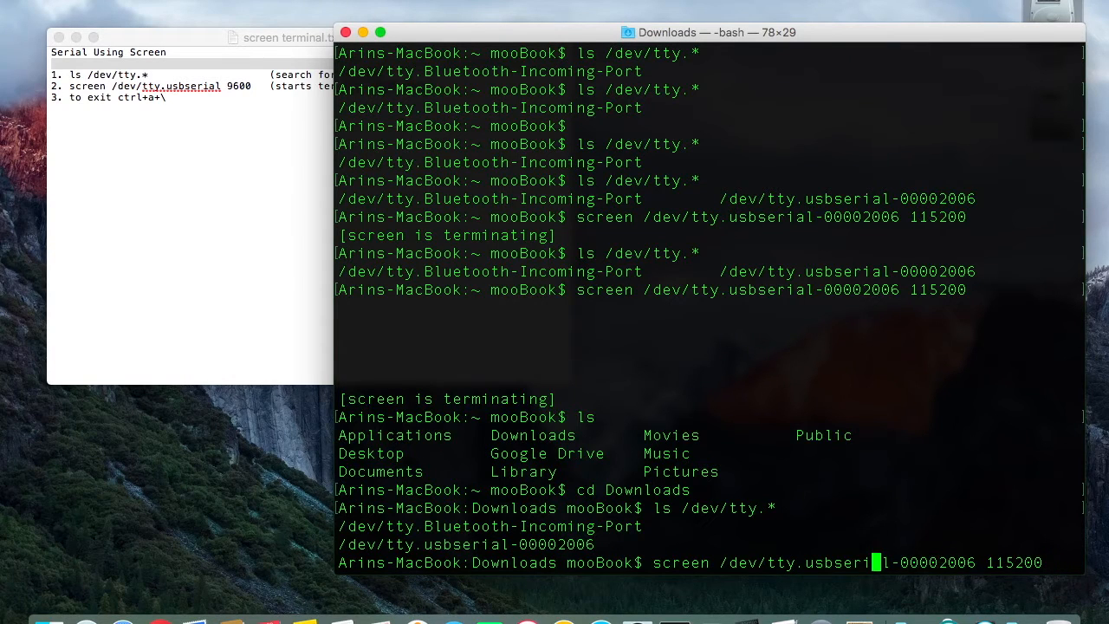
{"action": "key", "text": "Left"}
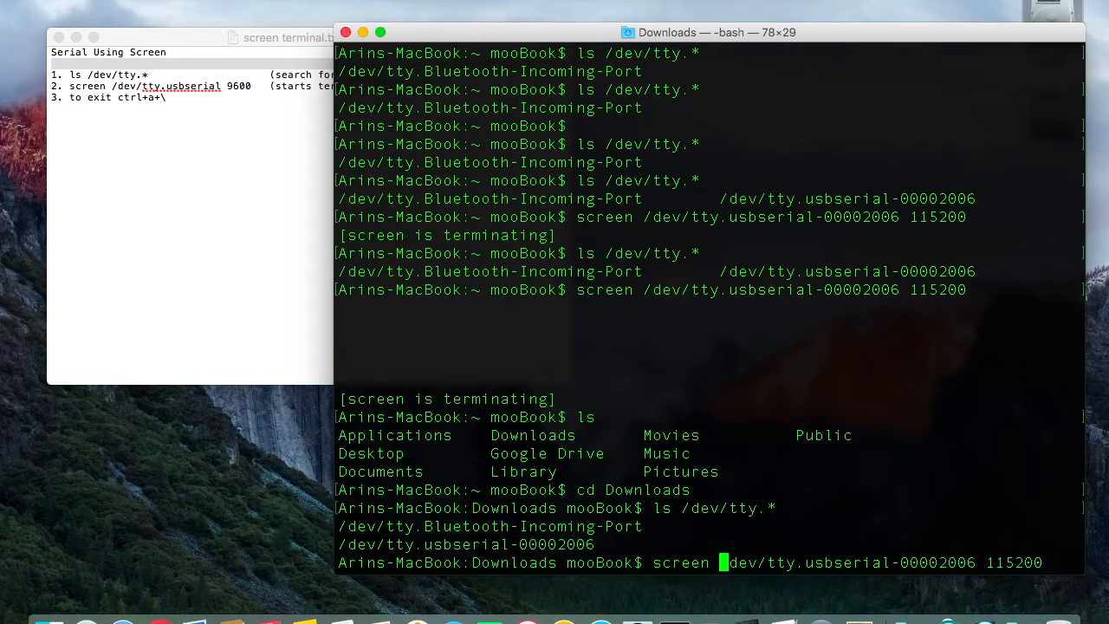
{"action": "type", "text": "-L"}
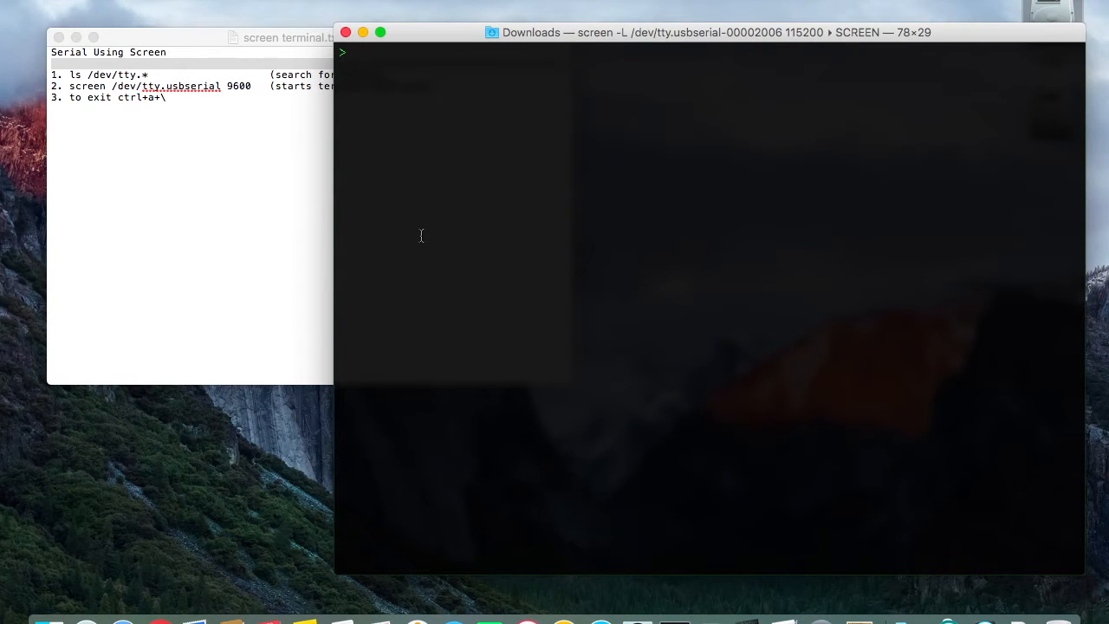
{"action": "mouse_move", "coordinate": [220, 234]}
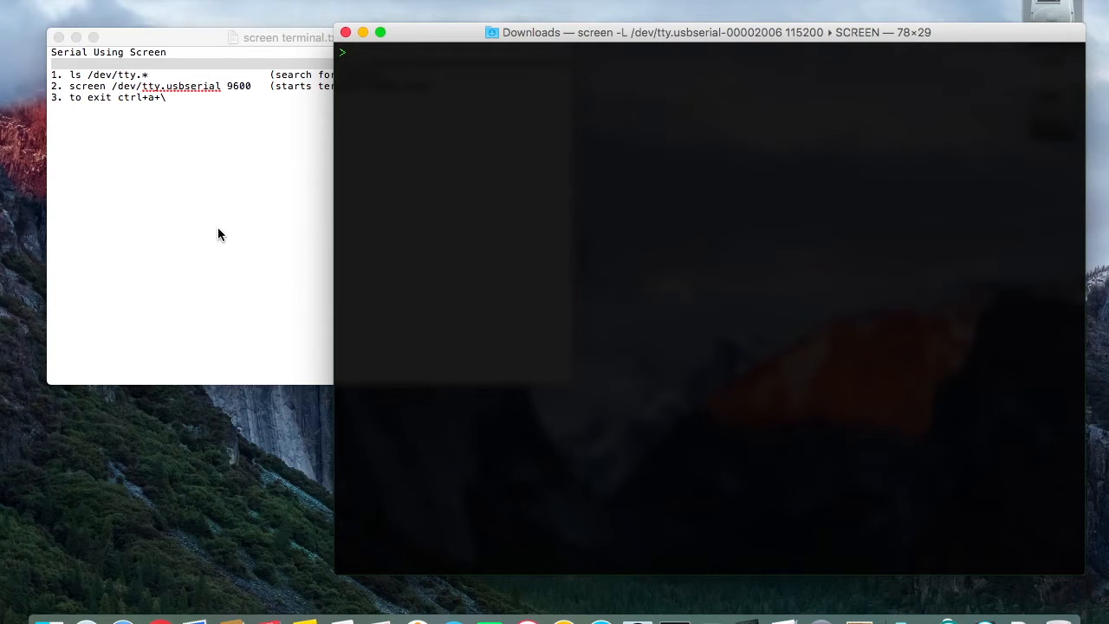
Send atz to reset the OBDLink adapter.
{"action": "type", "text": "atz"}
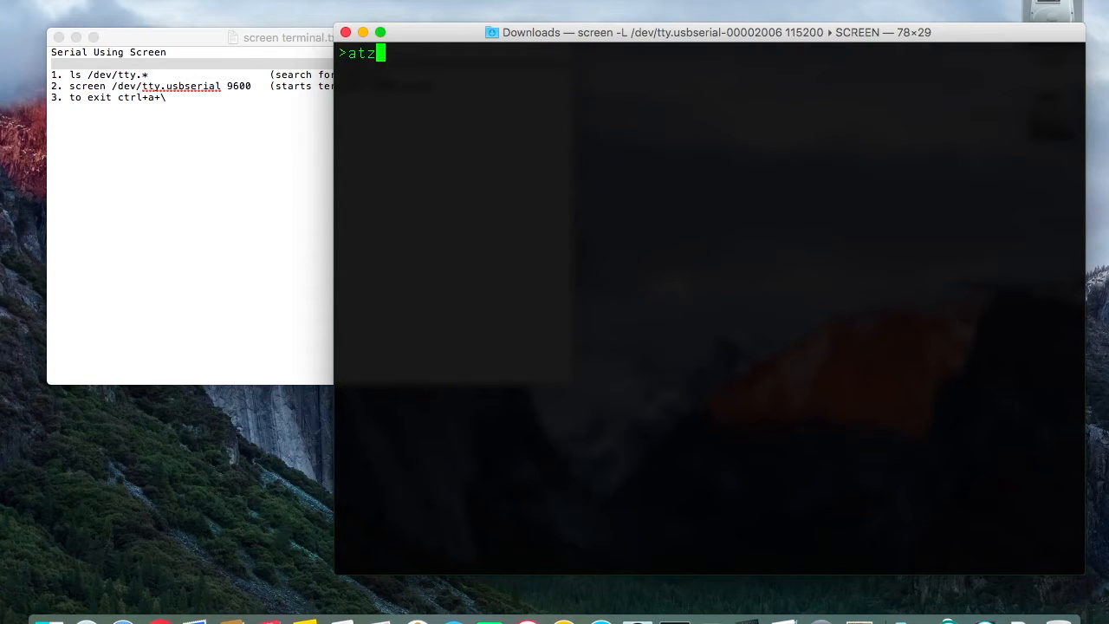
{"action": "key", "text": "Return"}
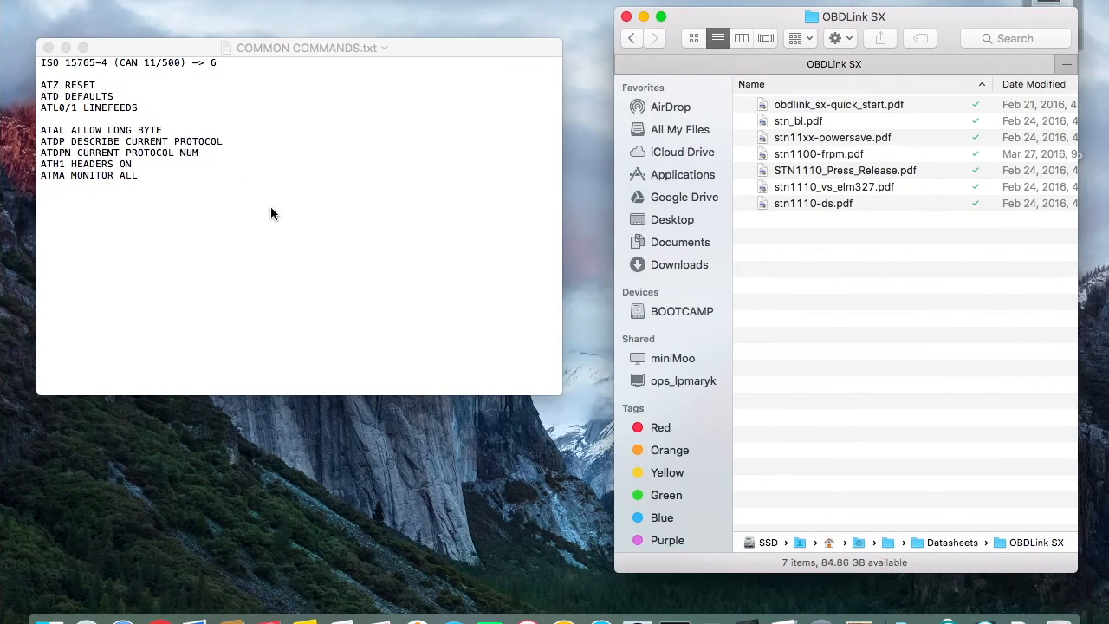
{"action": "mouse_move", "coordinate": [106, 139]}
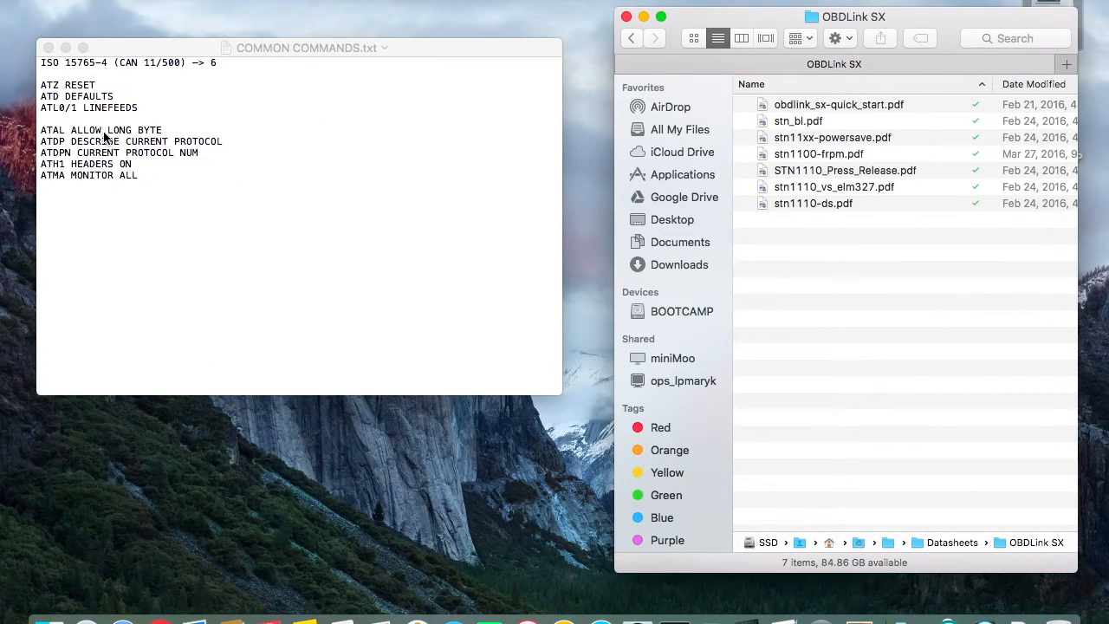
{"action": "mouse_move", "coordinate": [61, 140]}
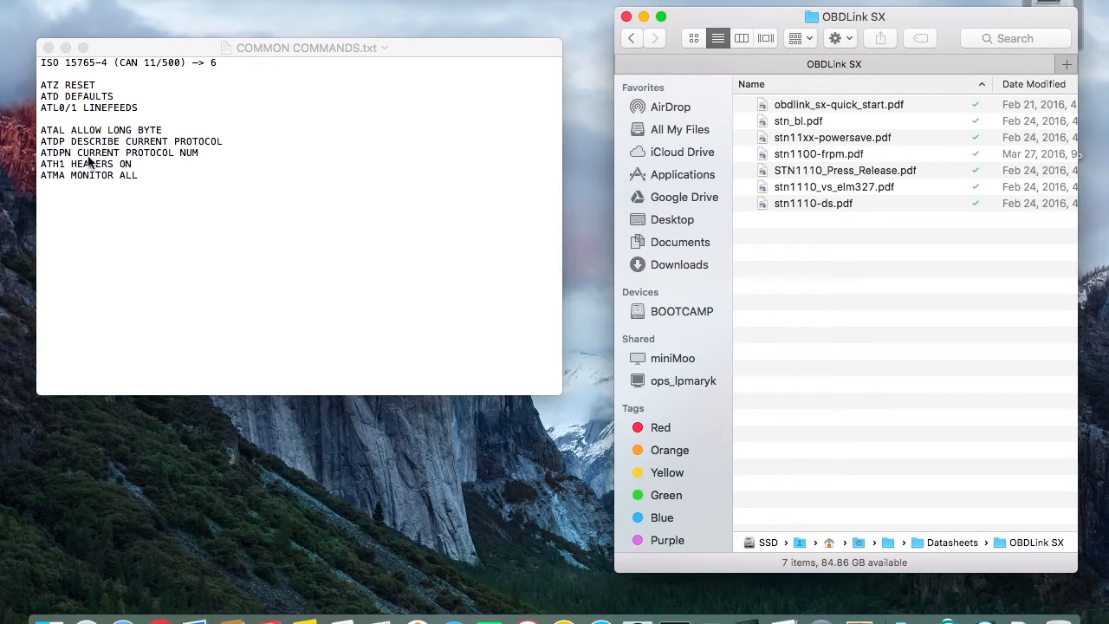
{"action": "mouse_move", "coordinate": [225, 189]}
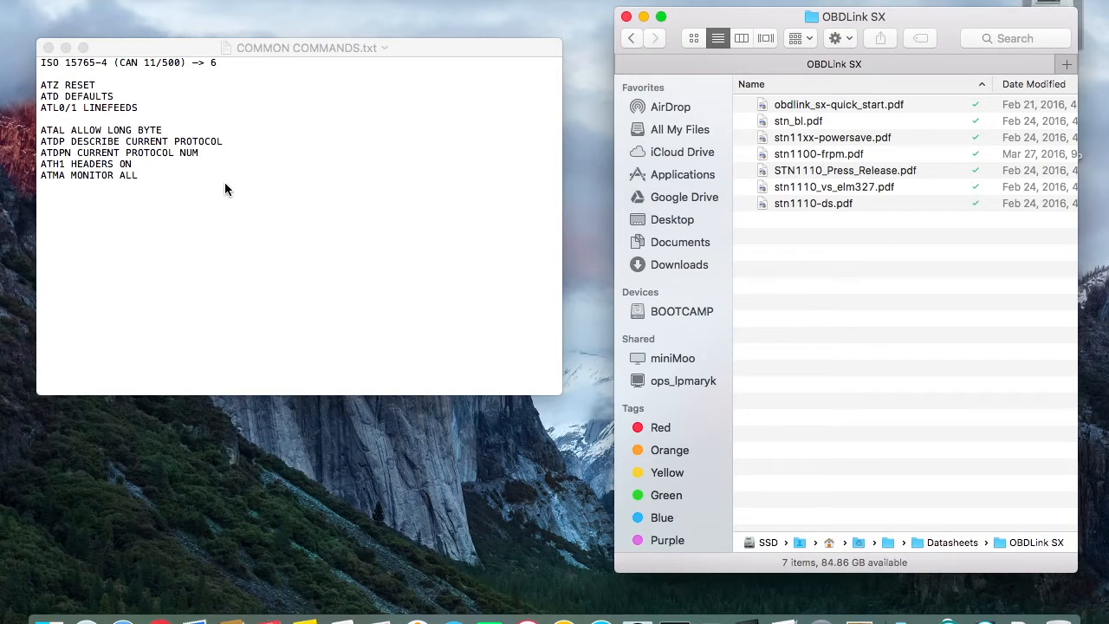
{"action": "mouse_move", "coordinate": [65, 156]}
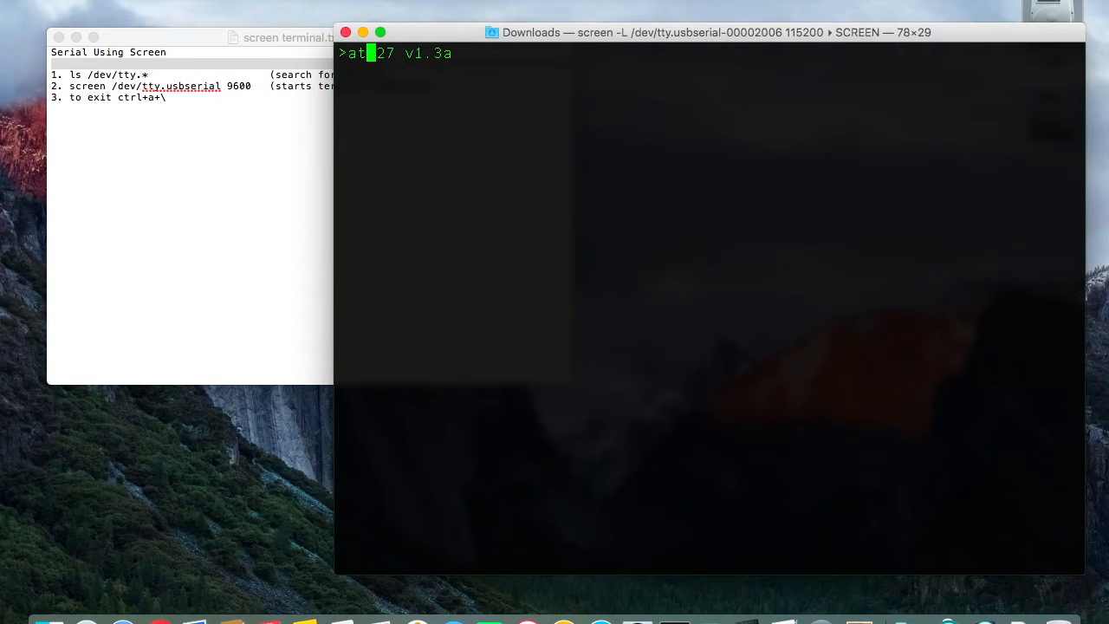
Query the adapter's current protocol with ATDPN and ATDP.
{"action": "type", "text": "dpn"}
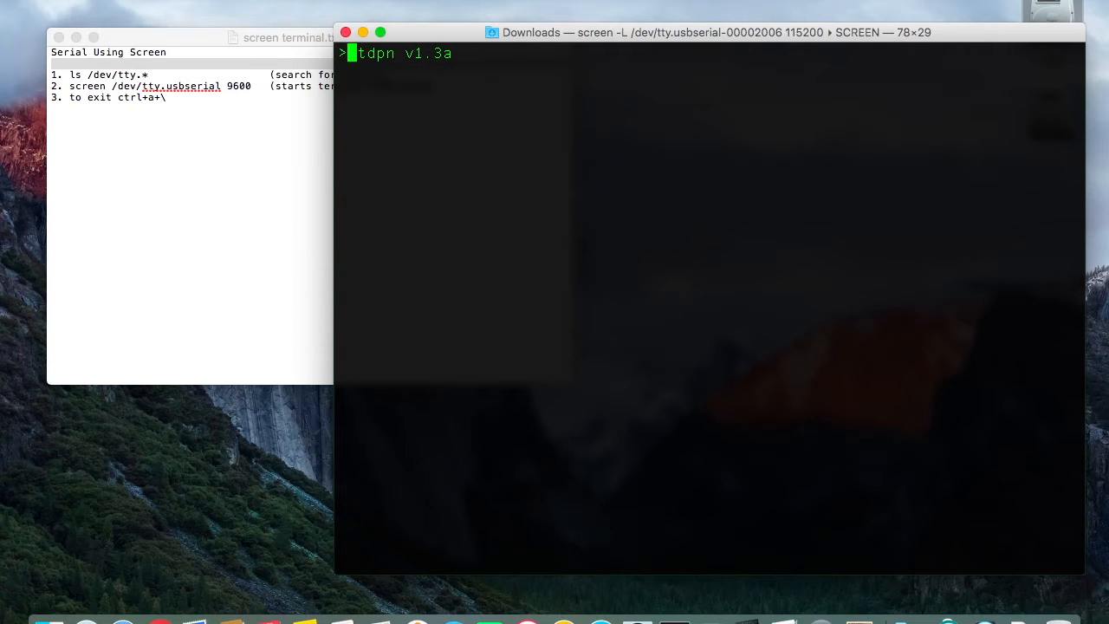
{"action": "type", "text": "atl1"}
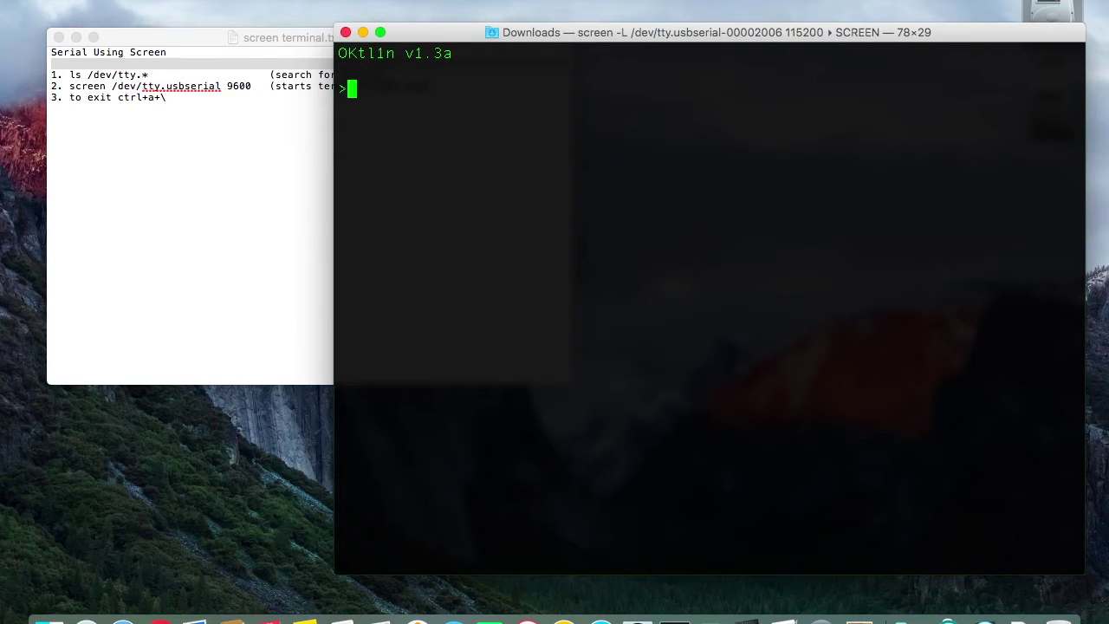
{"action": "type", "text": "at"}
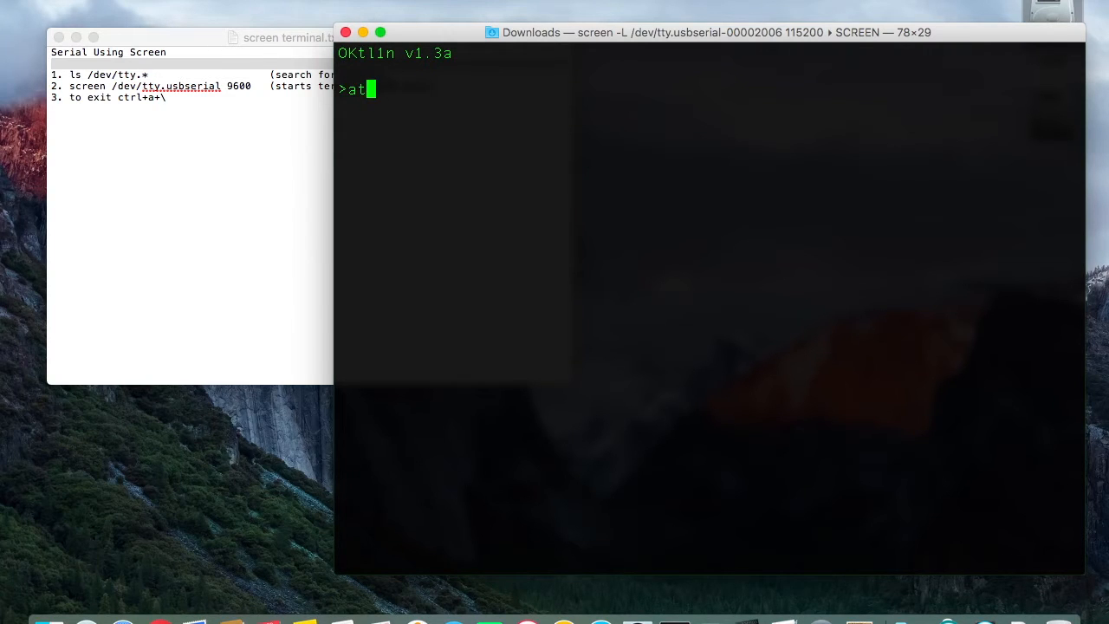
{"action": "type", "text": "dpn"}
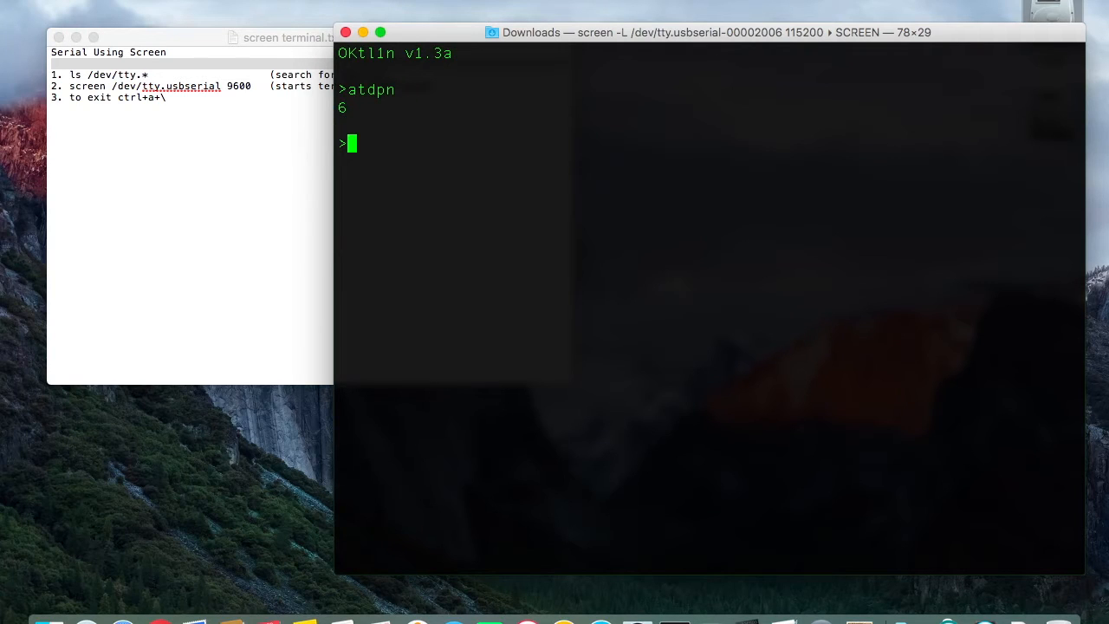
{"action": "type", "text": "at"}
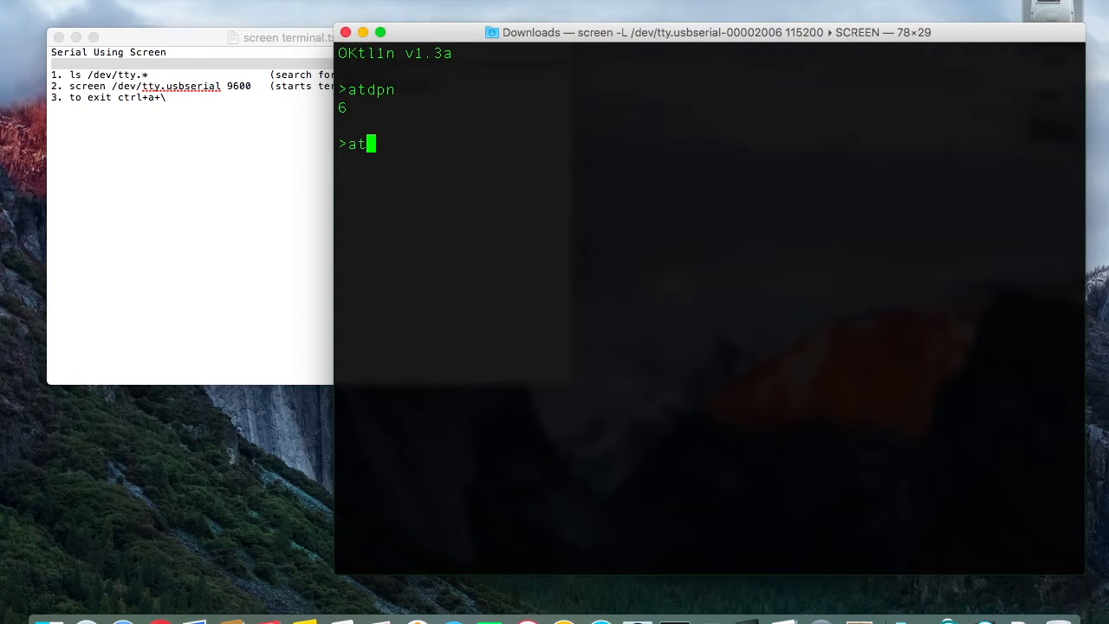
{"action": "key", "text": "Return"}
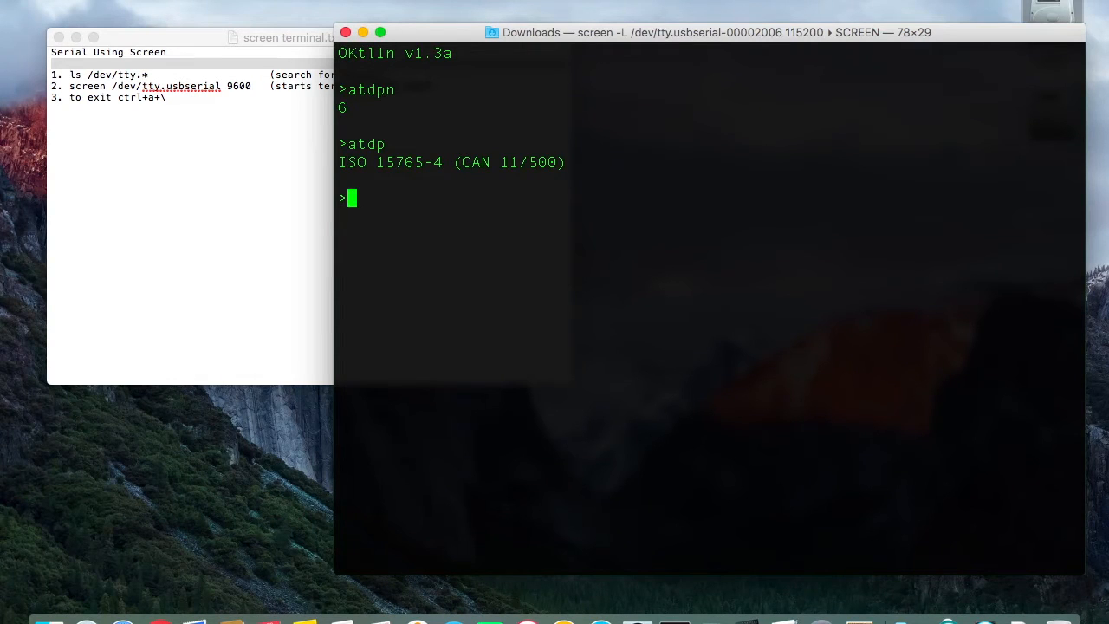
Set automatic protocol with ATSP0 and recheck it with ATDP.
{"action": "type", "text": "atsp0"}
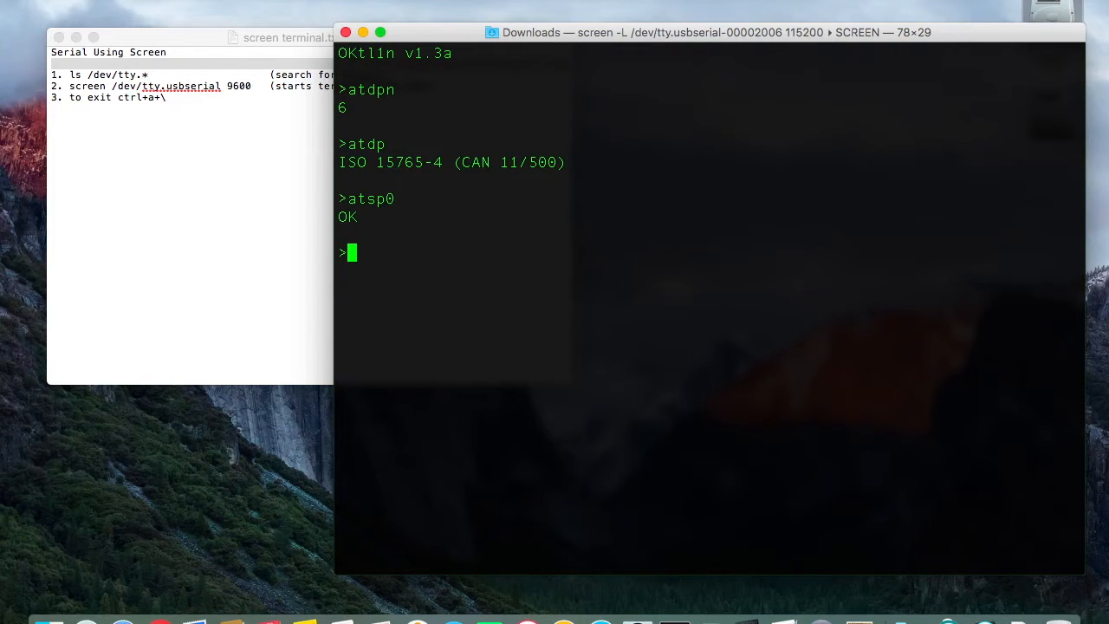
{"action": "type", "text": "at"}
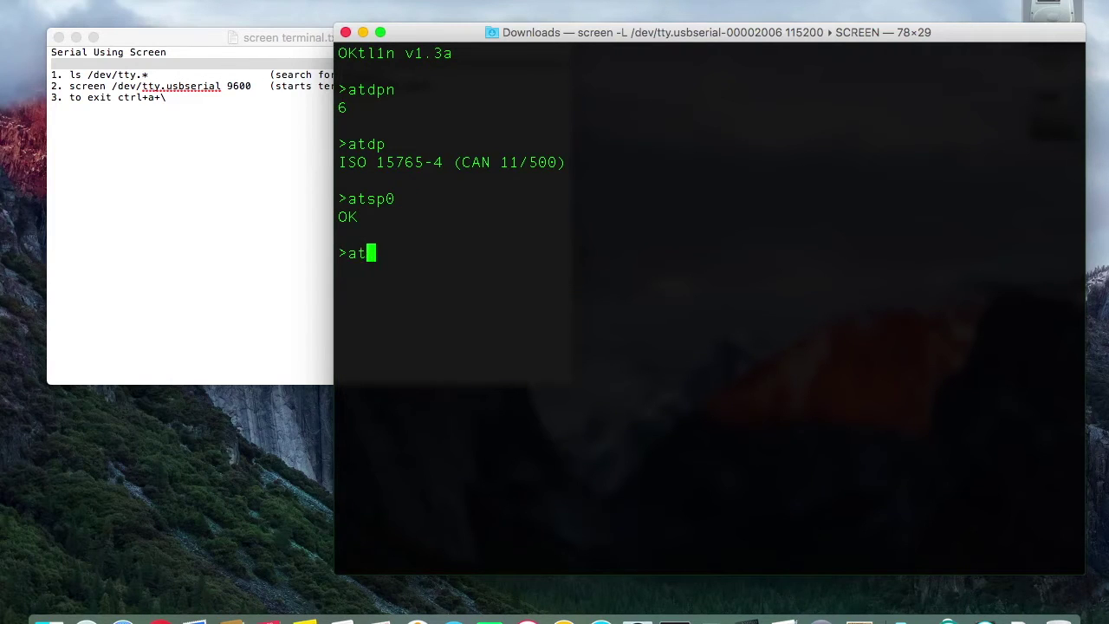
{"action": "key", "text": "Return"}
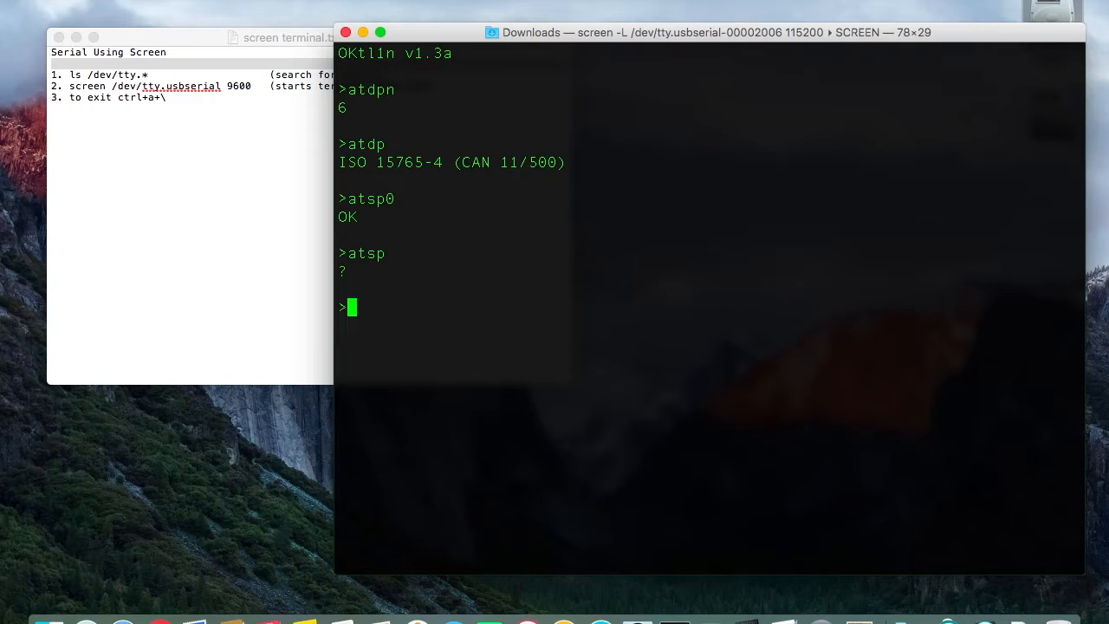
{"action": "type", "text": "atdp"}
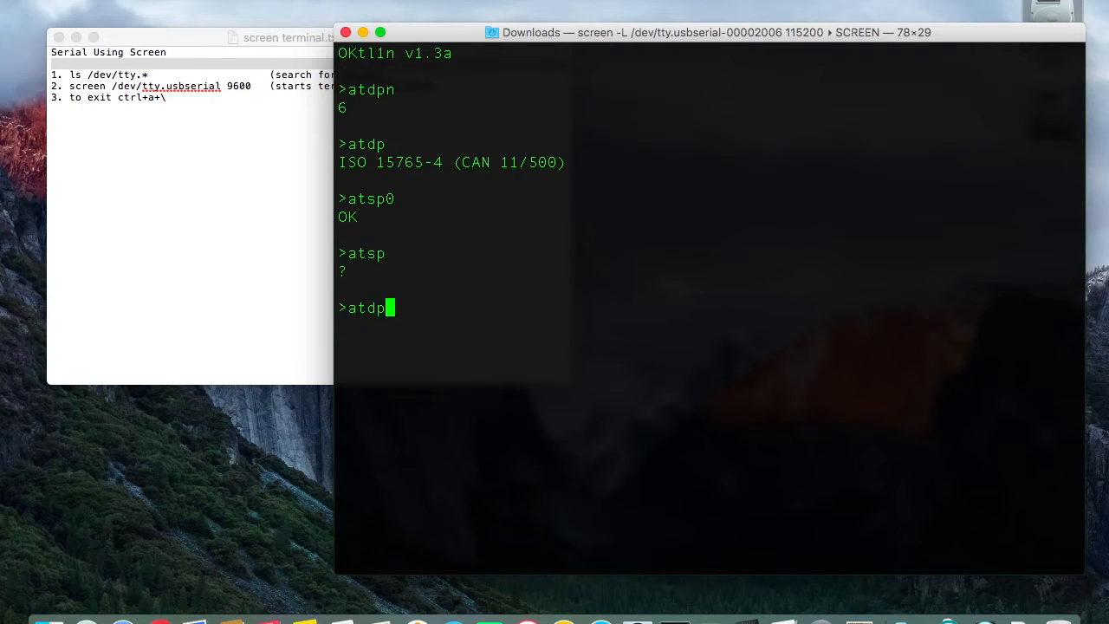
{"action": "key", "text": "Return"}
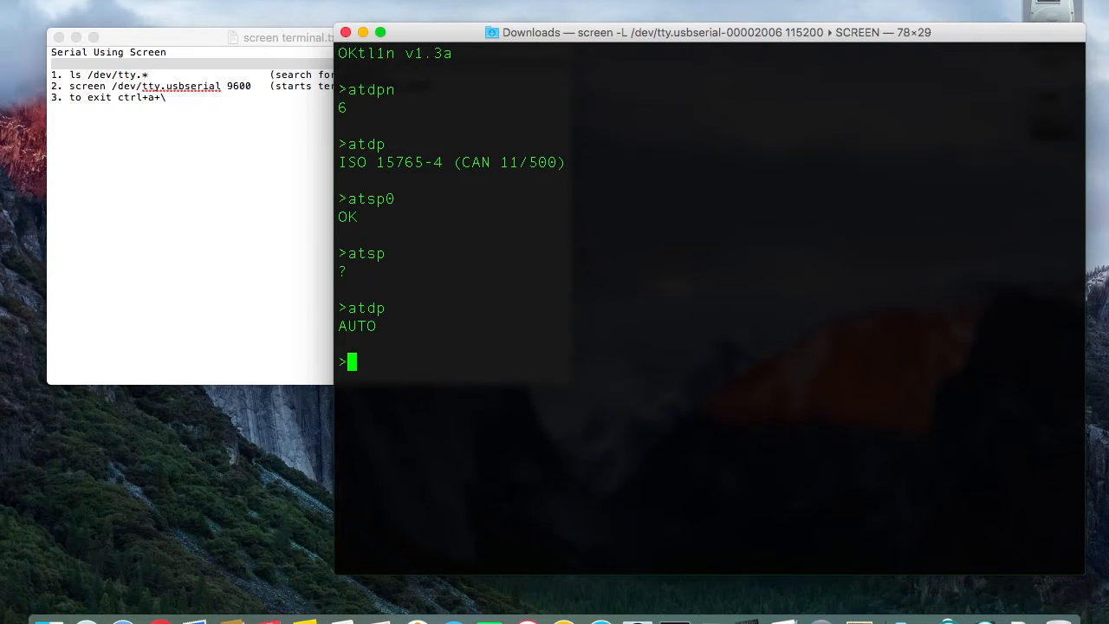
Set the adapter to protocol 6 with ATSP6.
{"action": "type", "text": "a"}
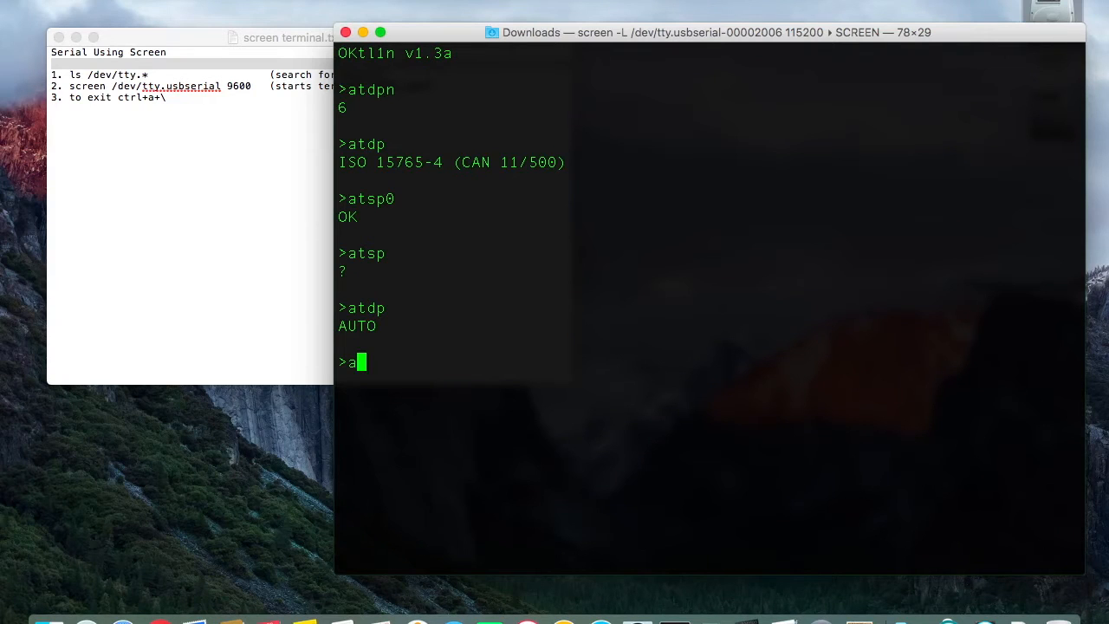
{"action": "type", "text": "tsp6"}
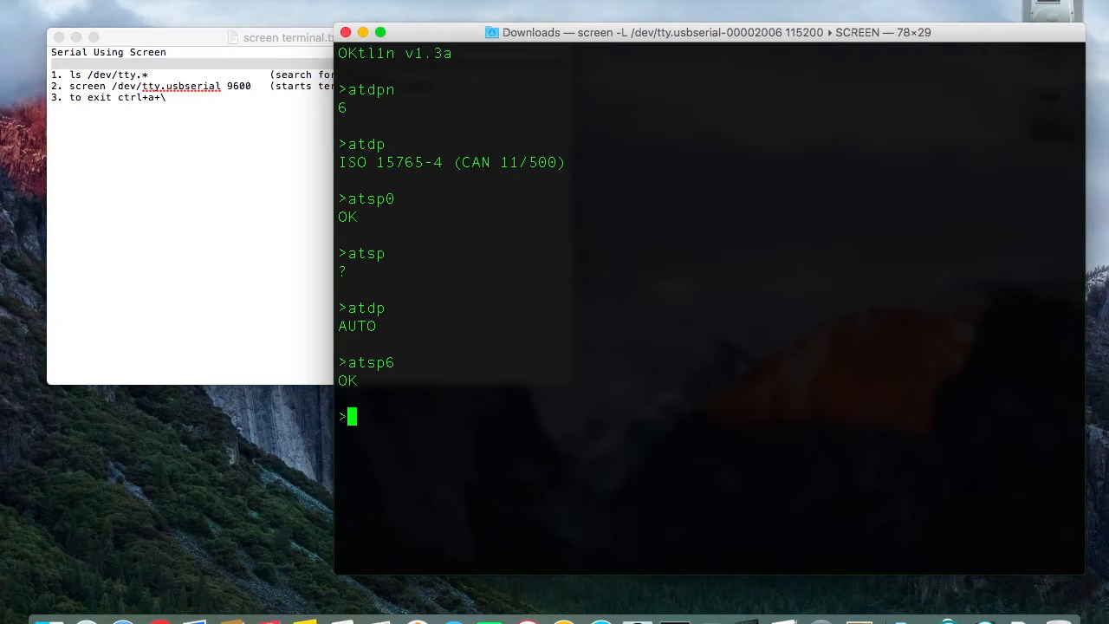
{"action": "type", "text": "ay"}
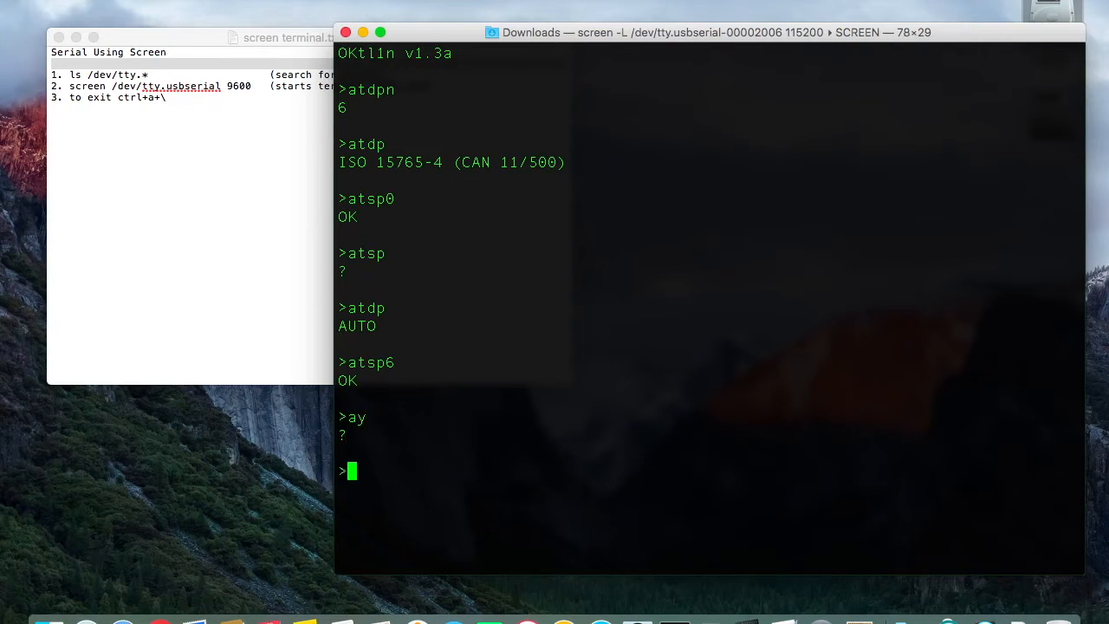
{"action": "type", "text": "at"}
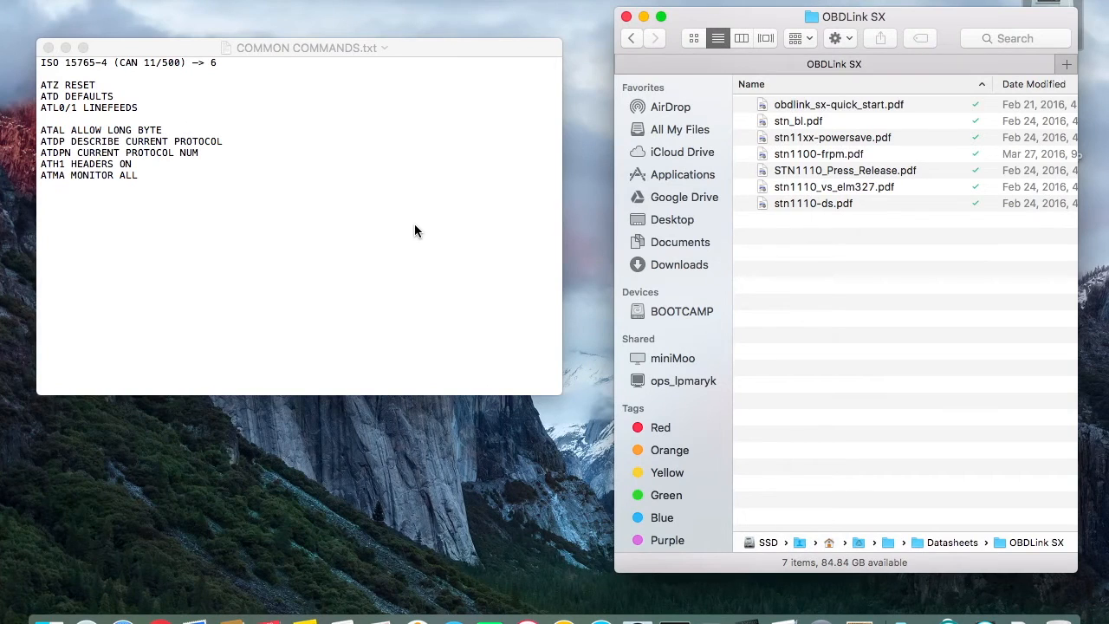
{"action": "mouse_move", "coordinate": [208, 168]}
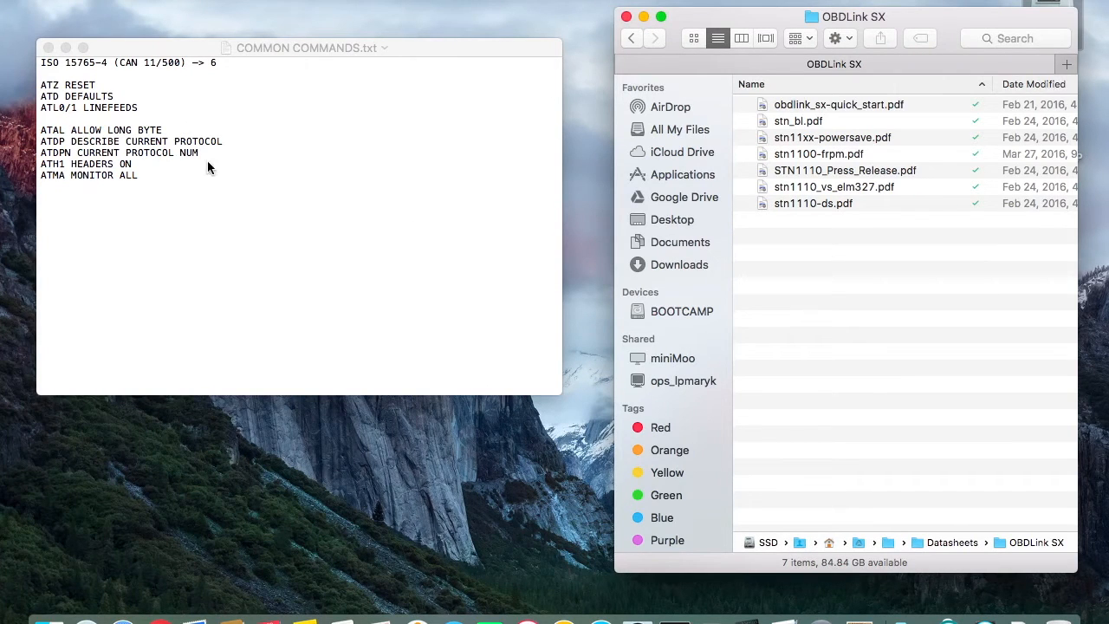
{"action": "mouse_move", "coordinate": [98, 141]}
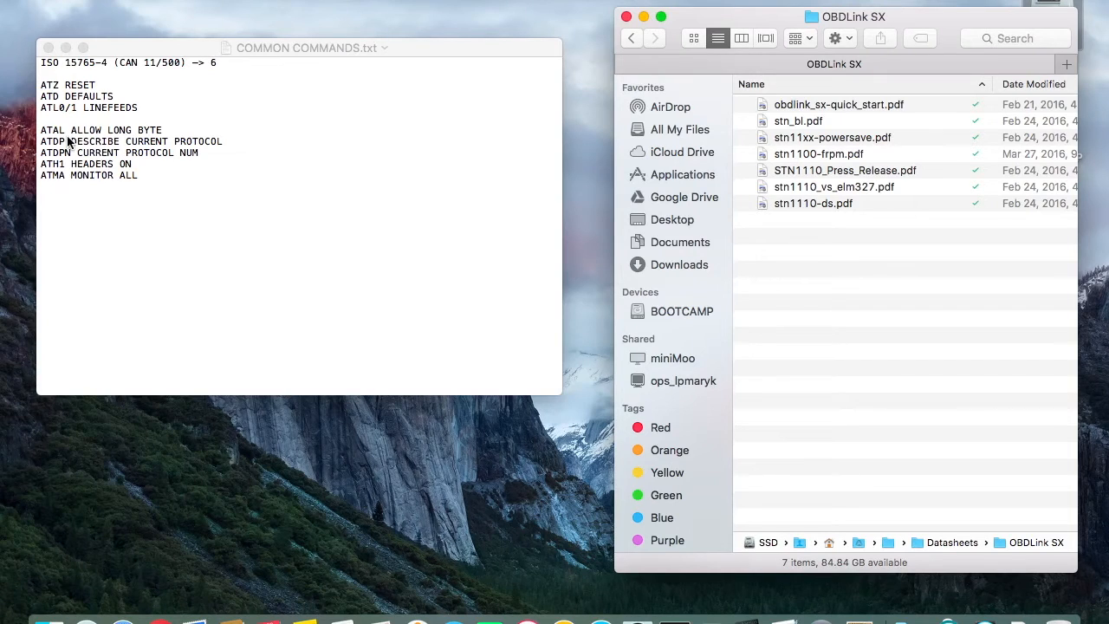
{"action": "mouse_move", "coordinate": [126, 143]}
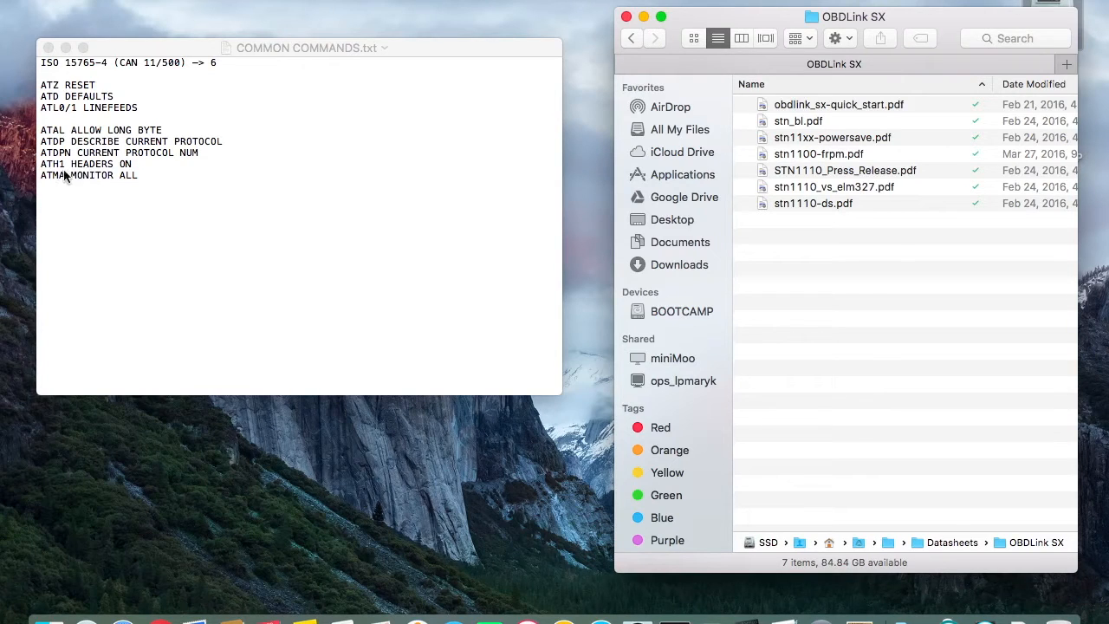
{"action": "mouse_move", "coordinate": [99, 189]}
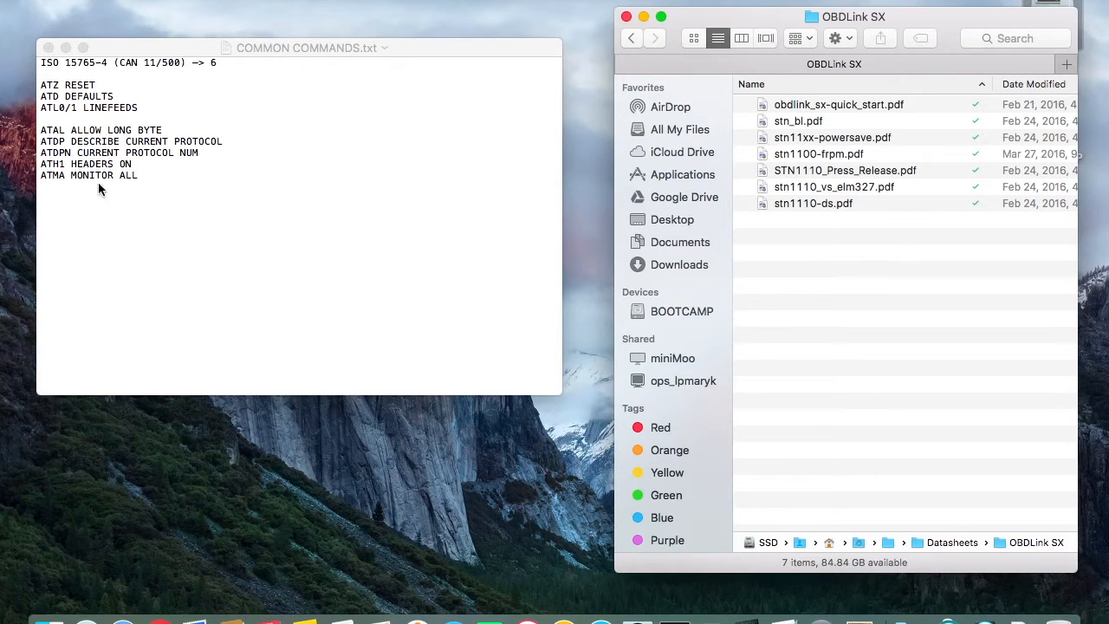
{"action": "mouse_move", "coordinate": [117, 193]}
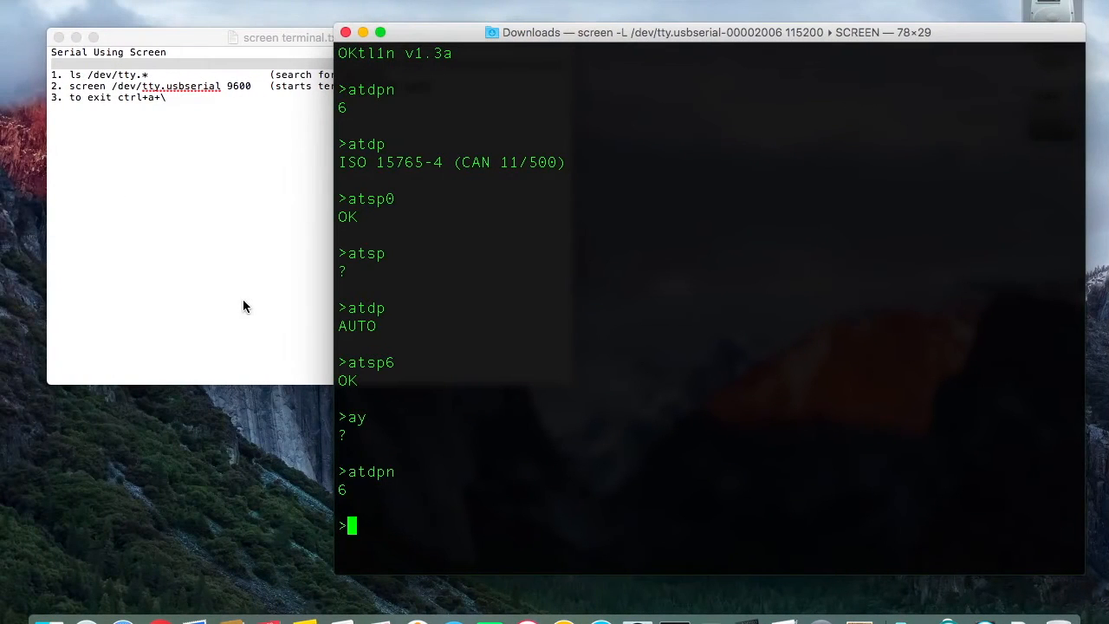
Allow long messages with ATAL and start entering ATH1.
{"action": "type", "text": "atal"}
{"action": "type", "text": "ath"}
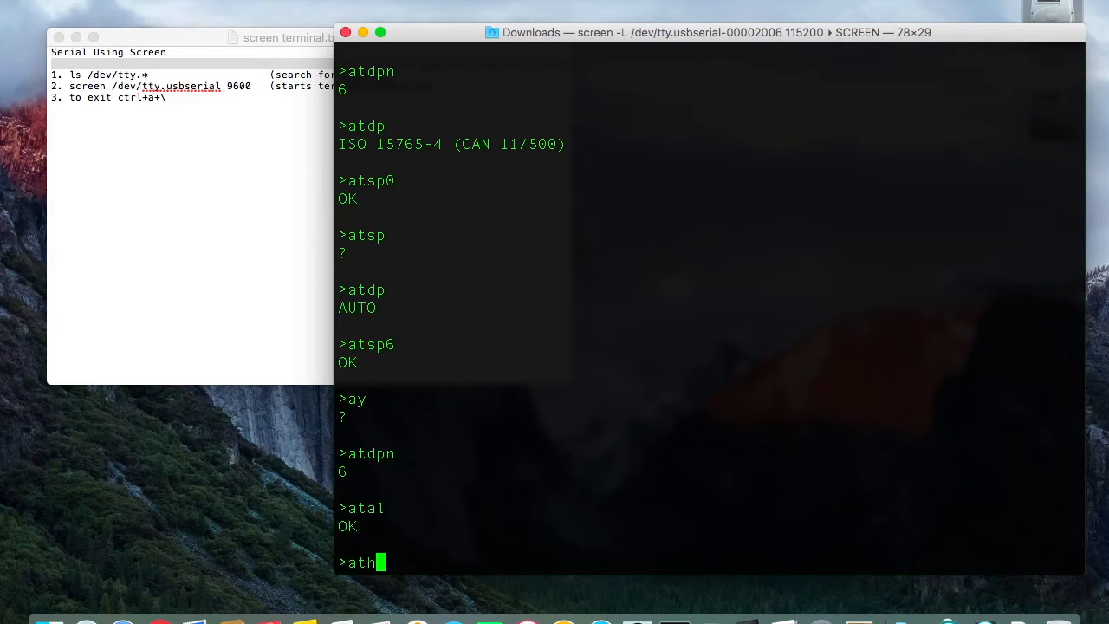
{"action": "type", "text": "1"}
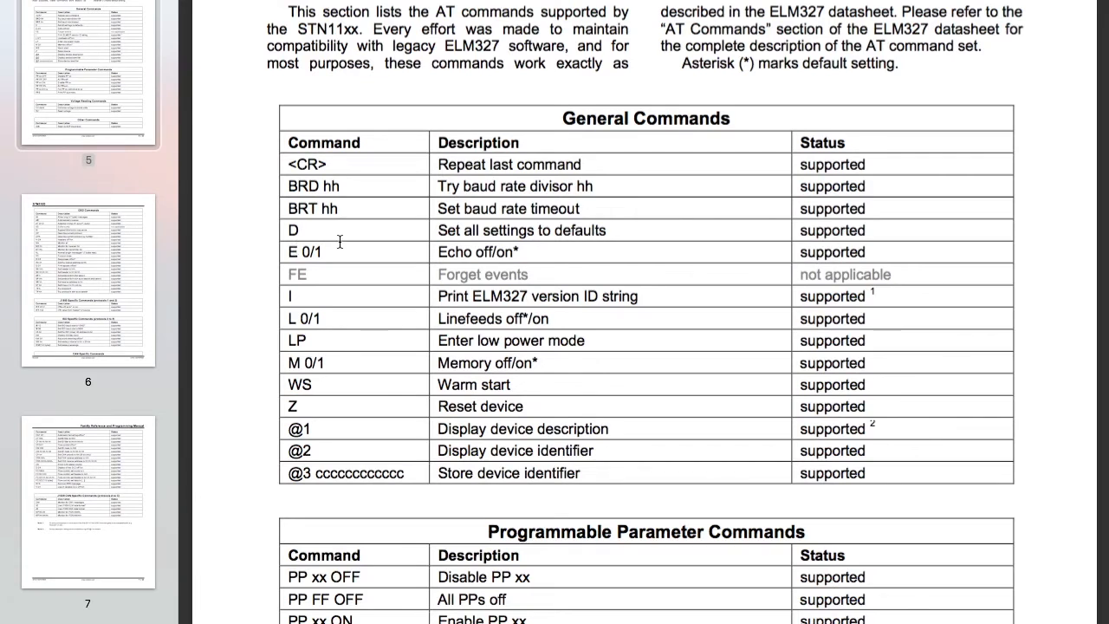
Scroll from the General Commands table to the page 6 OBD Commands table.
{"action": "scroll", "scroll_direction": "down", "scroll_amount": 3}
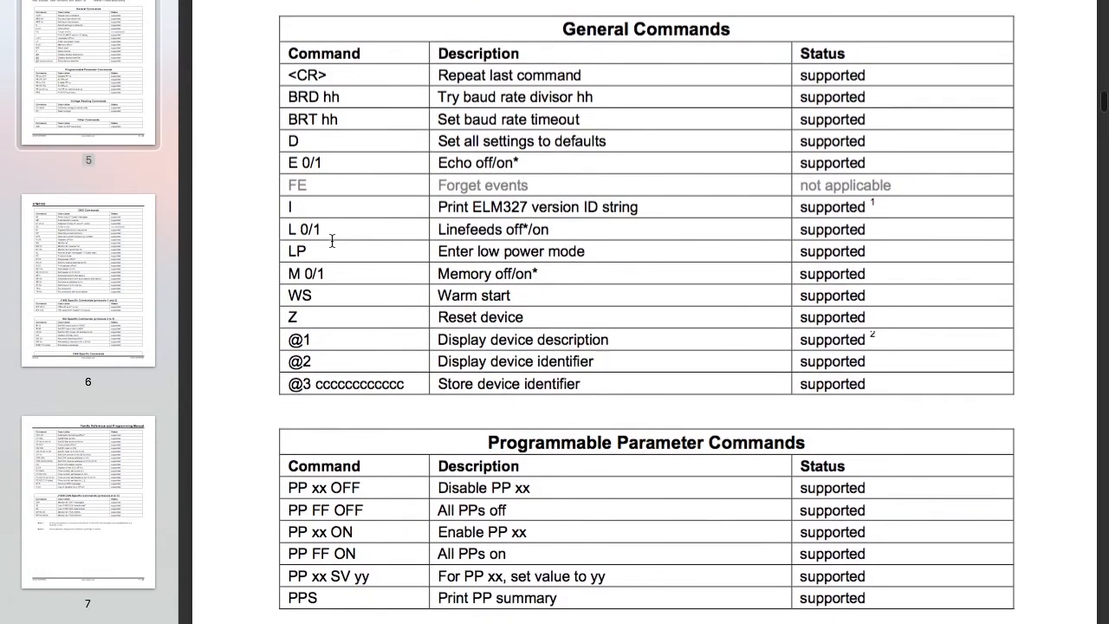
{"action": "scroll", "scroll_direction": "down", "scroll_amount": 3}
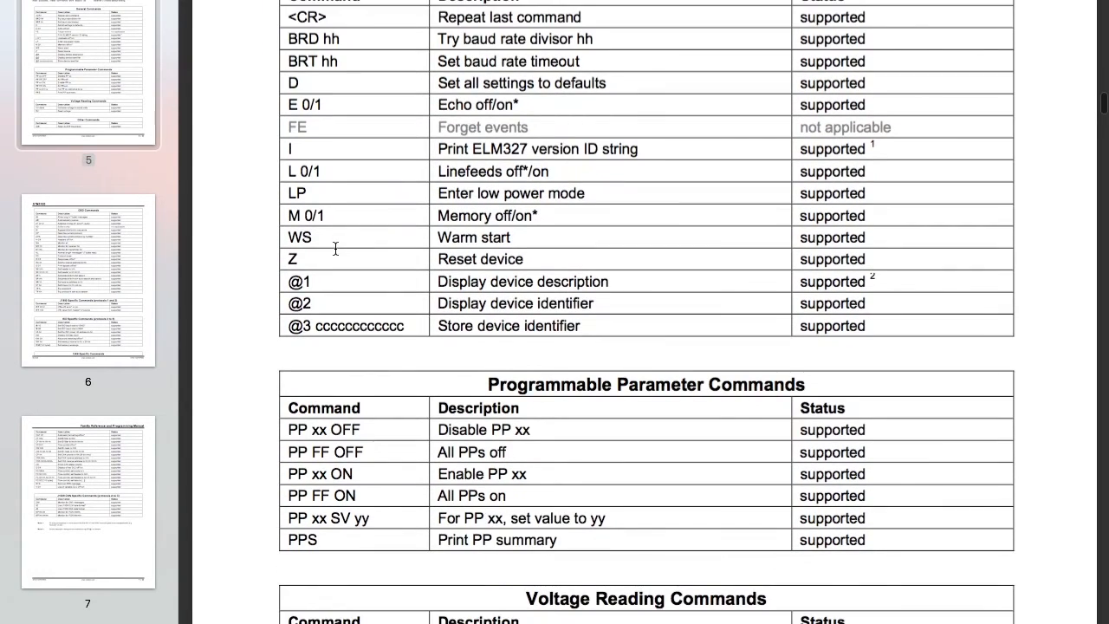
{"action": "scroll", "scroll_direction": "down", "scroll_amount": 3}
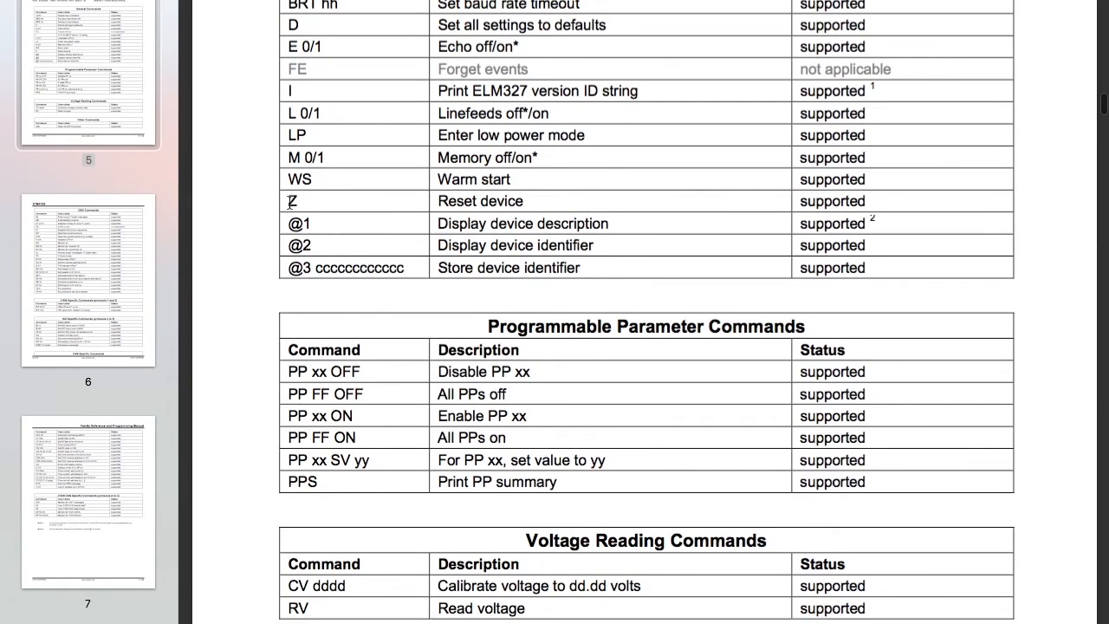
{"action": "scroll", "scroll_direction": "down", "scroll_amount": 3}
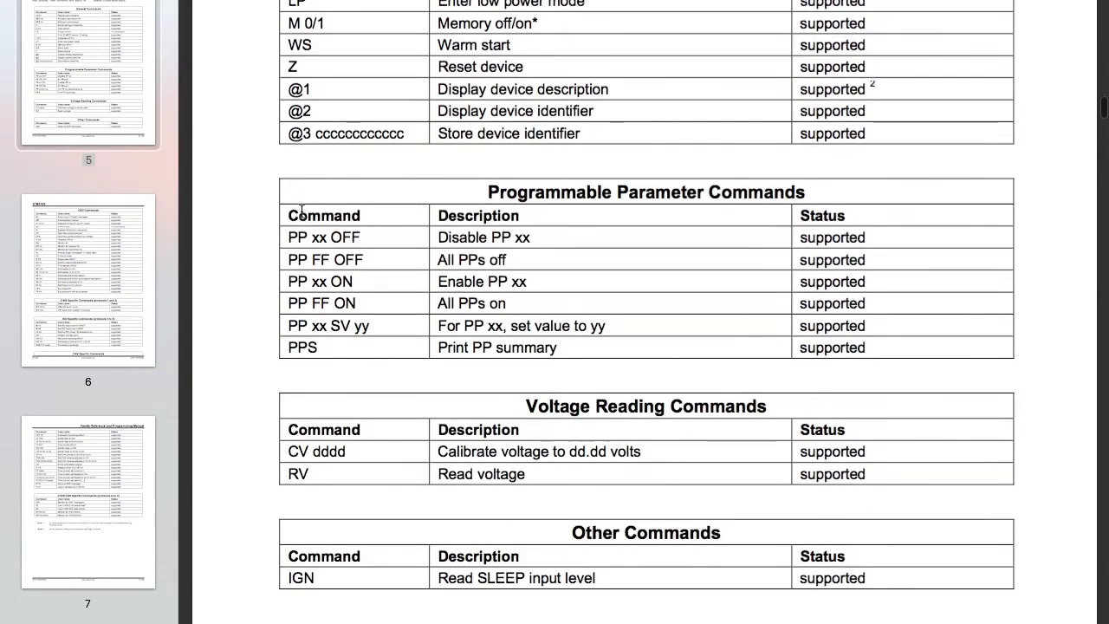
{"action": "scroll", "scroll_direction": "down", "scroll_amount": 3}
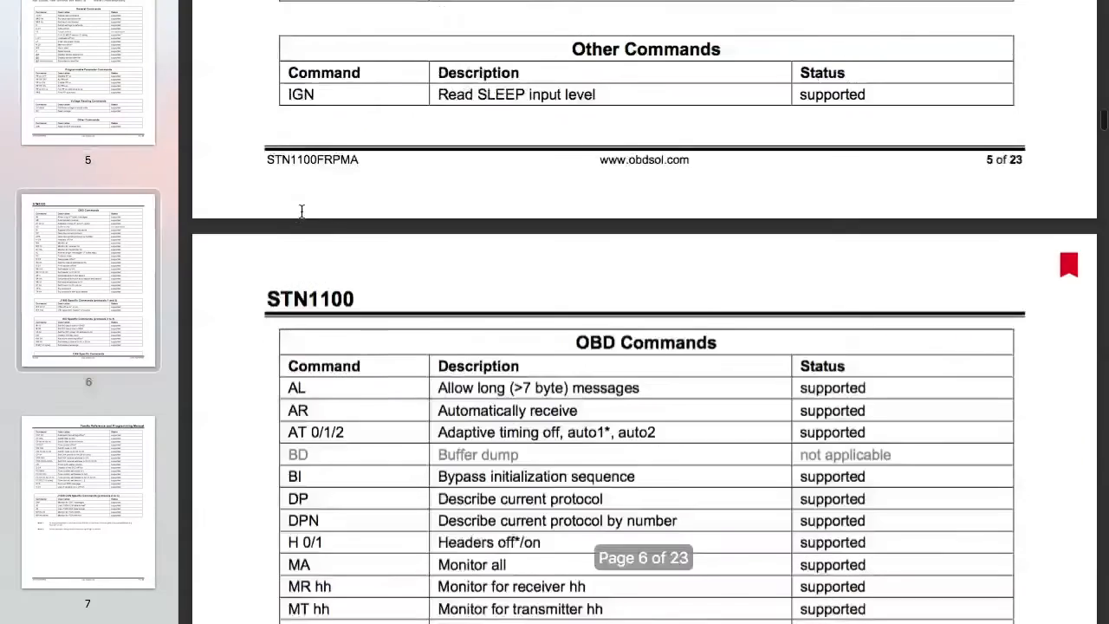
{"action": "scroll", "scroll_direction": "down", "scroll_amount": 3}
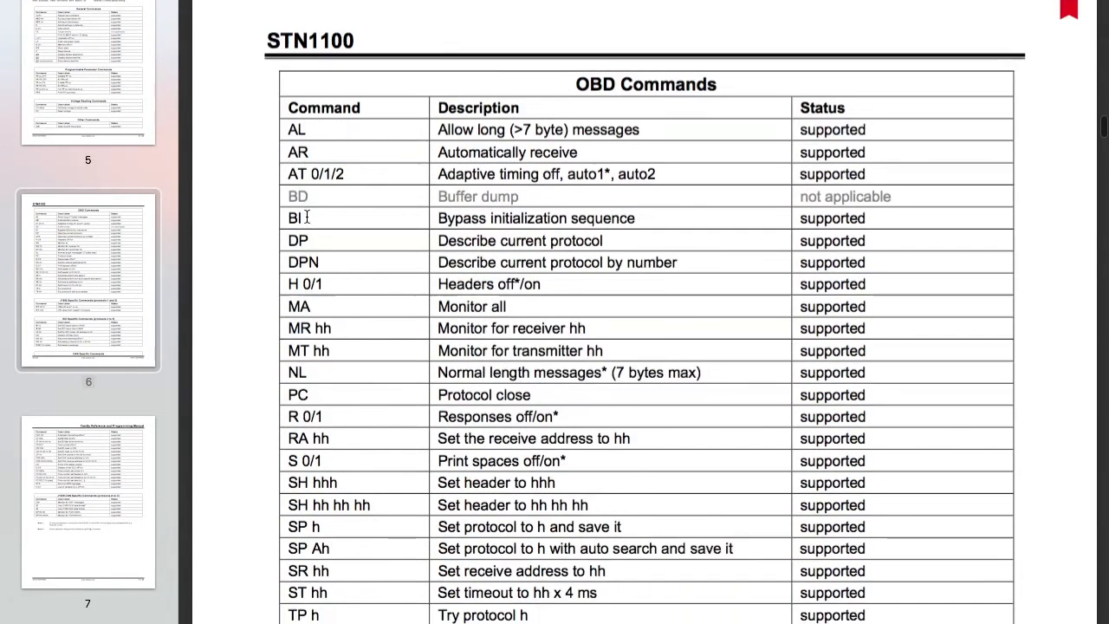
{"action": "scroll", "scroll_direction": "down", "scroll_amount": 3}
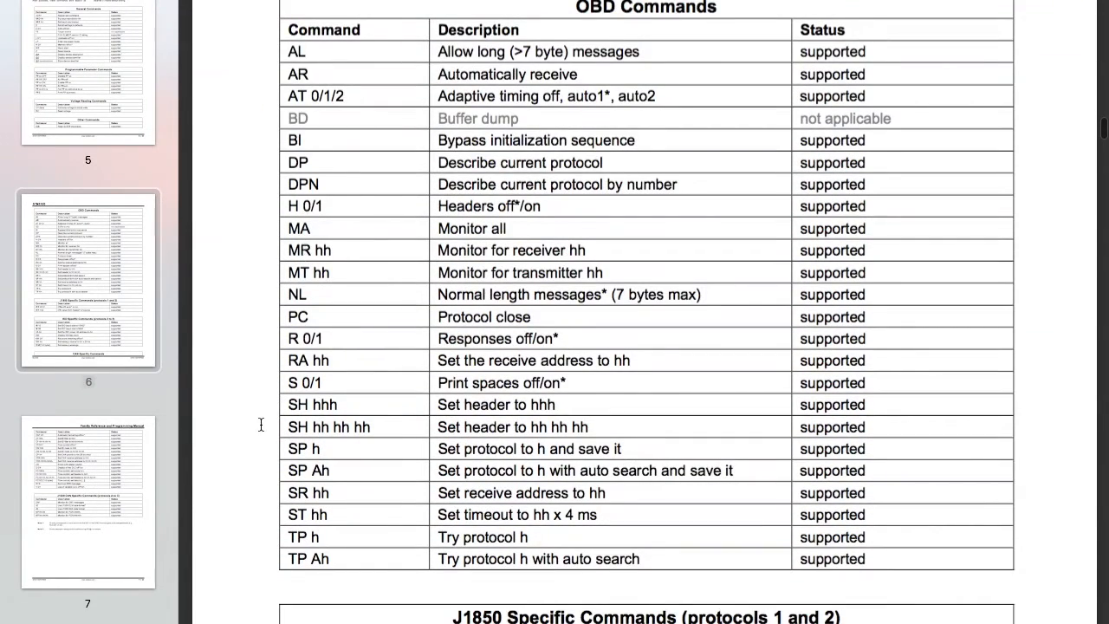
{"action": "mouse_move", "coordinate": [291, 470]}
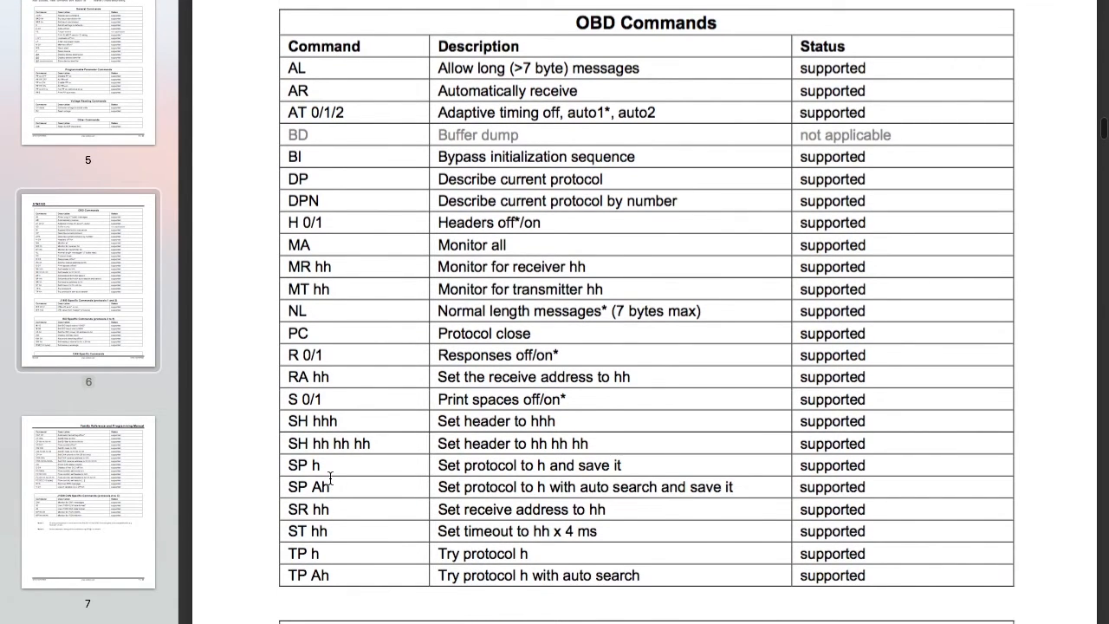
{"action": "scroll", "scroll_direction": "up", "scroll_amount": 3}
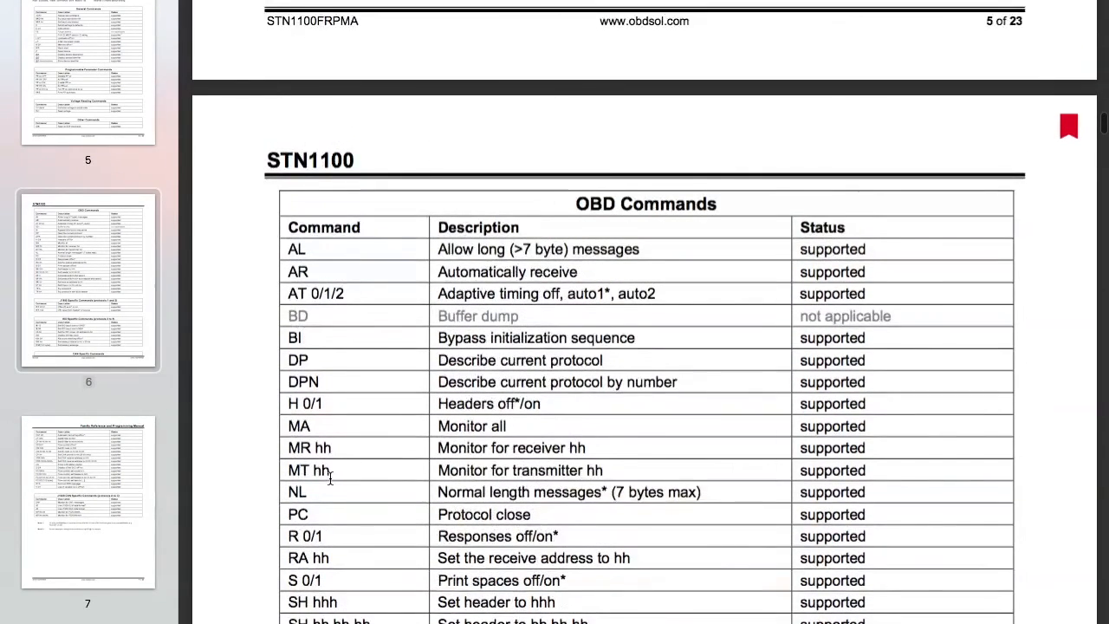
{"action": "scroll", "scroll_direction": "down", "scroll_amount": 3}
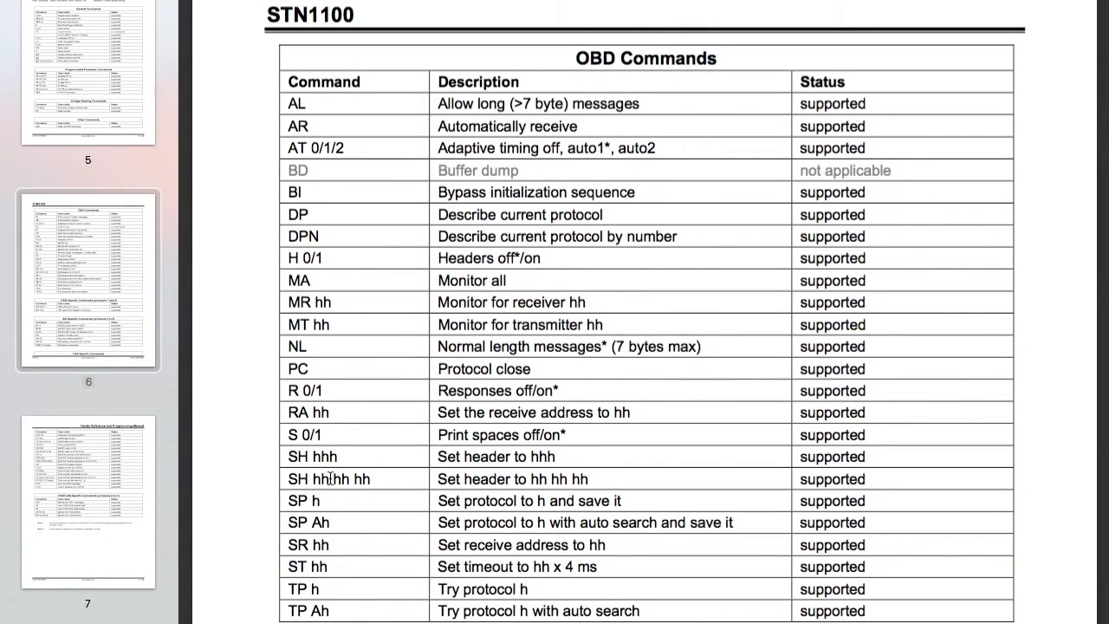
{"action": "scroll", "scroll_direction": "down", "scroll_amount": 3}
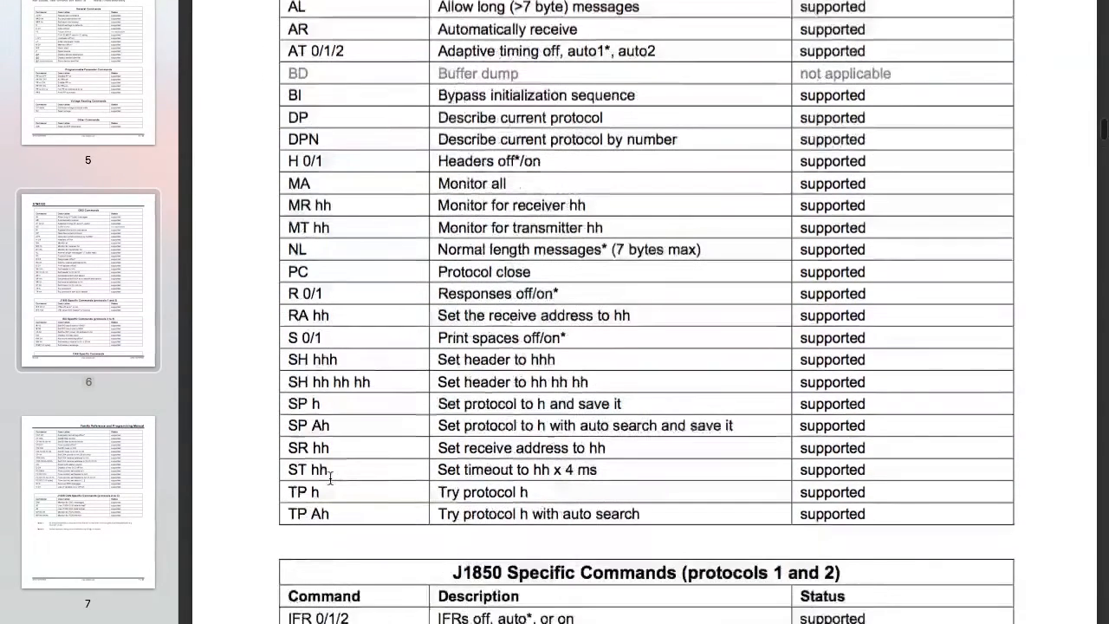
{"action": "scroll", "scroll_direction": "up", "scroll_amount": 3}
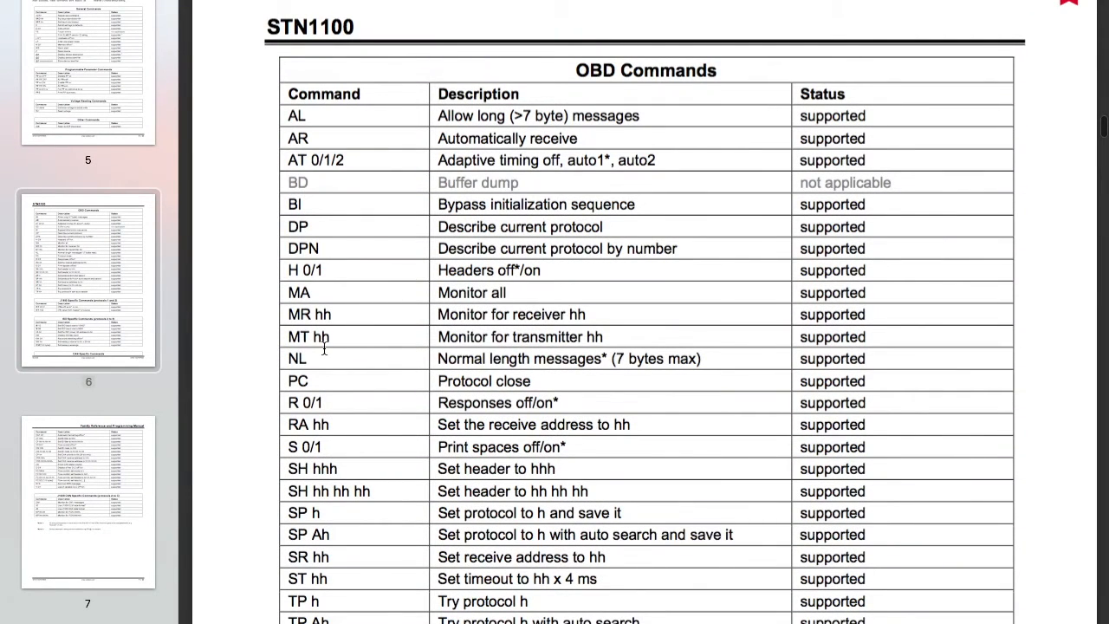
{"action": "mouse_move", "coordinate": [318, 304]}
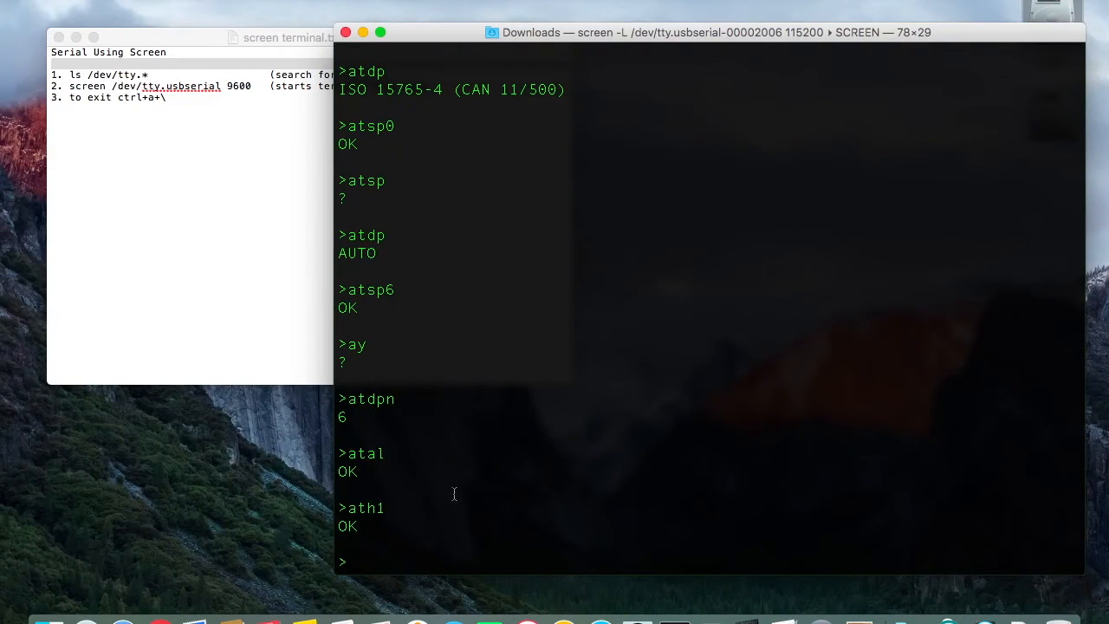
Send ATL0 and ATMA, then scroll through the streamed CAN frames until buffer full.
{"action": "type", "text": "at"}
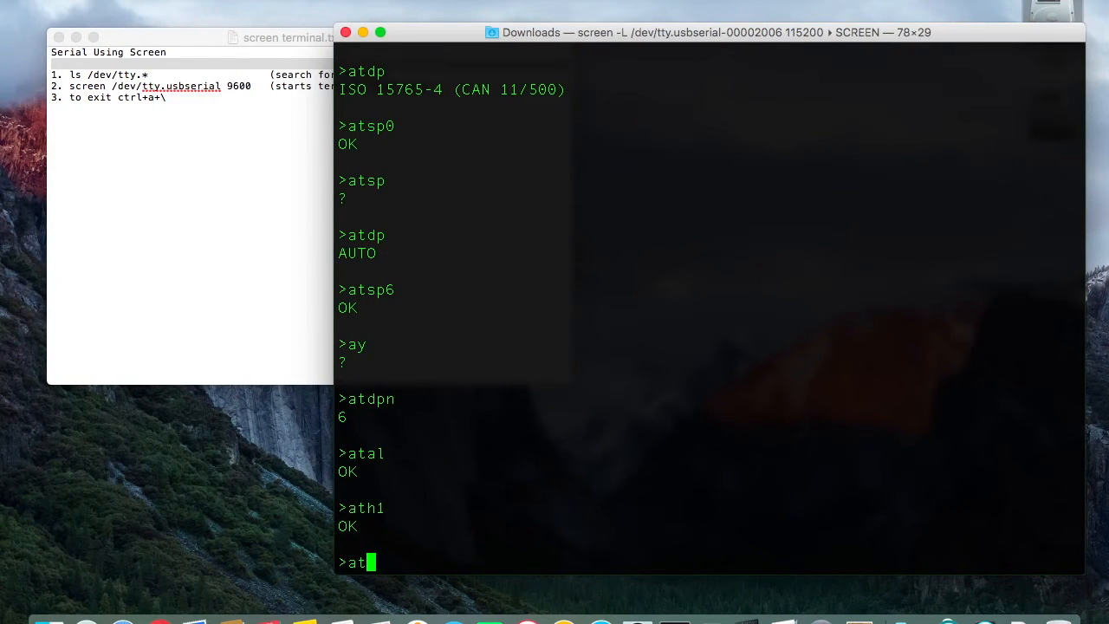
{"action": "type", "text": "l0"}
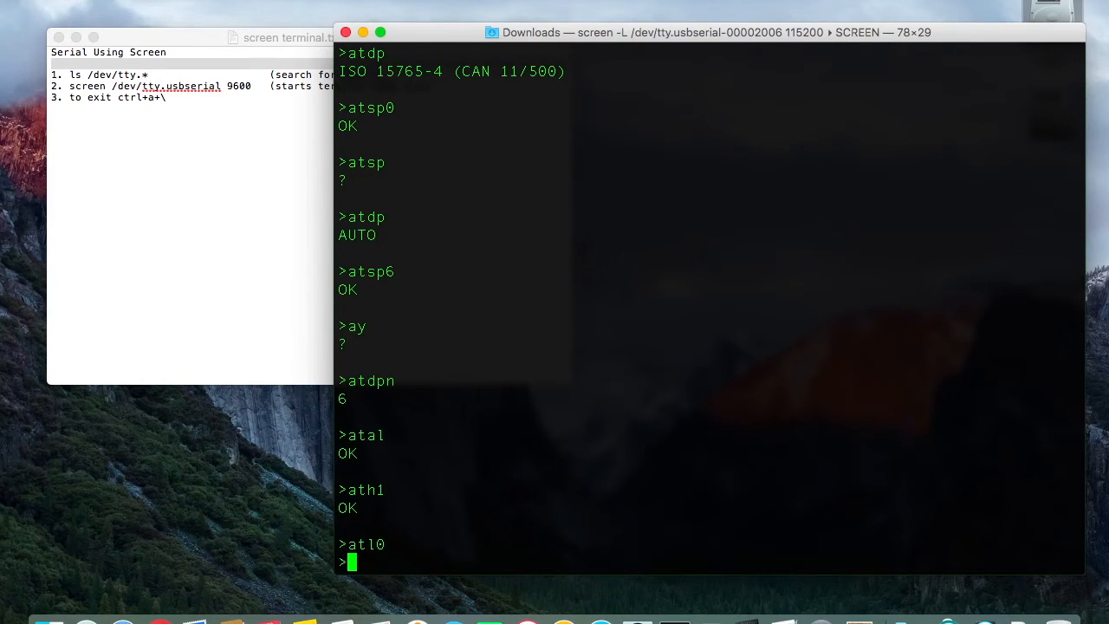
{"action": "type", "text": "a"}
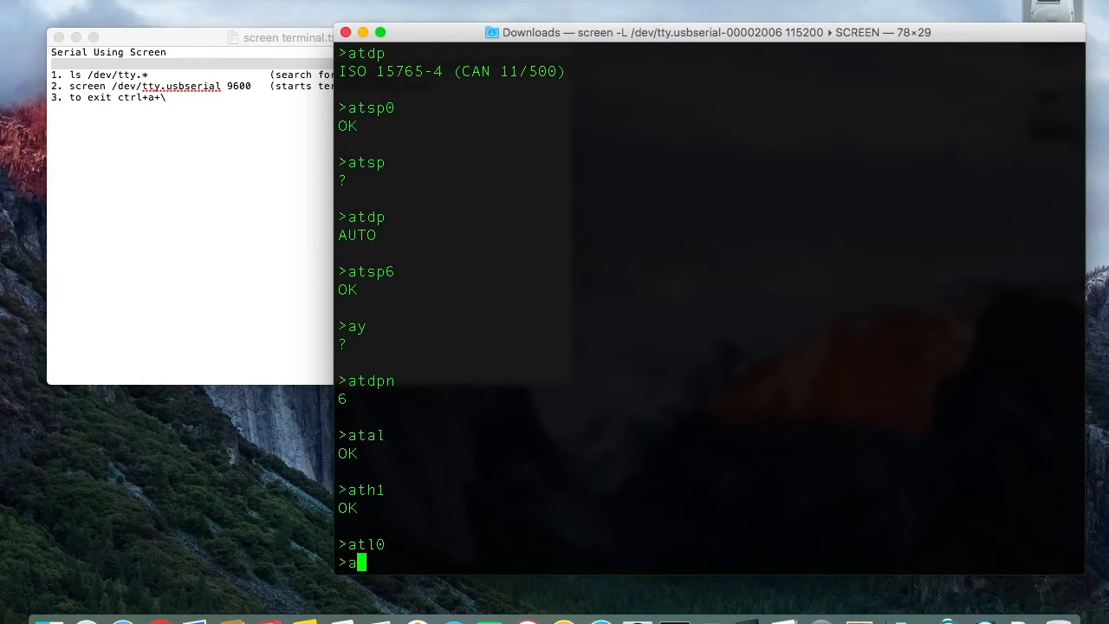
{"action": "type", "text": "tma"}
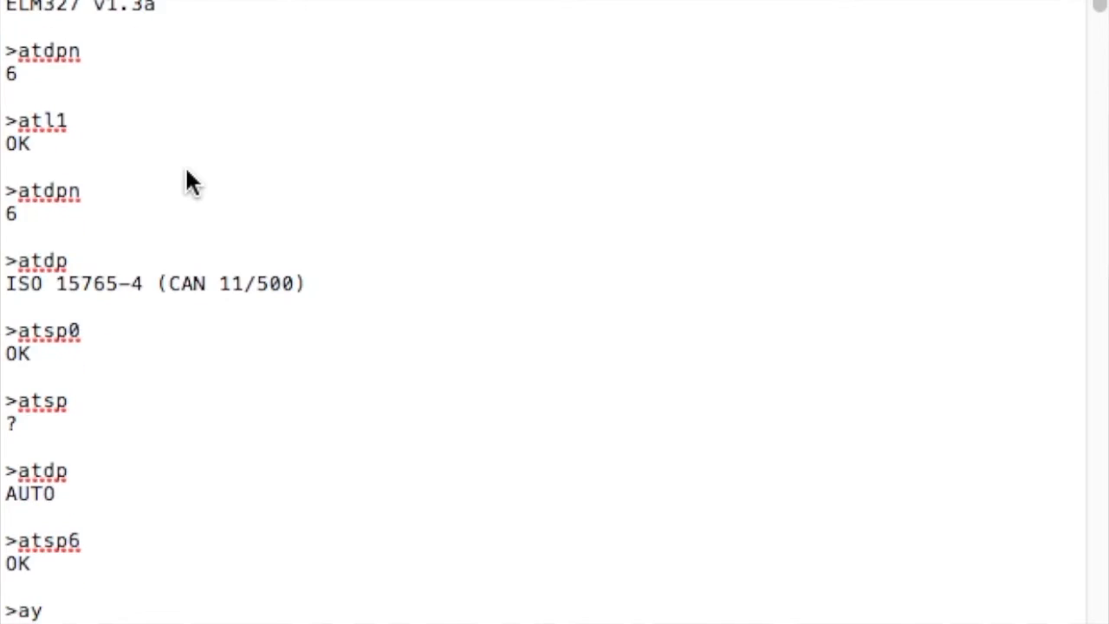
{"action": "scroll", "scroll_direction": "down", "scroll_amount": 3}
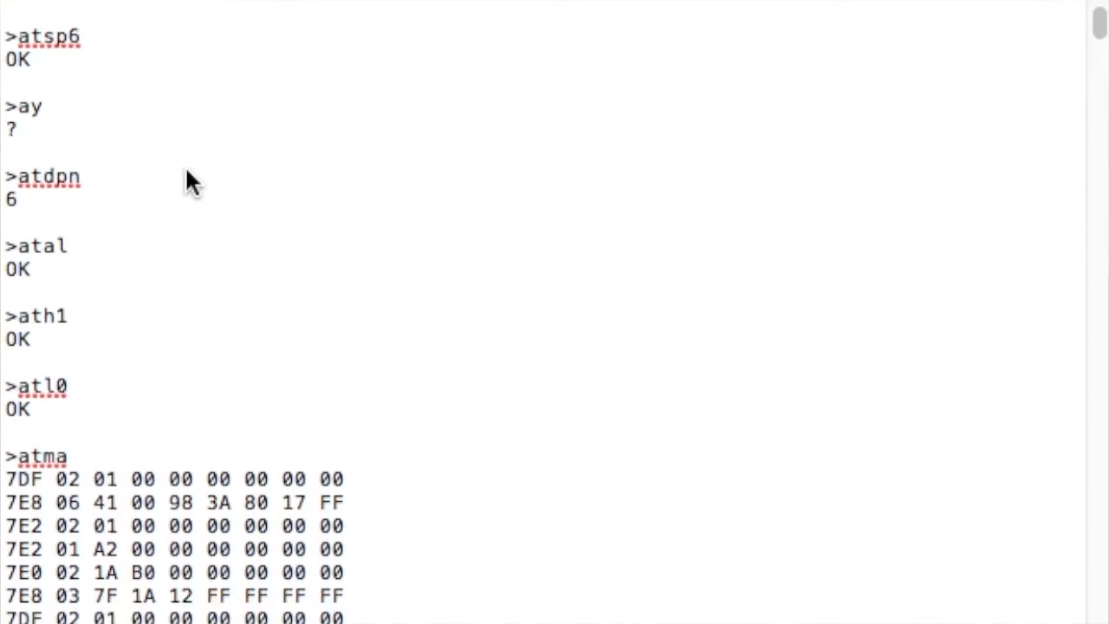
{"action": "scroll", "scroll_direction": "down", "scroll_amount": 3}
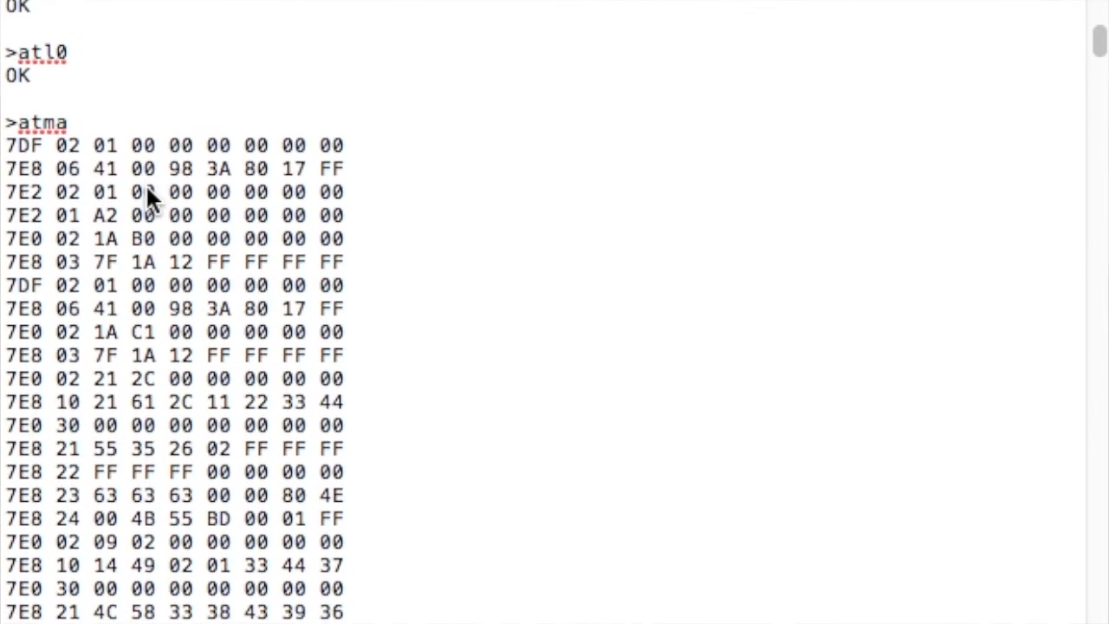
{"action": "scroll", "scroll_direction": "up", "scroll_amount": 3}
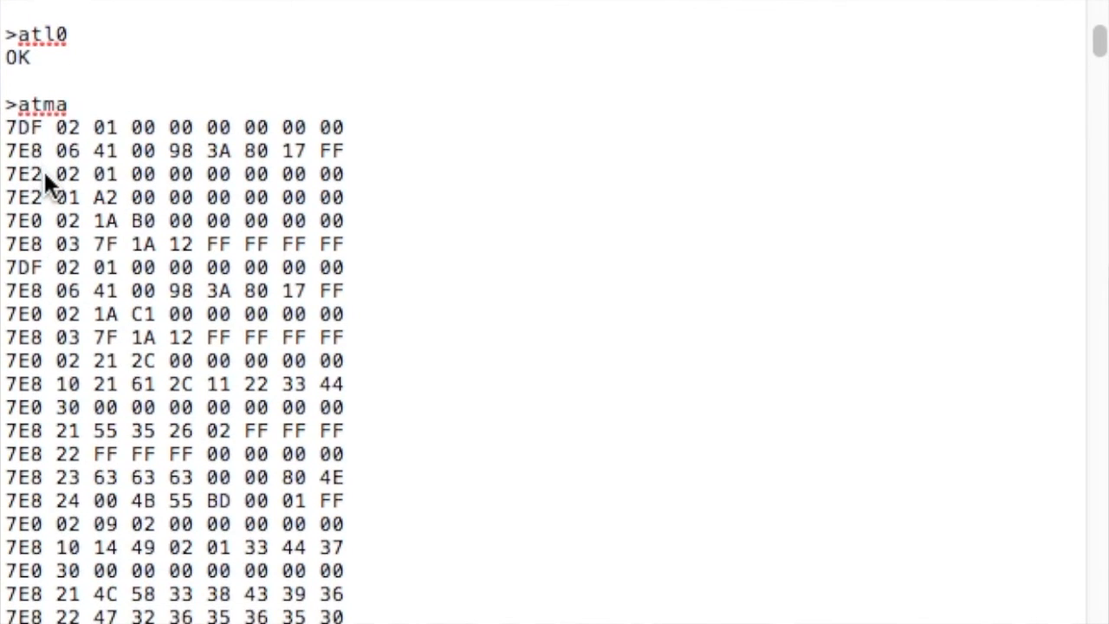
{"action": "scroll", "scroll_direction": "down", "scroll_amount": 3}
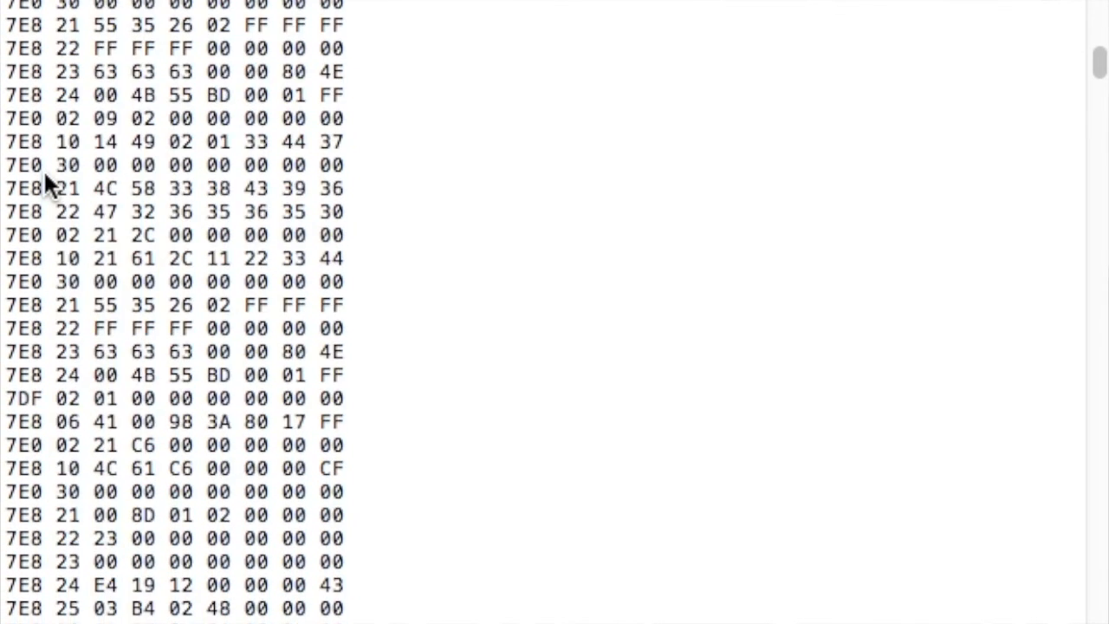
{"action": "scroll", "scroll_direction": "down", "scroll_amount": 3}
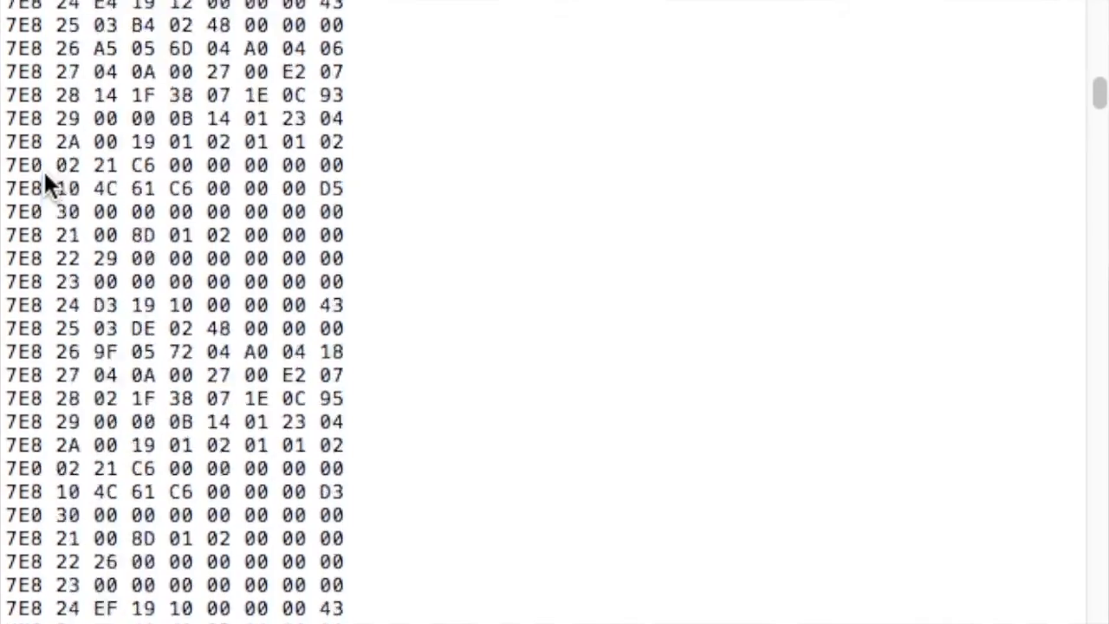
{"action": "scroll", "scroll_direction": "down", "scroll_amount": 3}
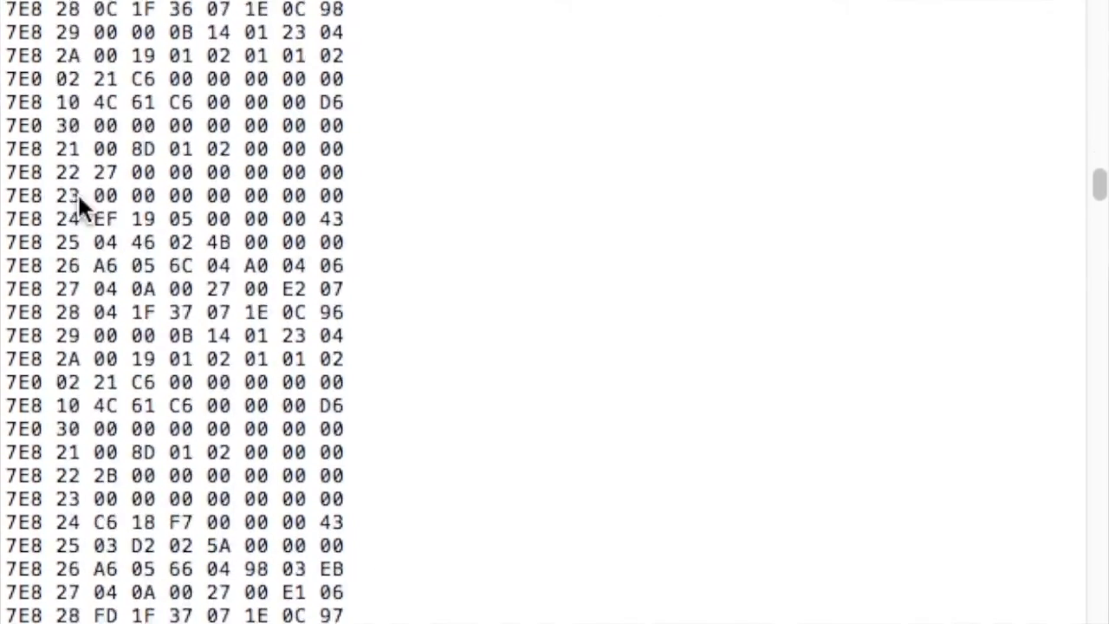
{"action": "scroll", "scroll_direction": "down", "scroll_amount": 3}
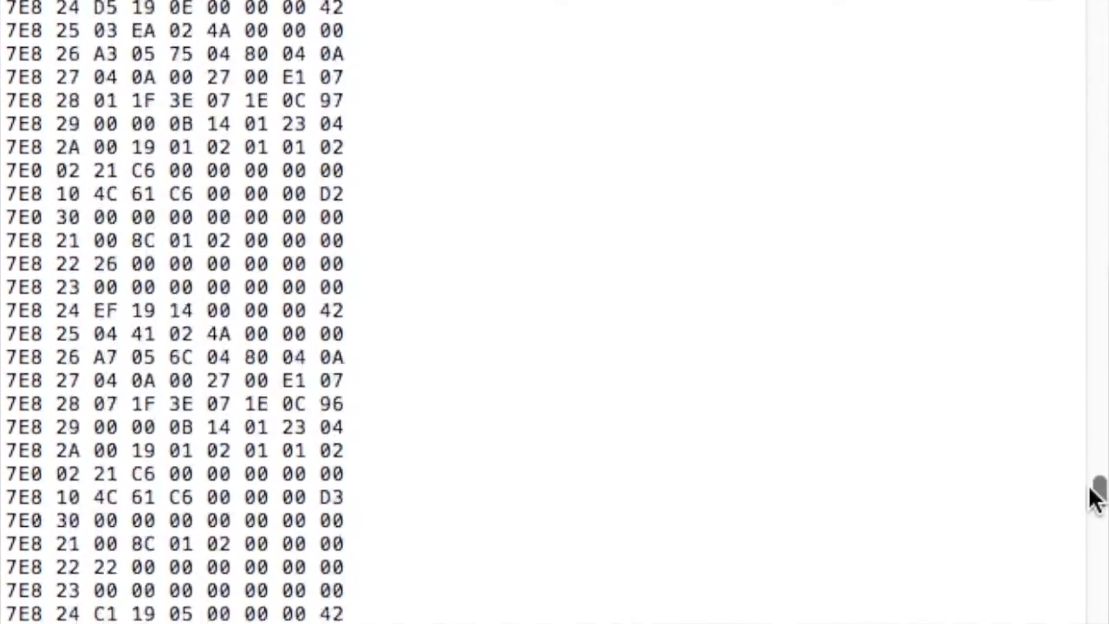
{"action": "scroll", "scroll_direction": "down", "scroll_amount": 3}
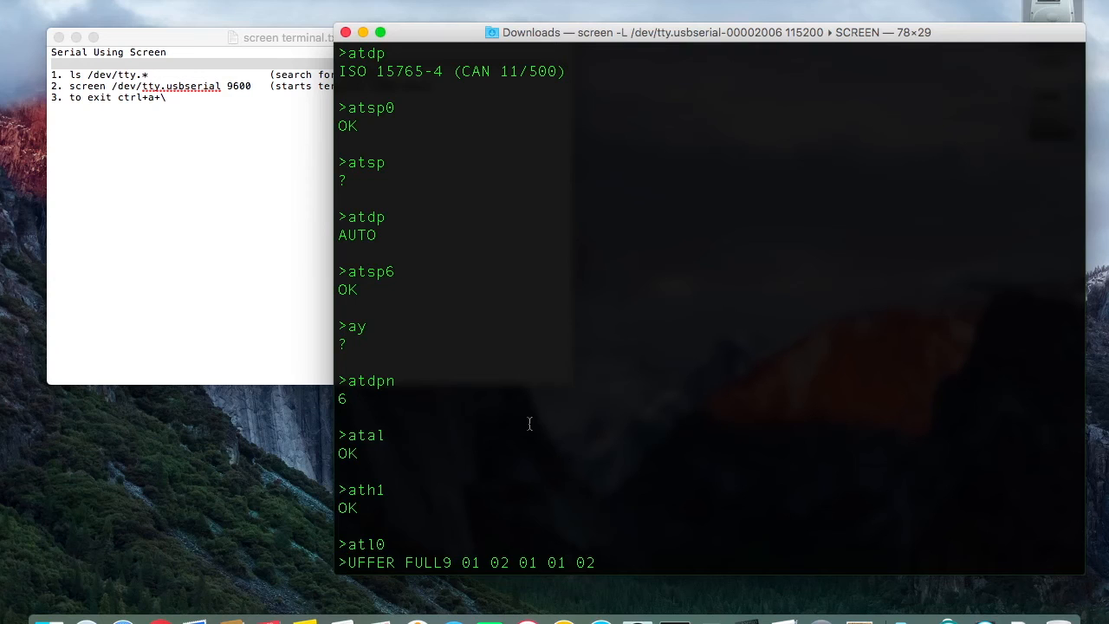
{"action": "mouse_move", "coordinate": [581, 264]}
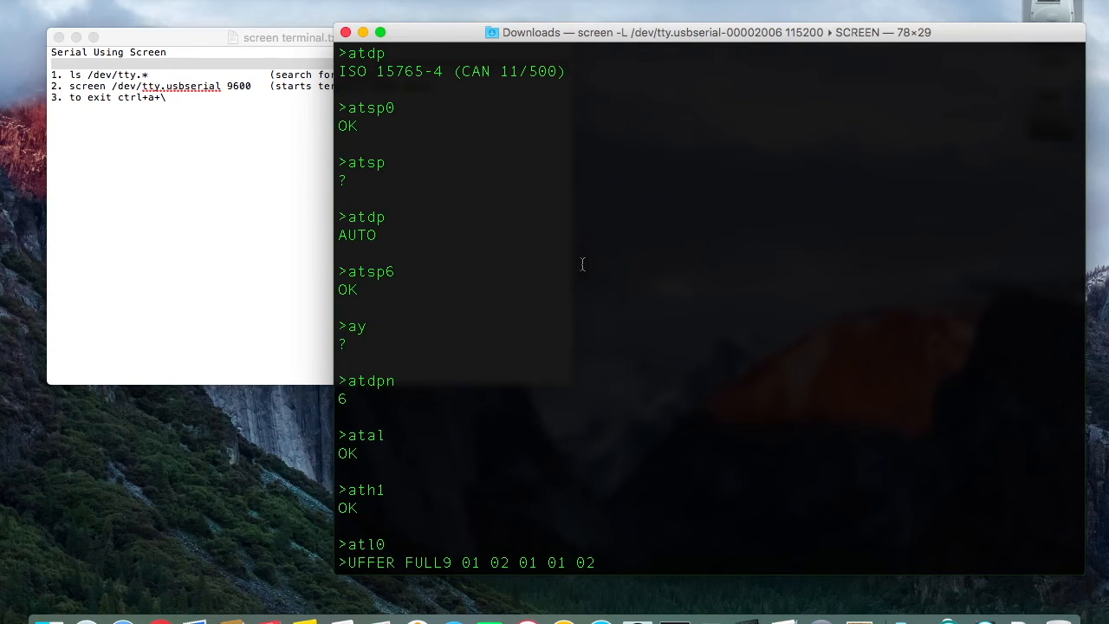
{"action": "mouse_move", "coordinate": [468, 365]}
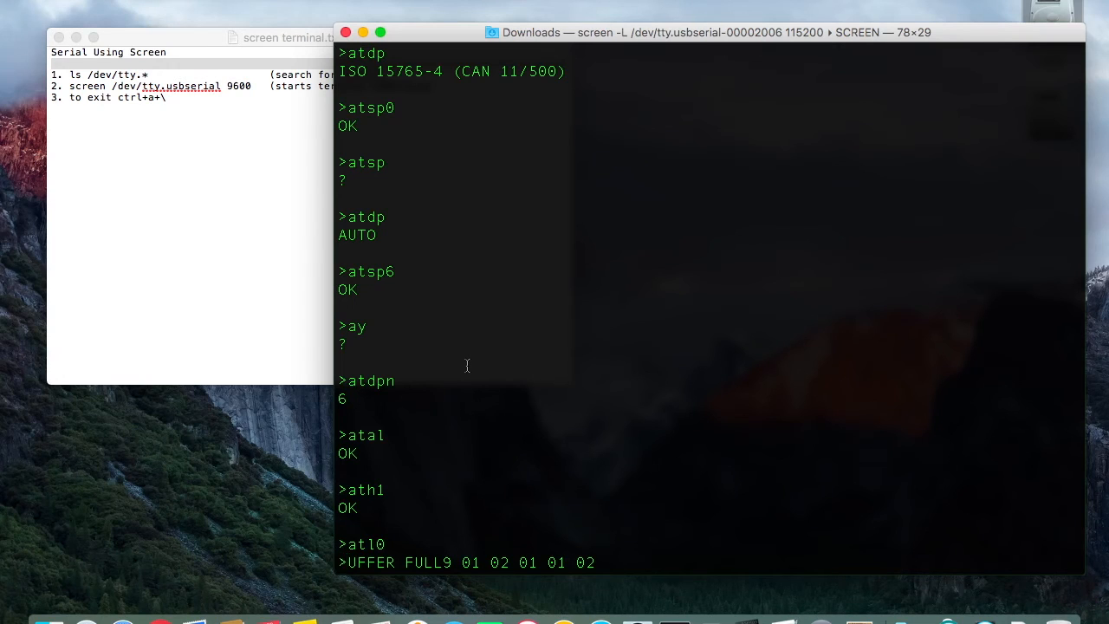
{"action": "mouse_move", "coordinate": [429, 444]}
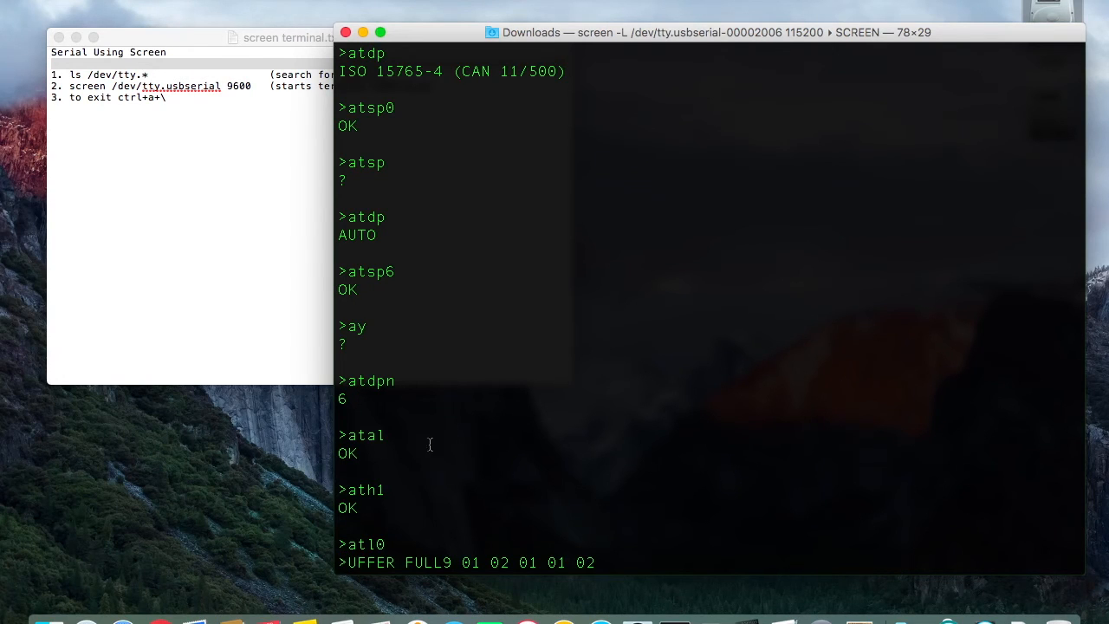
{"action": "mouse_move", "coordinate": [456, 465]}
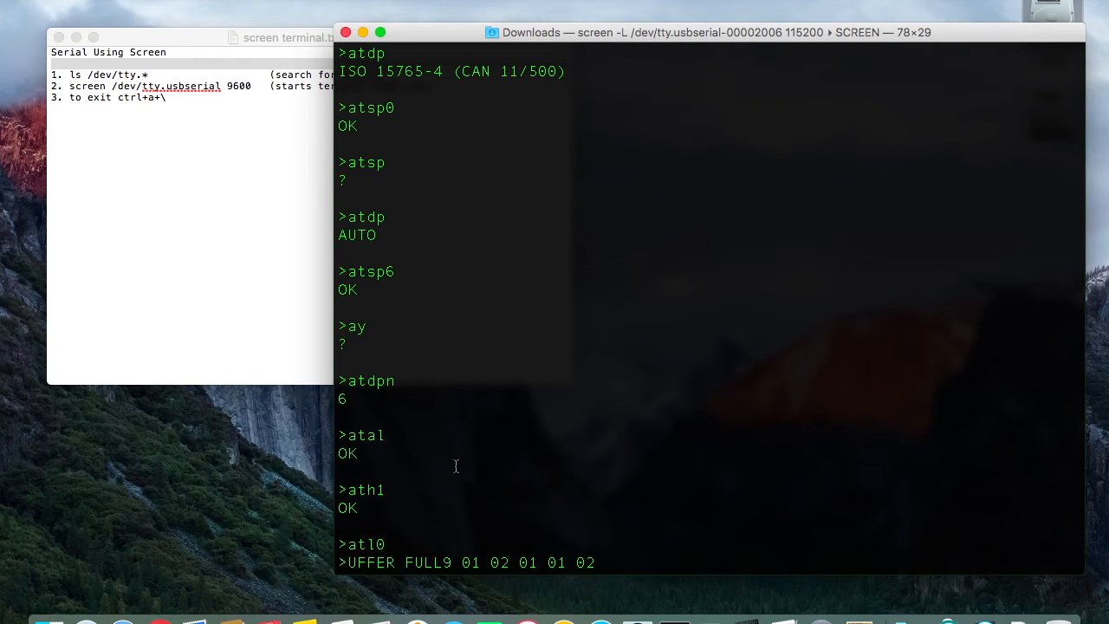
{"action": "mouse_move", "coordinate": [471, 100]}
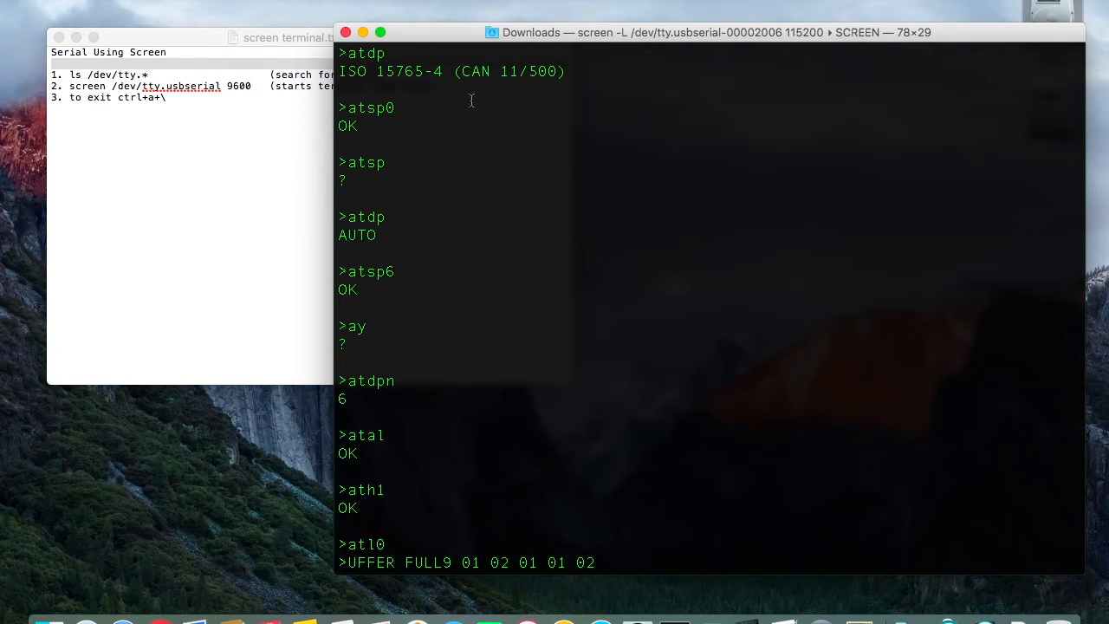
{"action": "mouse_move", "coordinate": [466, 211]}
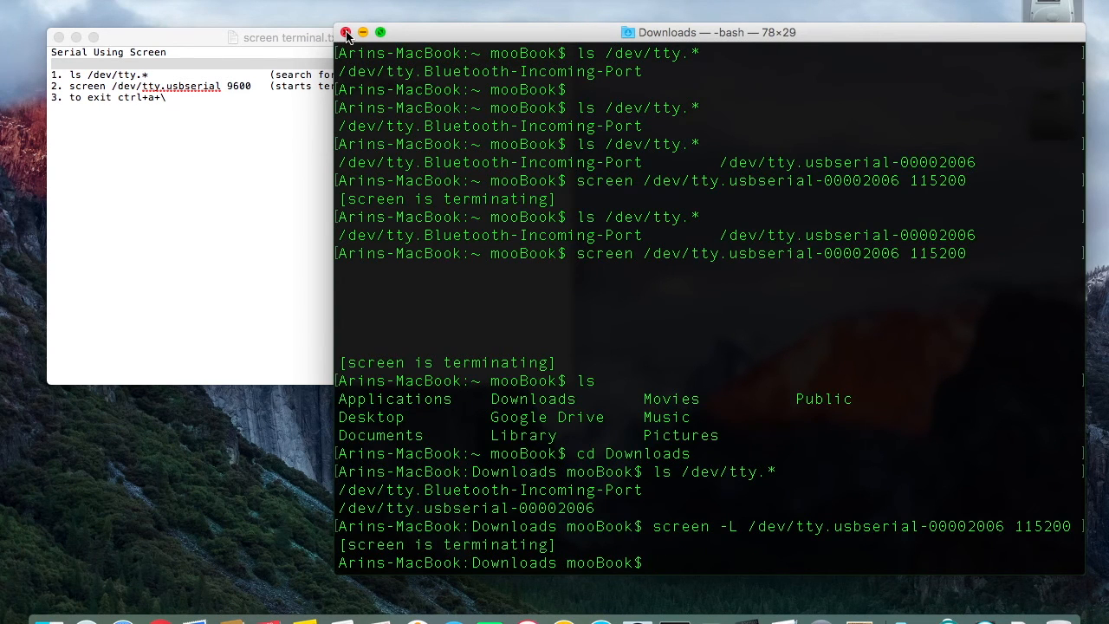
Close Terminal and the notes, then rename screenlog.0 in Downloads to screenlog.txt.
{"action": "left_click", "coordinate": [346, 32]}
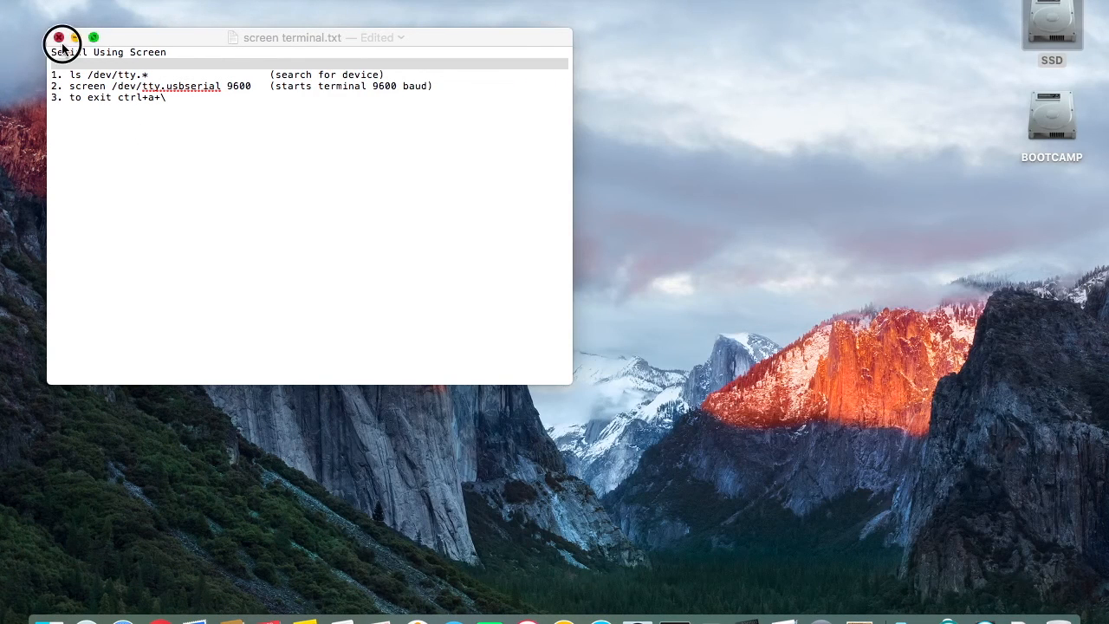
{"action": "left_click", "coordinate": [58, 38]}
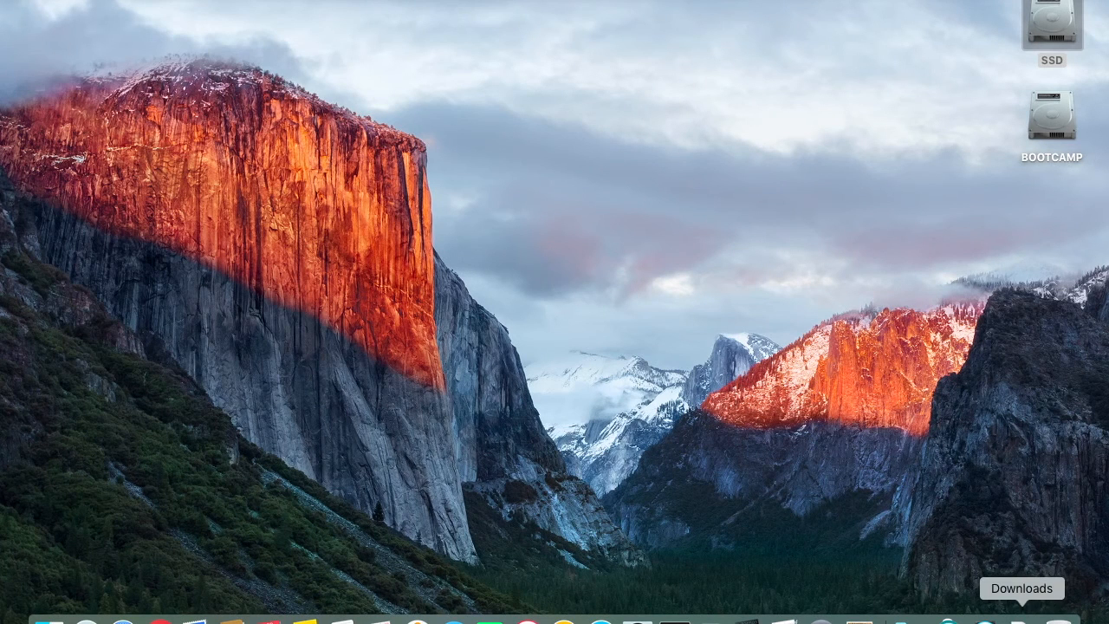
{"action": "left_click", "coordinate": [1051, 21]}
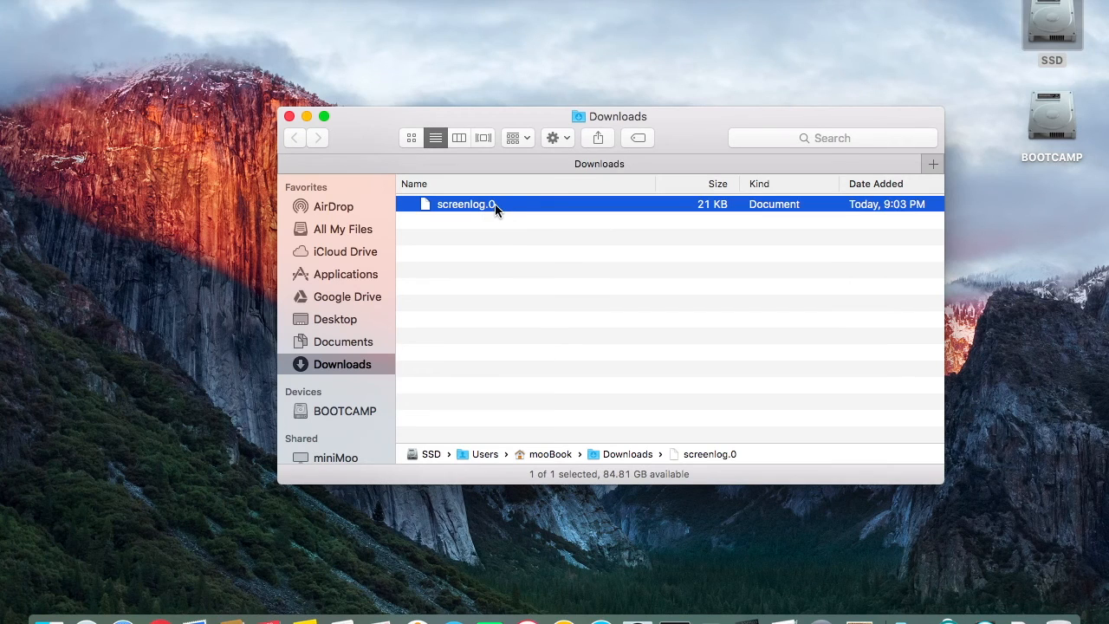
{"action": "left_click", "coordinate": [466, 204]}
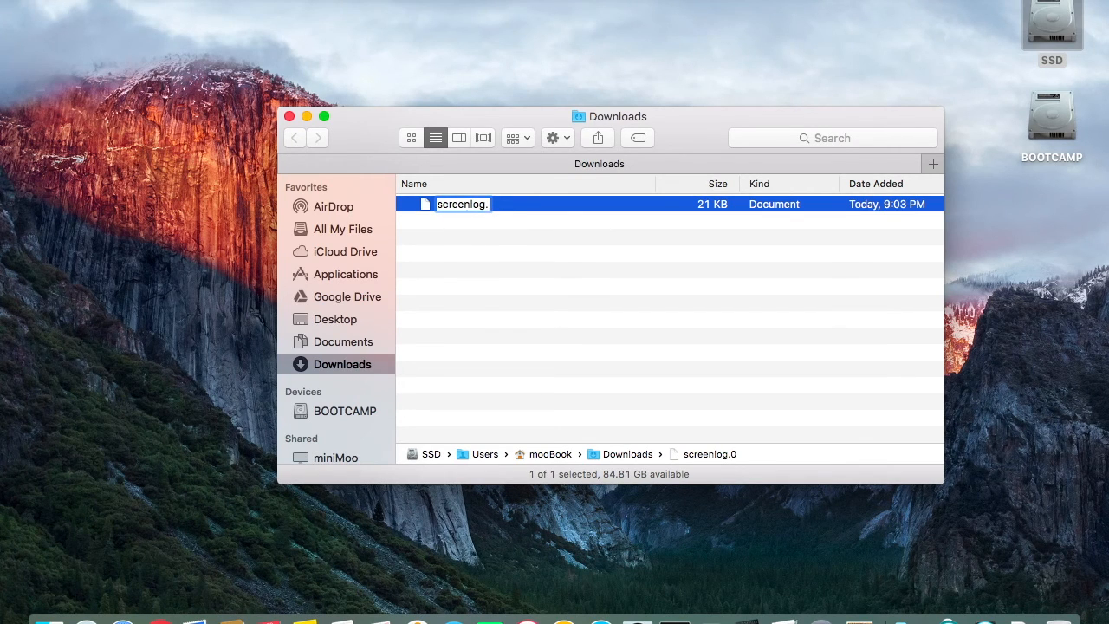
{"action": "key", "text": "Return"}
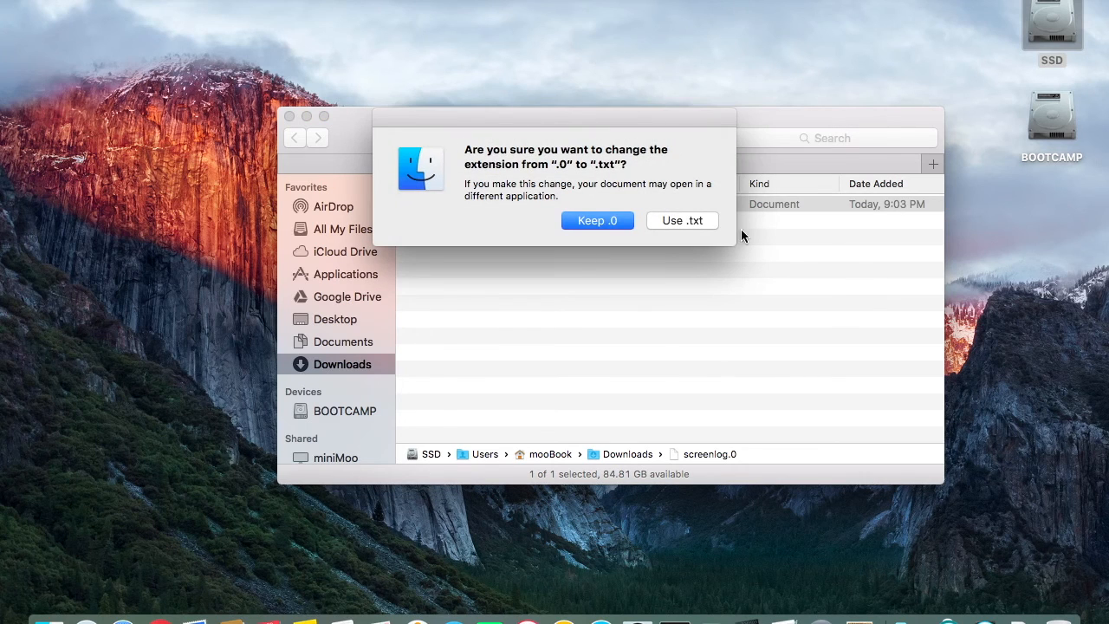
{"action": "left_click", "coordinate": [682, 220]}
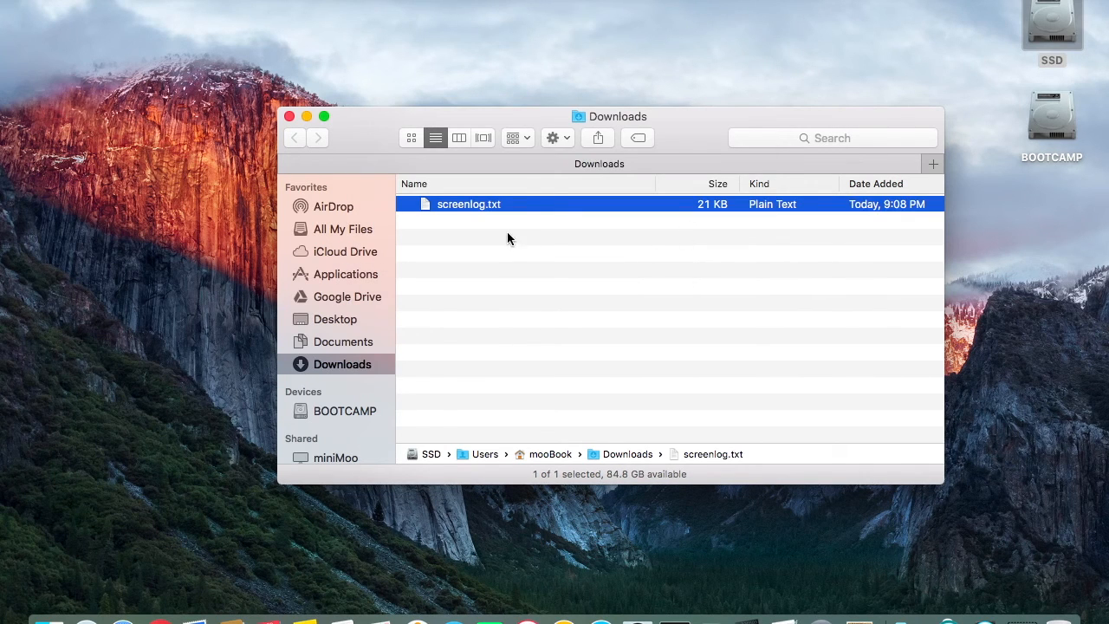
Open screenlog.txt in TextEdit, scroll the CAN frames and select a 7E8 ID.
{"action": "double_click", "coordinate": [469, 204]}
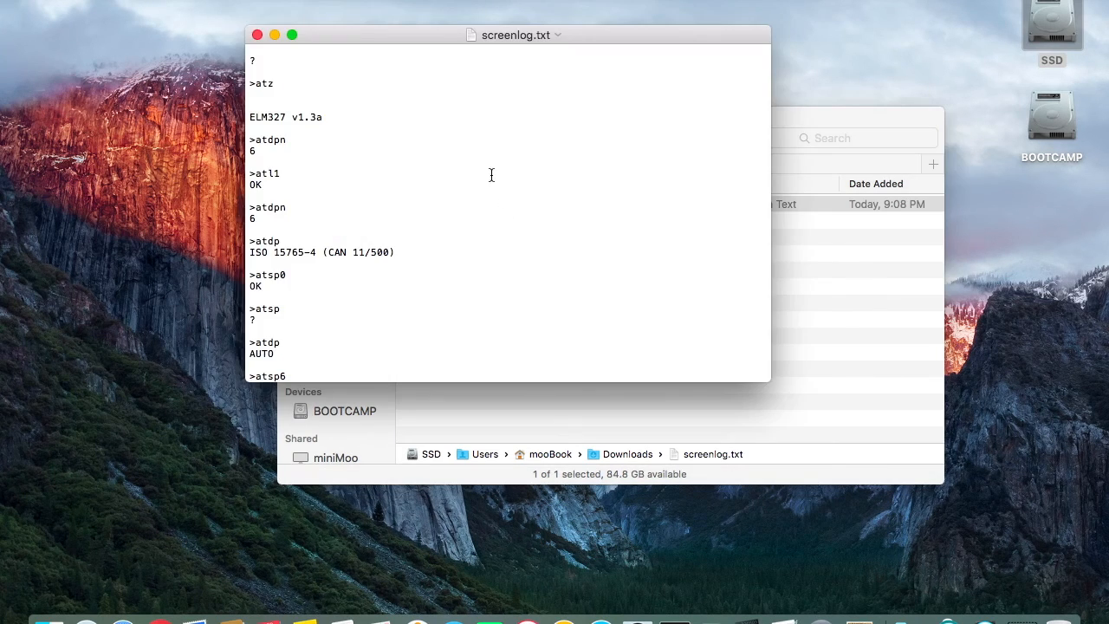
{"action": "scroll", "scroll_direction": "down", "scroll_amount": 3}
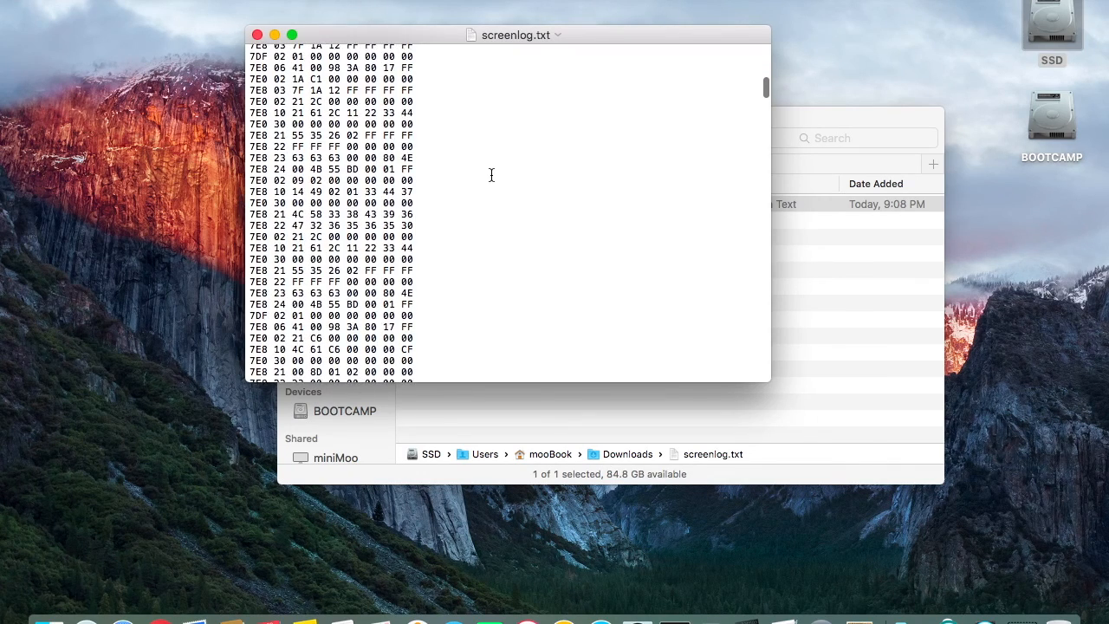
{"action": "scroll", "scroll_direction": "down", "scroll_amount": 3}
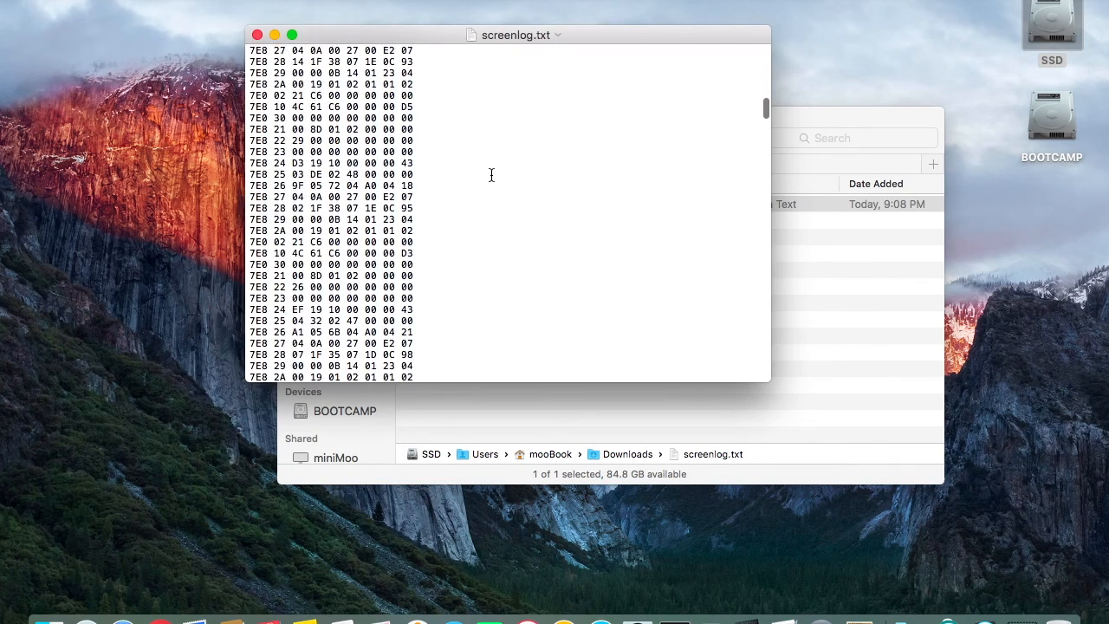
{"action": "scroll", "scroll_direction": "down", "scroll_amount": 3}
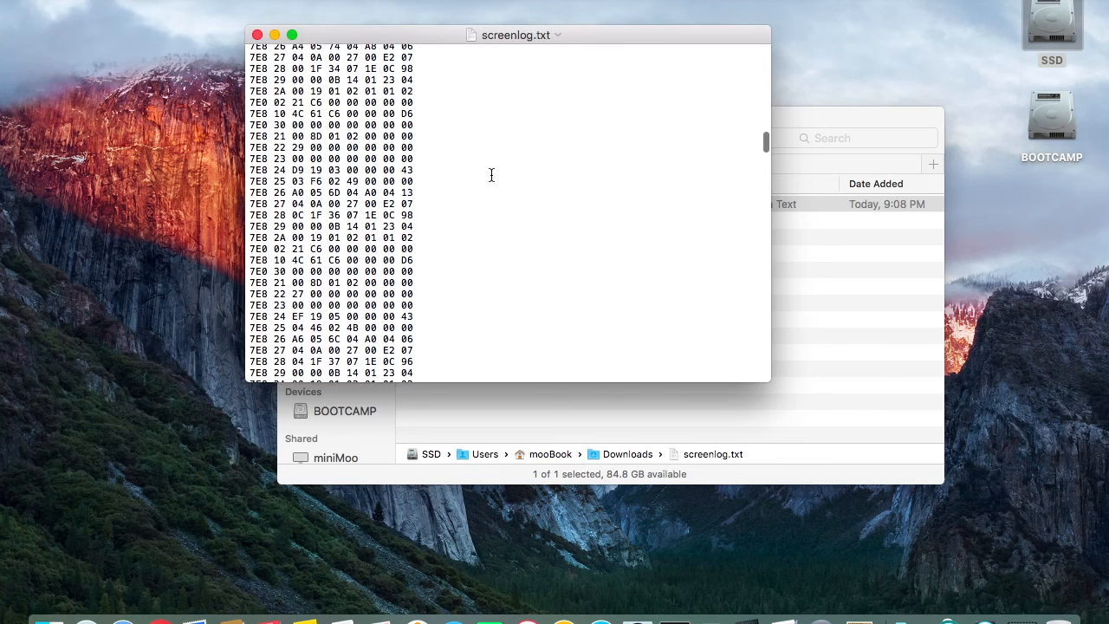
{"action": "scroll", "scroll_direction": "down", "scroll_amount": 3}
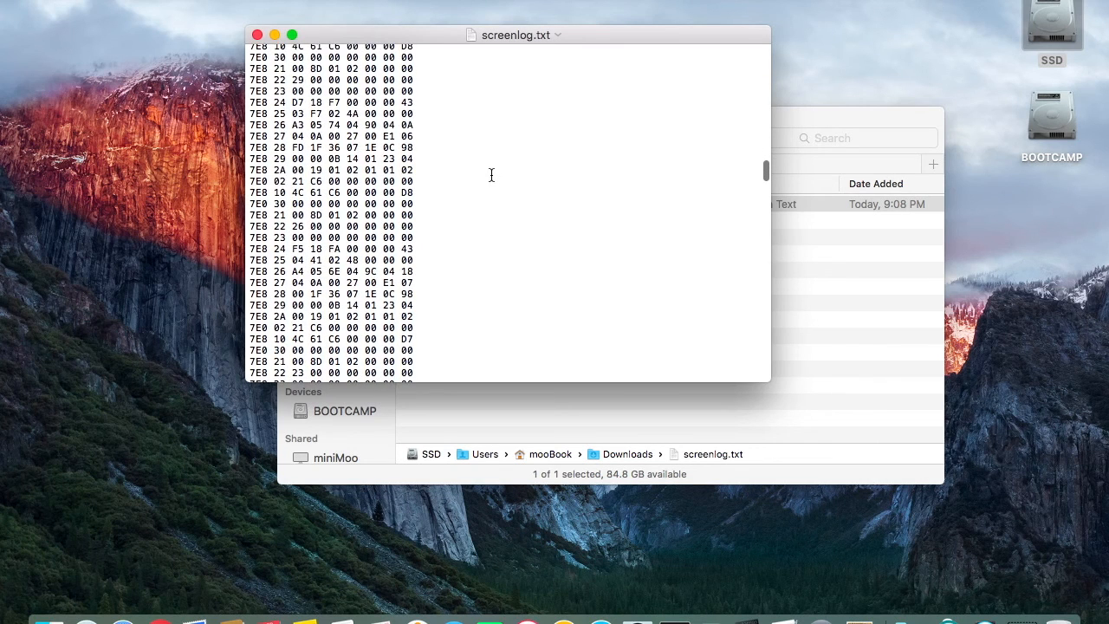
{"action": "scroll", "scroll_direction": "down", "scroll_amount": 3}
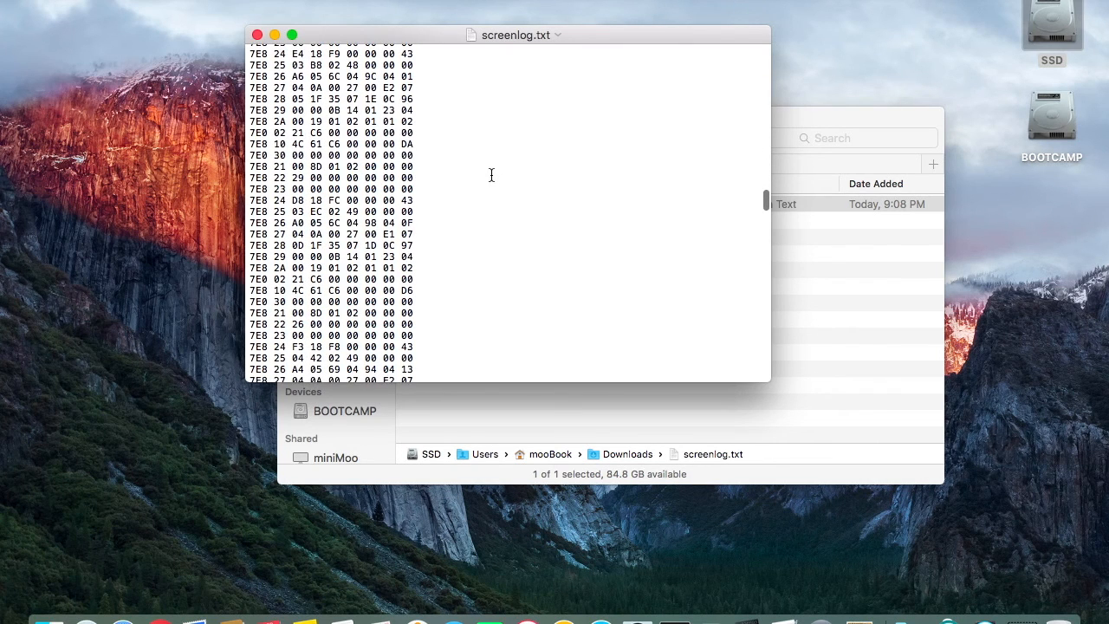
{"action": "scroll", "scroll_direction": "down", "scroll_amount": 3}
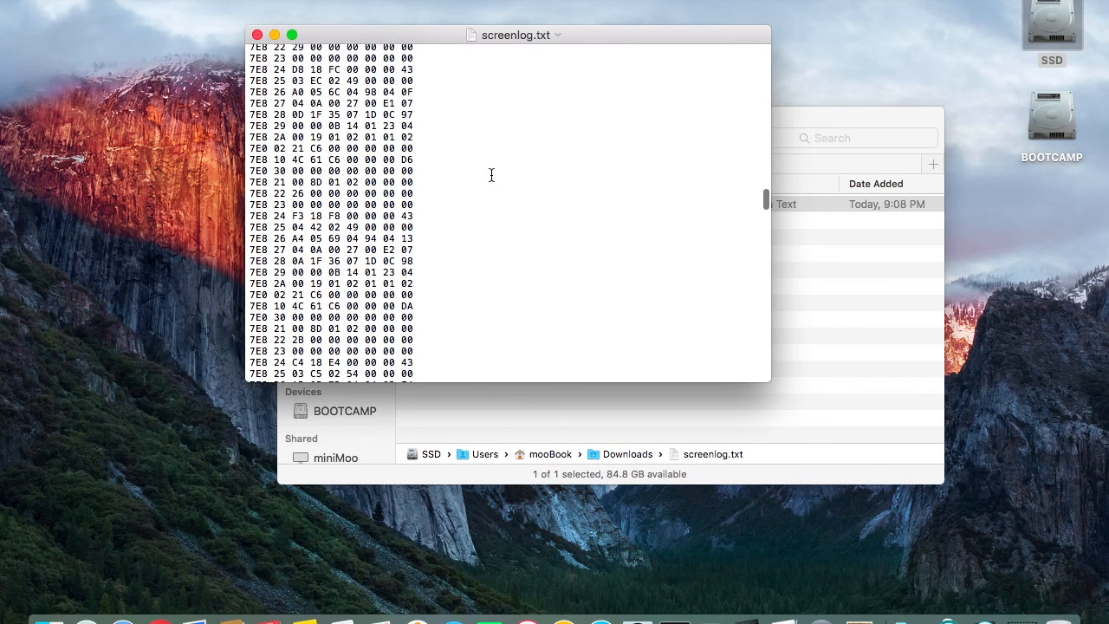
{"action": "scroll", "scroll_direction": "down", "scroll_amount": 3}
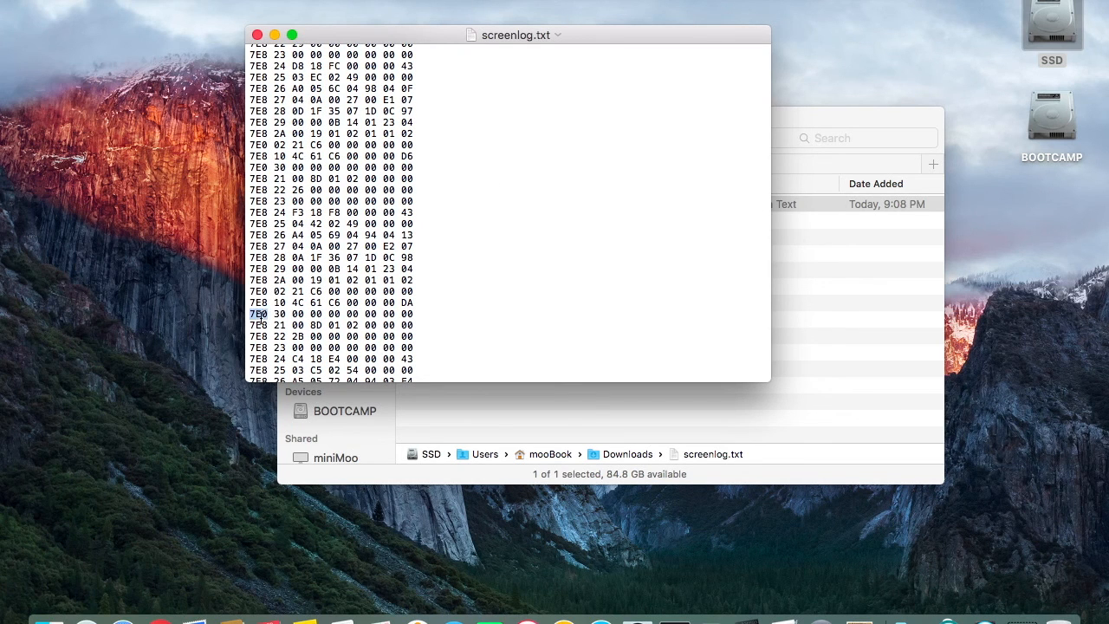
{"action": "mouse_move", "coordinate": [547, 396]}
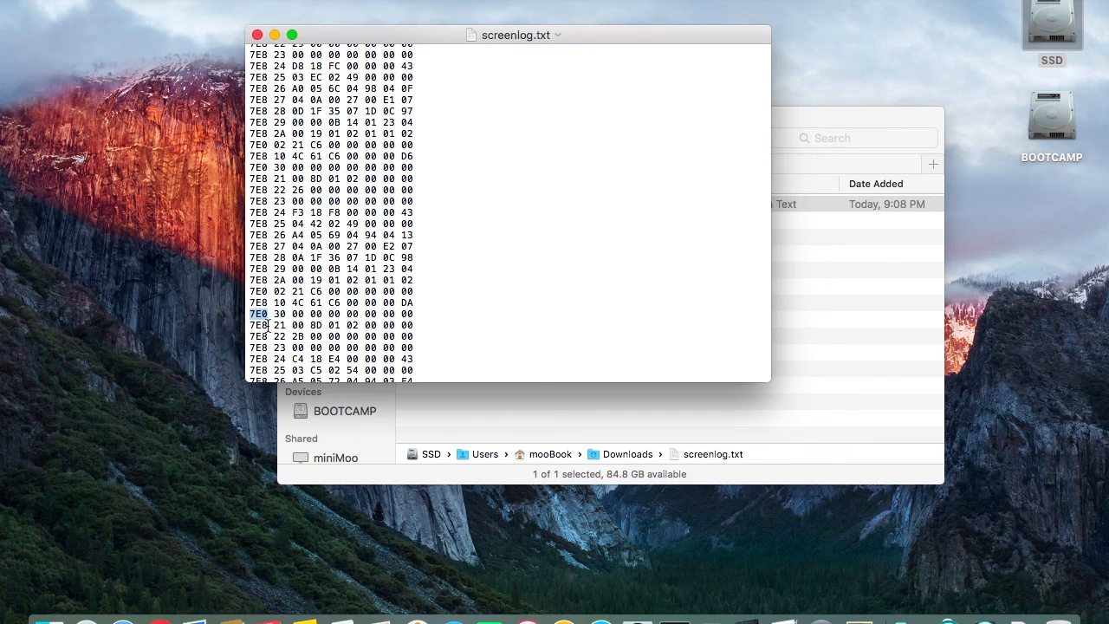
{"action": "scroll", "scroll_direction": "down", "scroll_amount": 3}
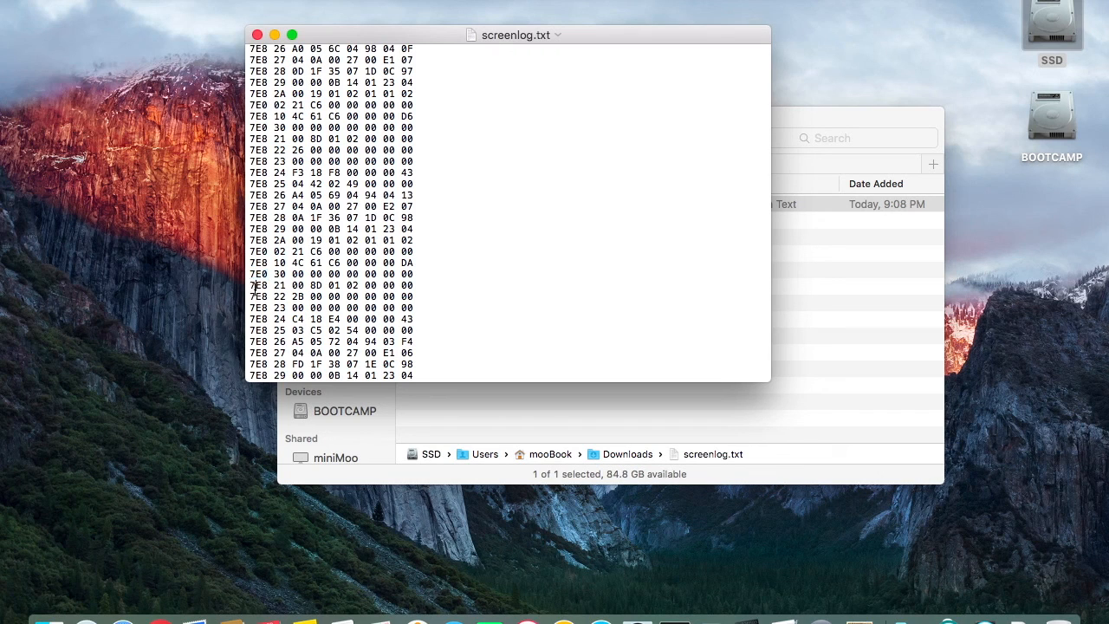
{"action": "double_click", "coordinate": [257, 285]}
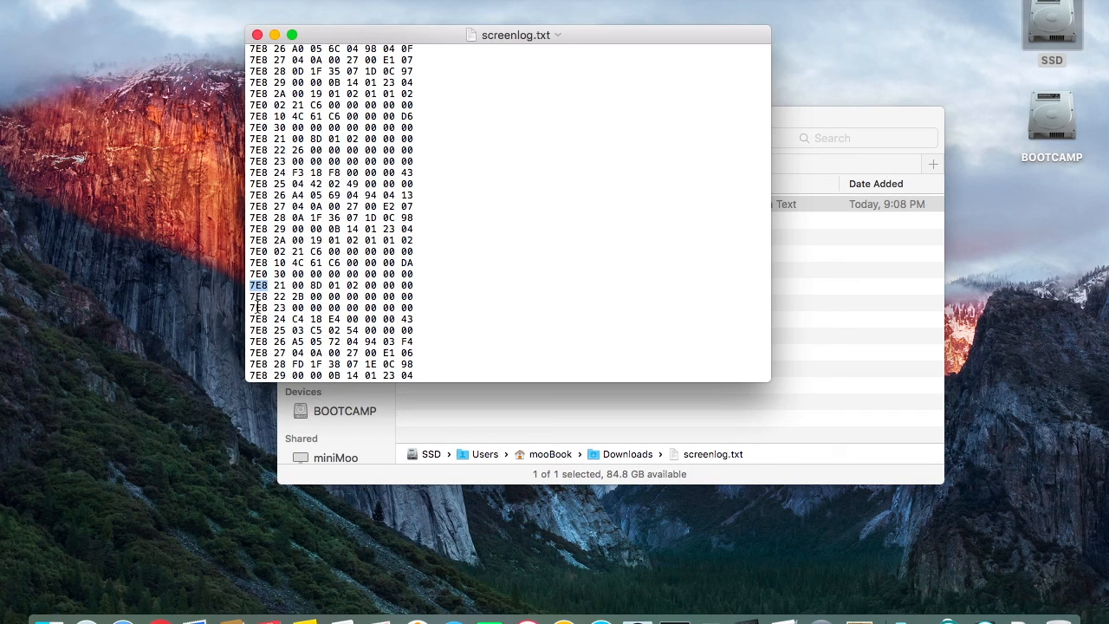
{"action": "scroll", "scroll_direction": "down", "scroll_amount": 3}
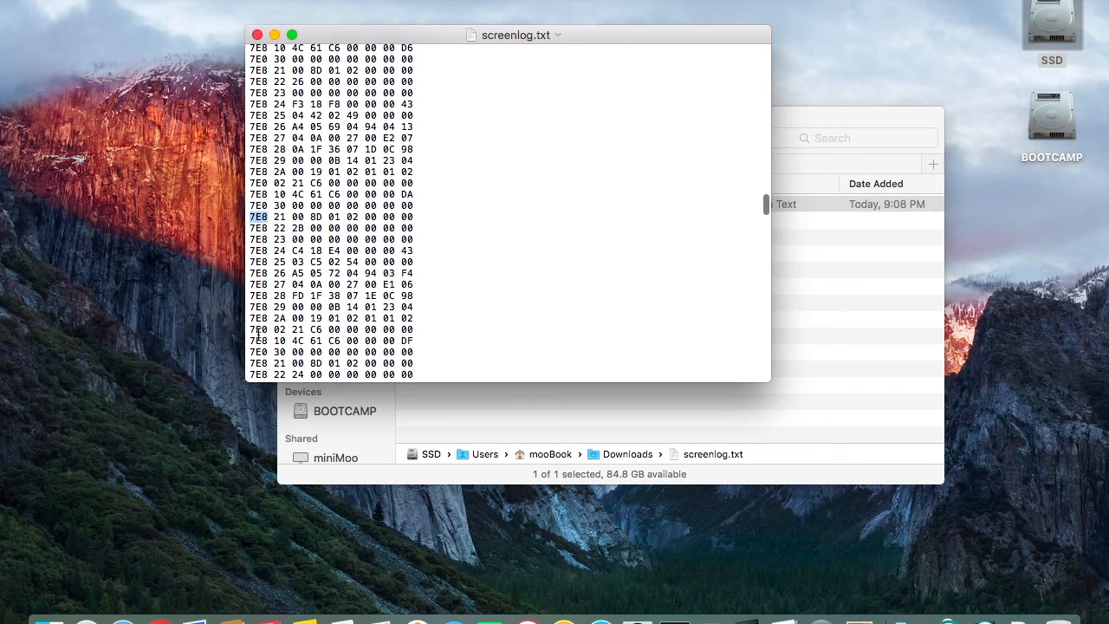